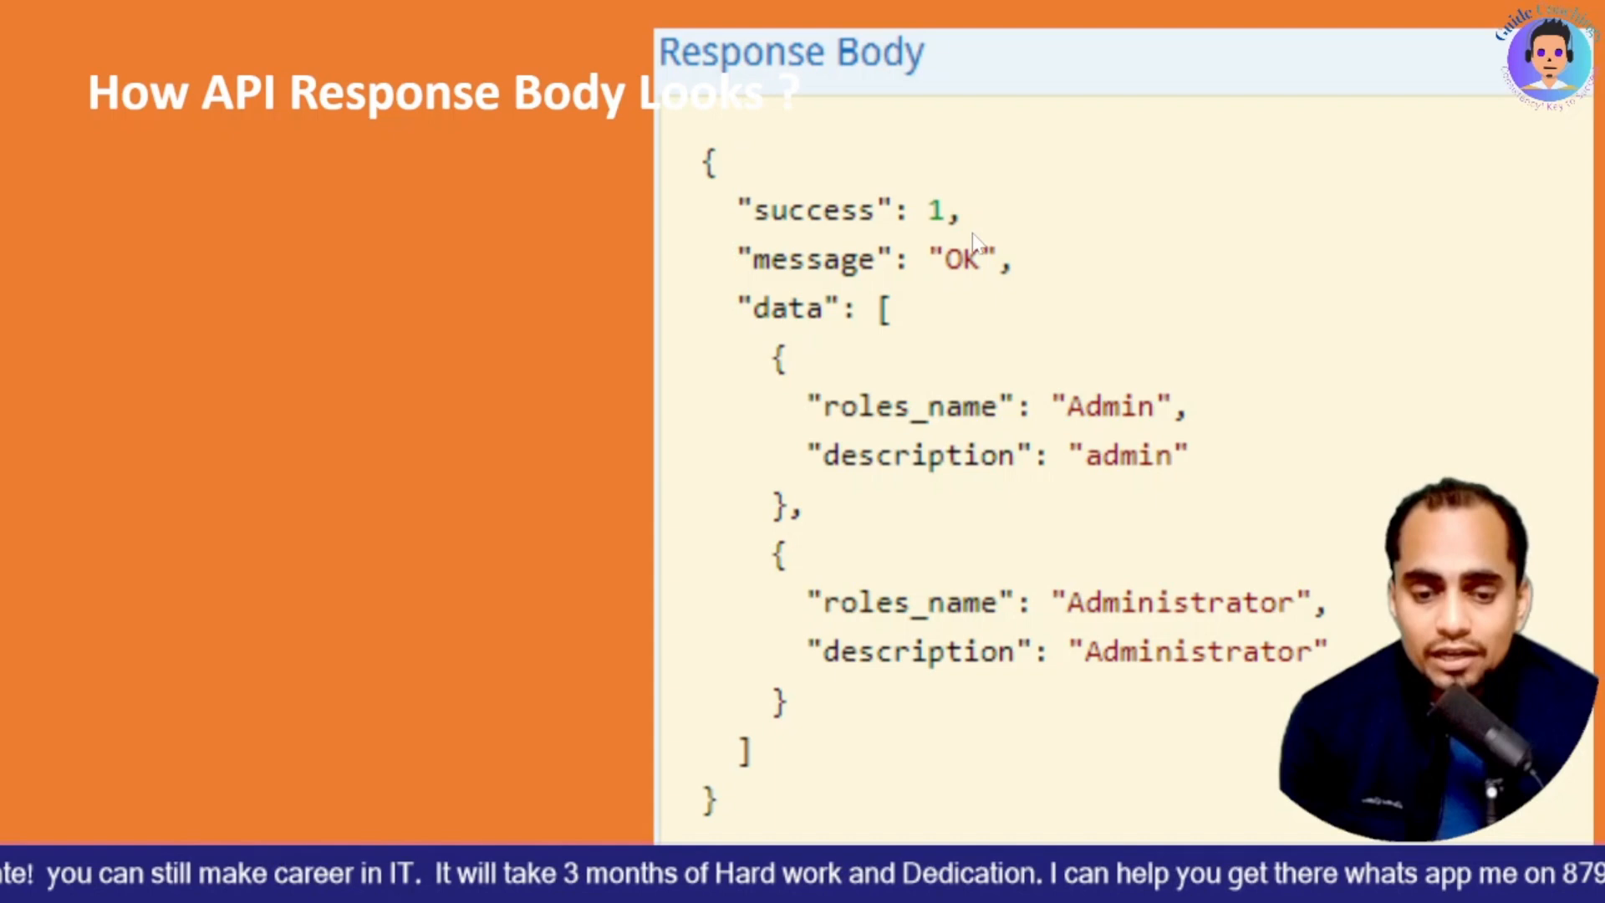
mouse_move(909, 295)
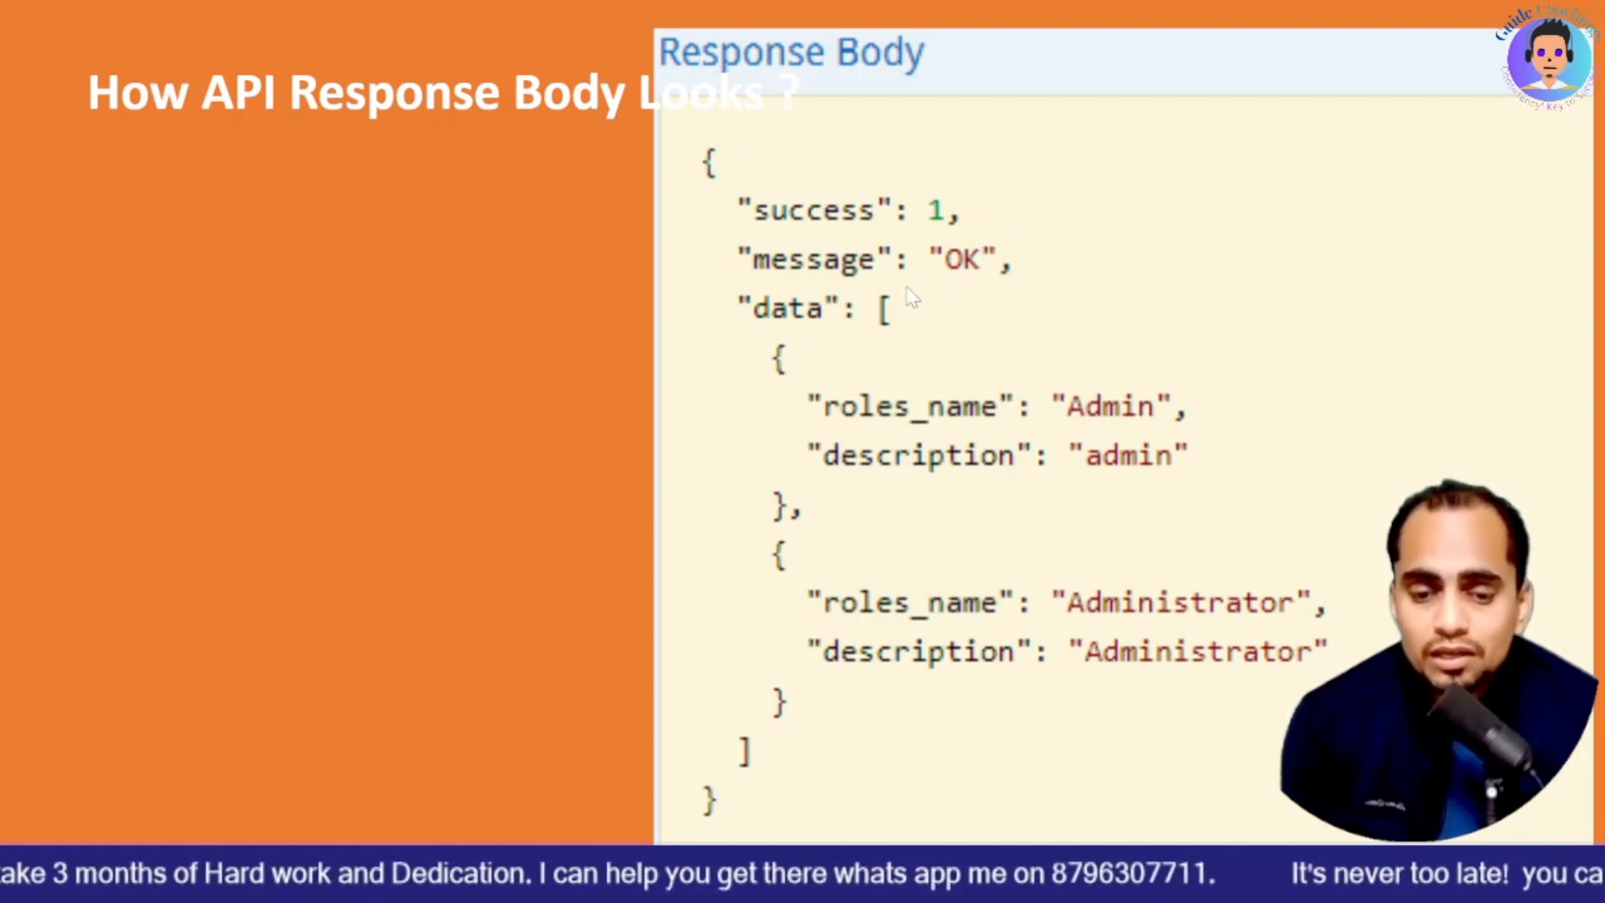
mouse_move(864, 371)
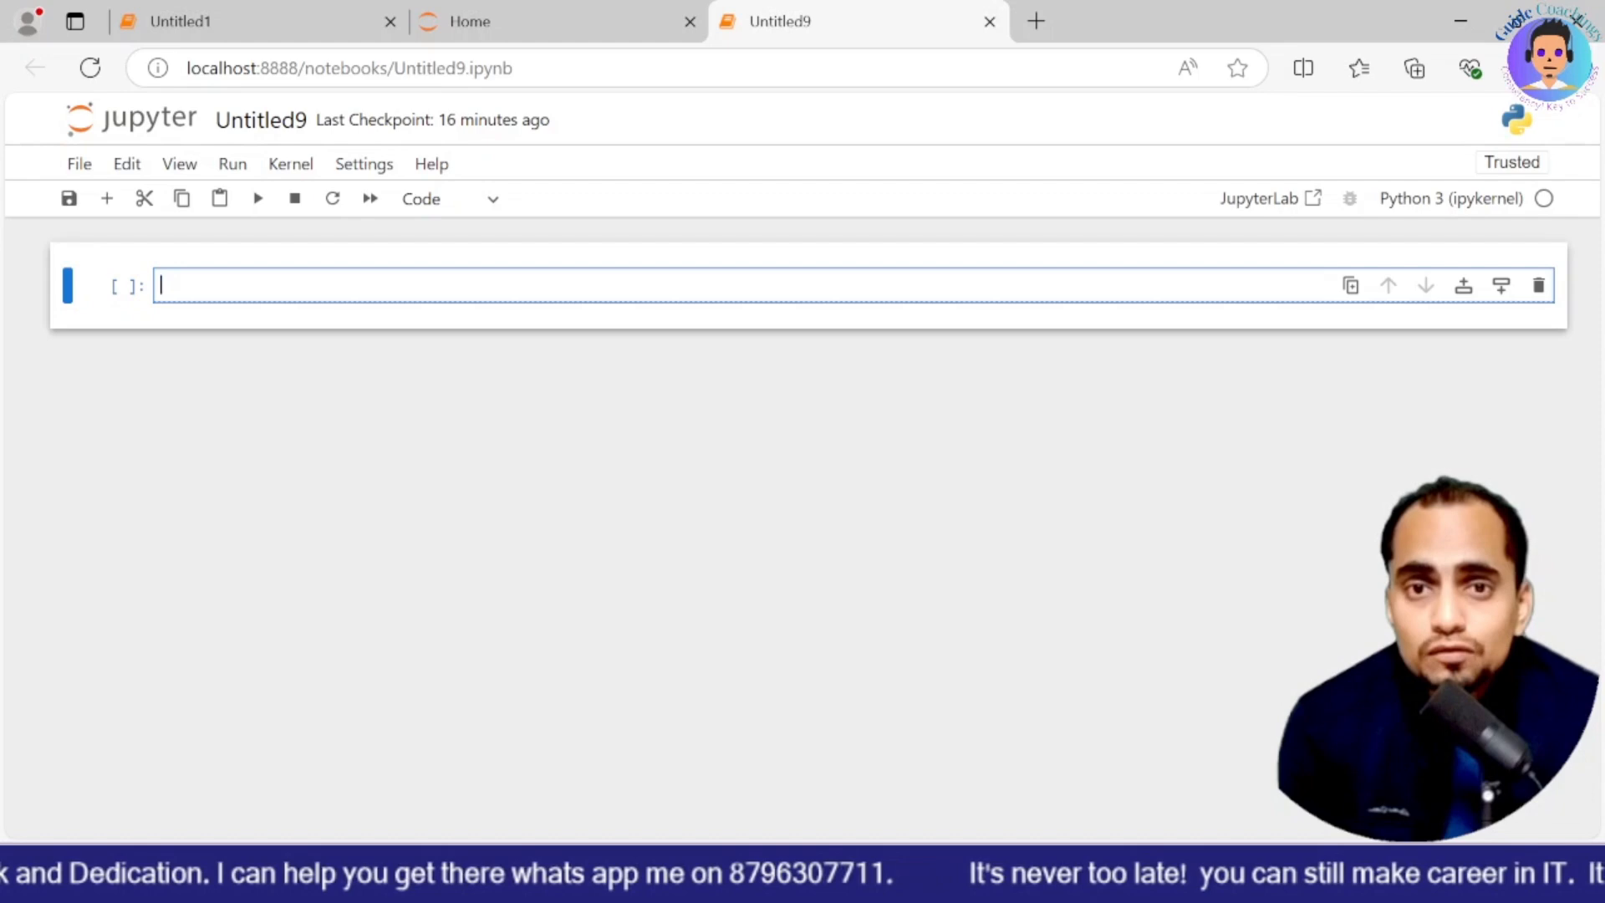
text(imp)
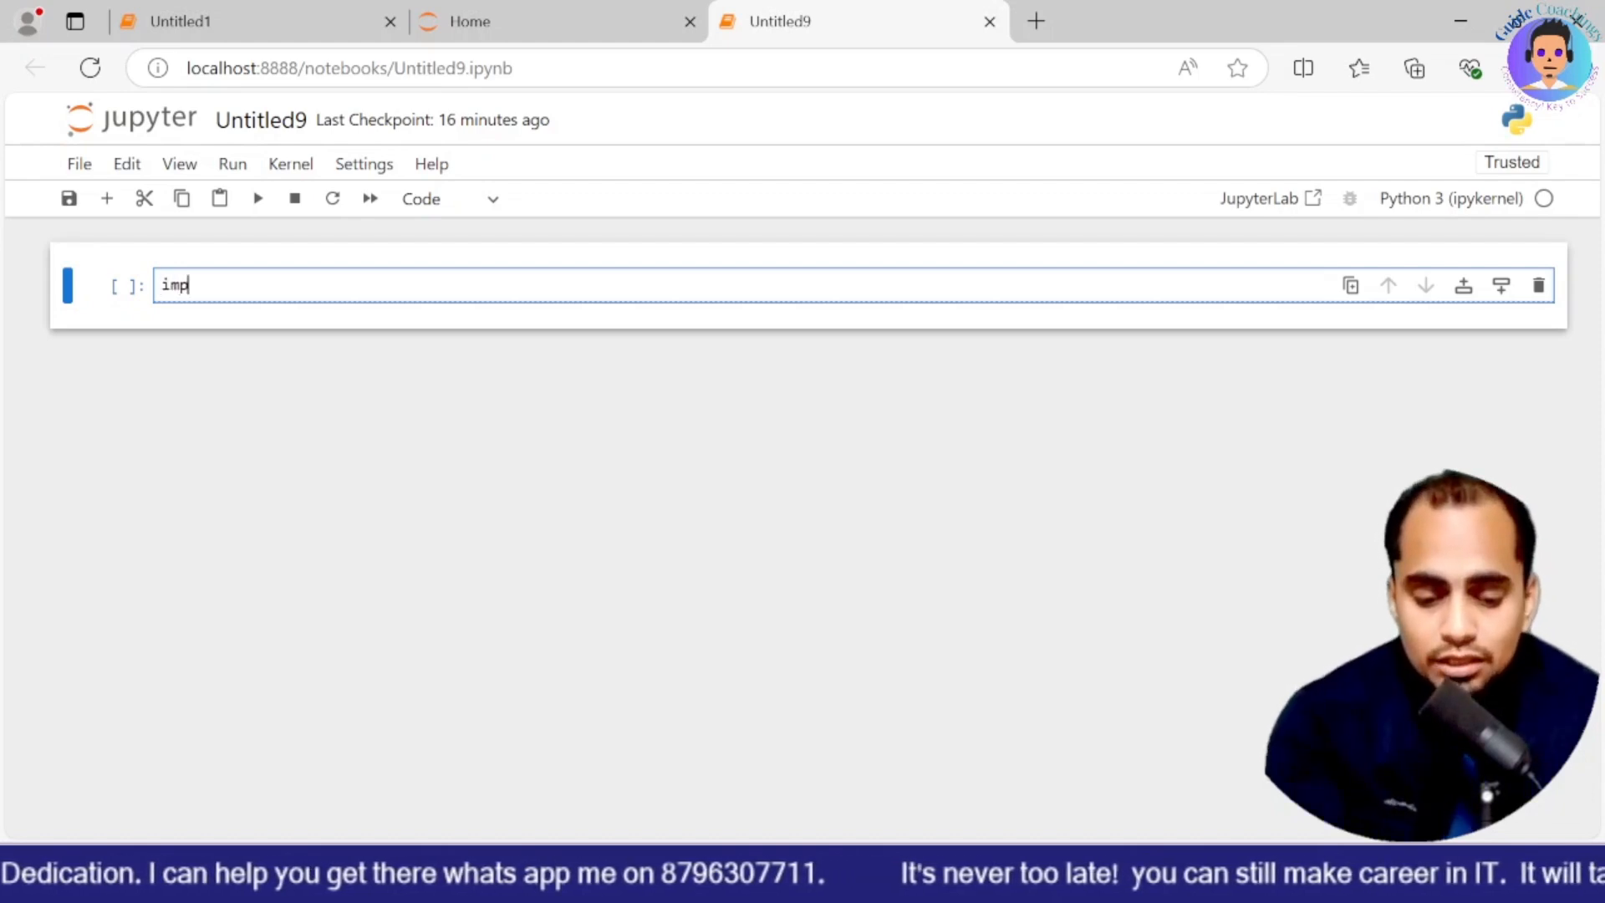
text(ort)
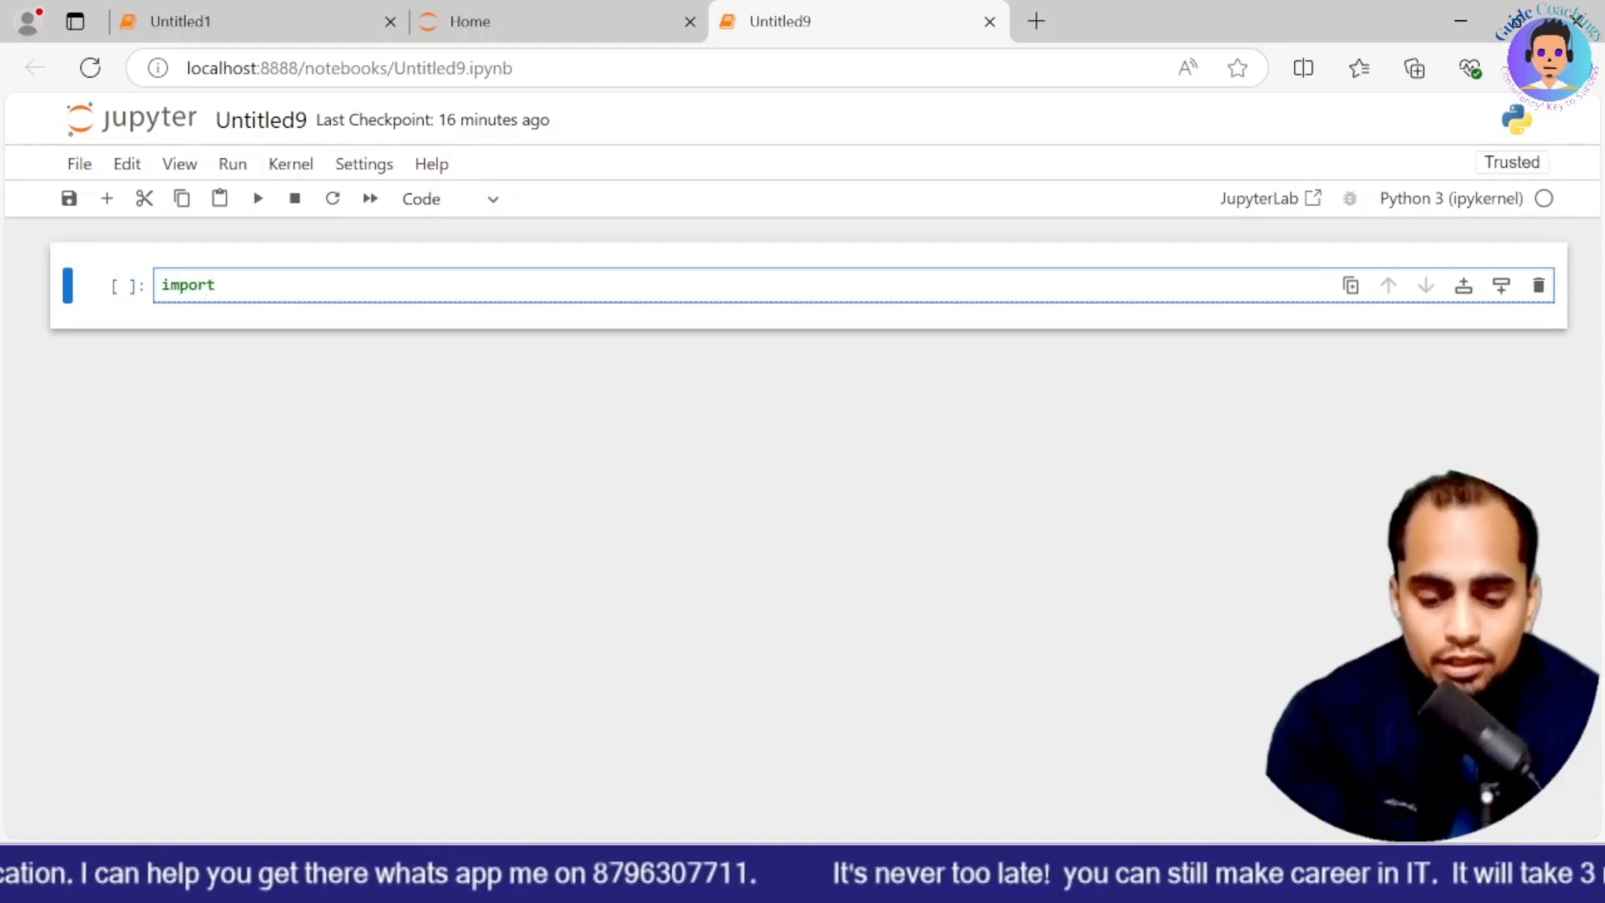
text(requjests)
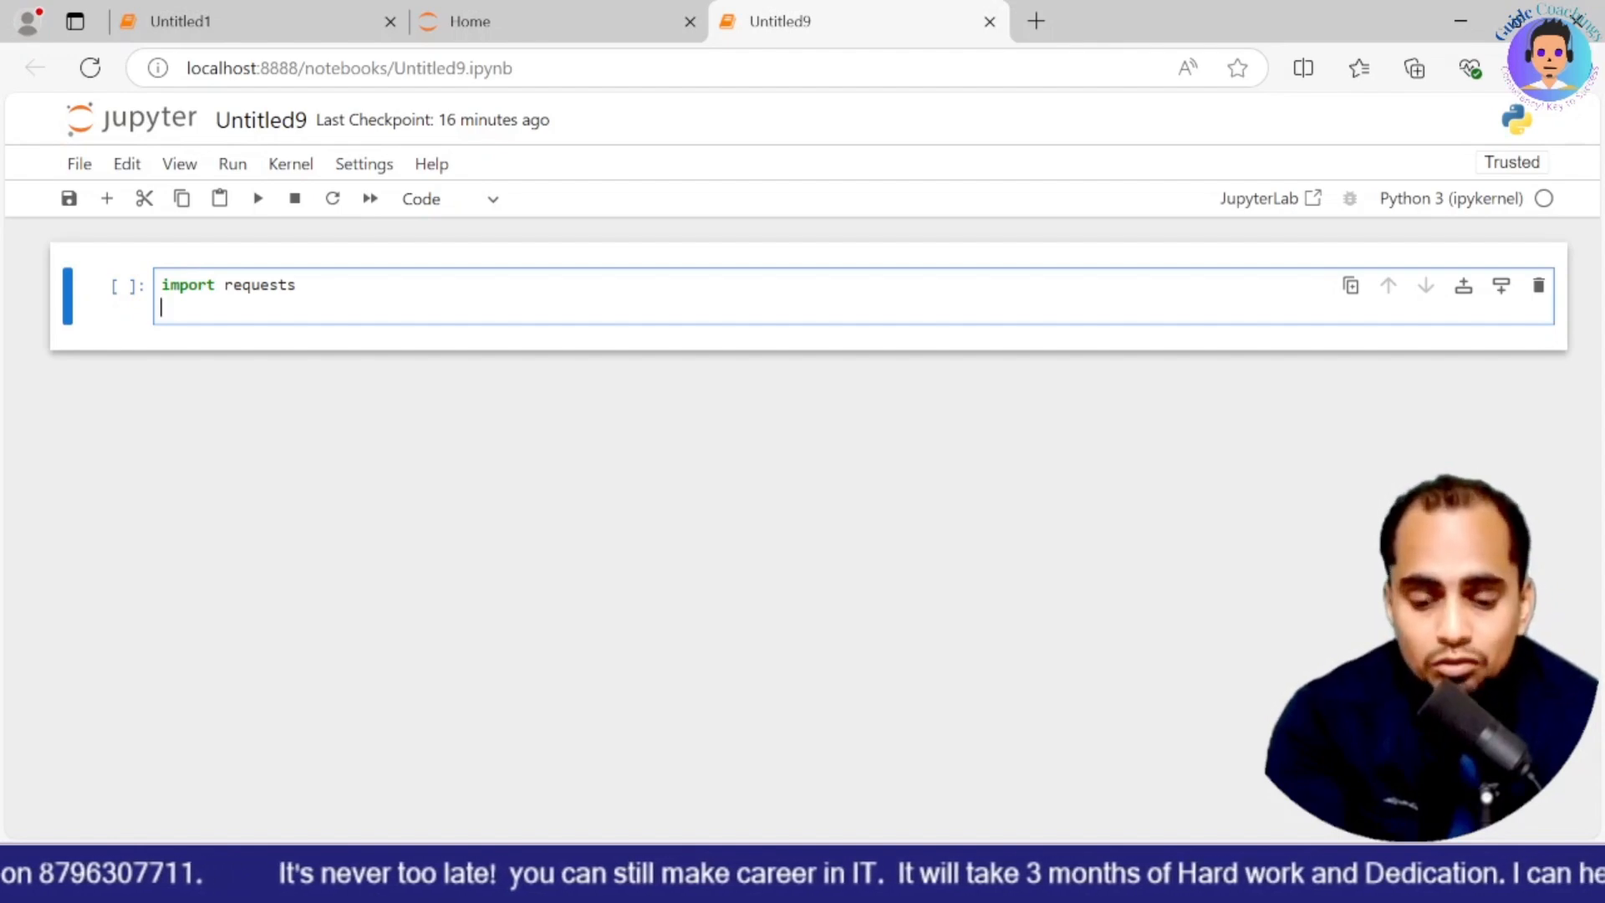
text(requests.ge)
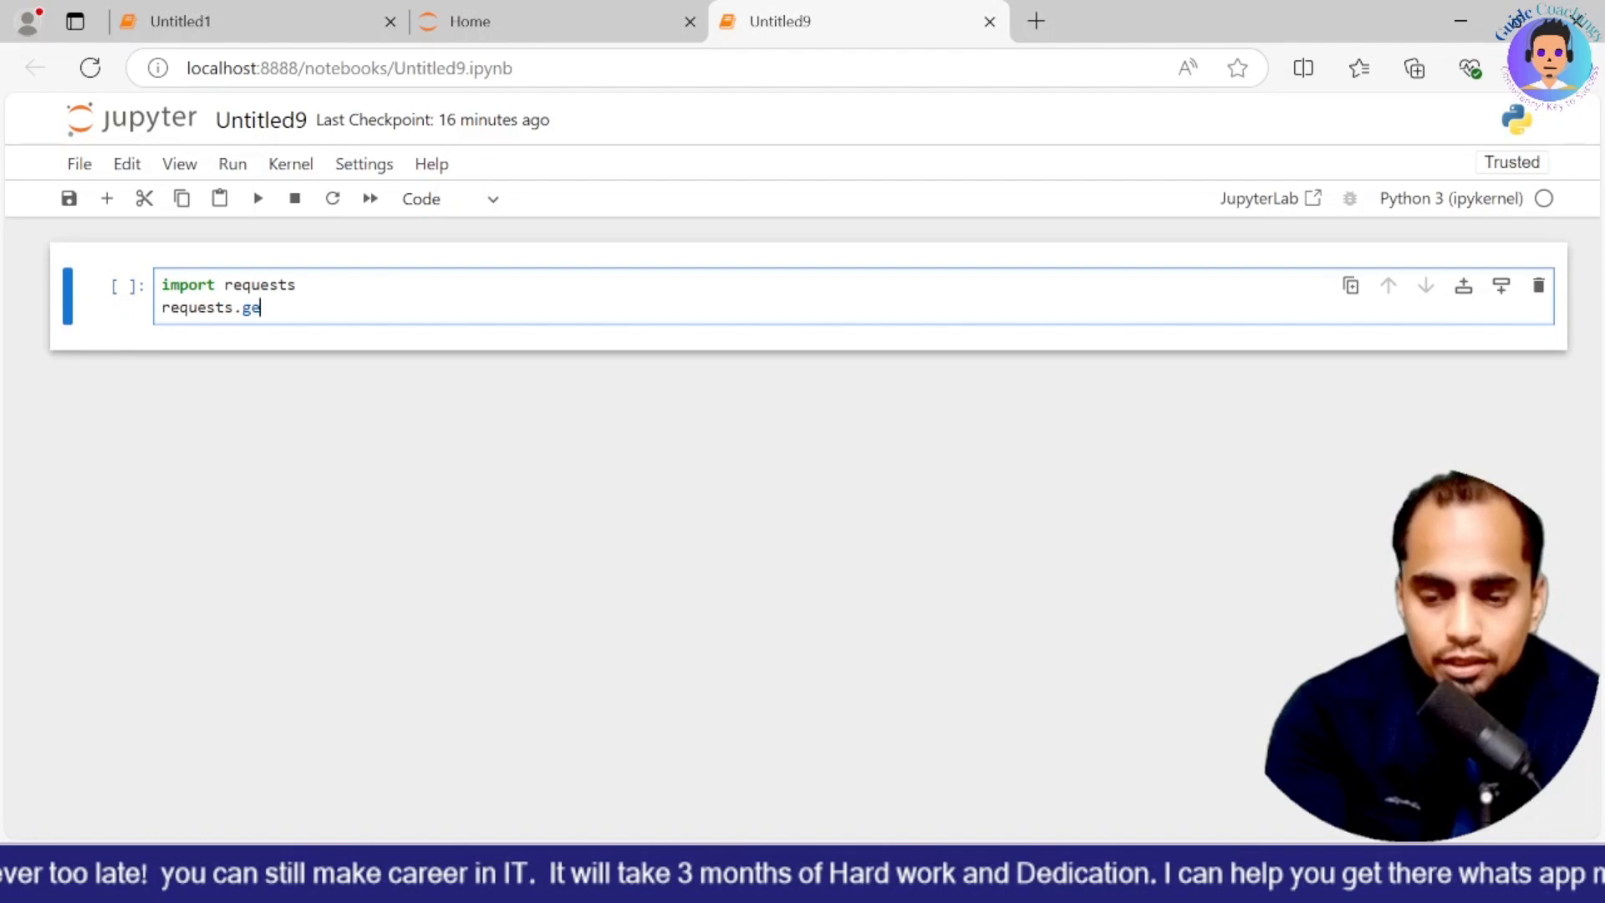
text(t(")
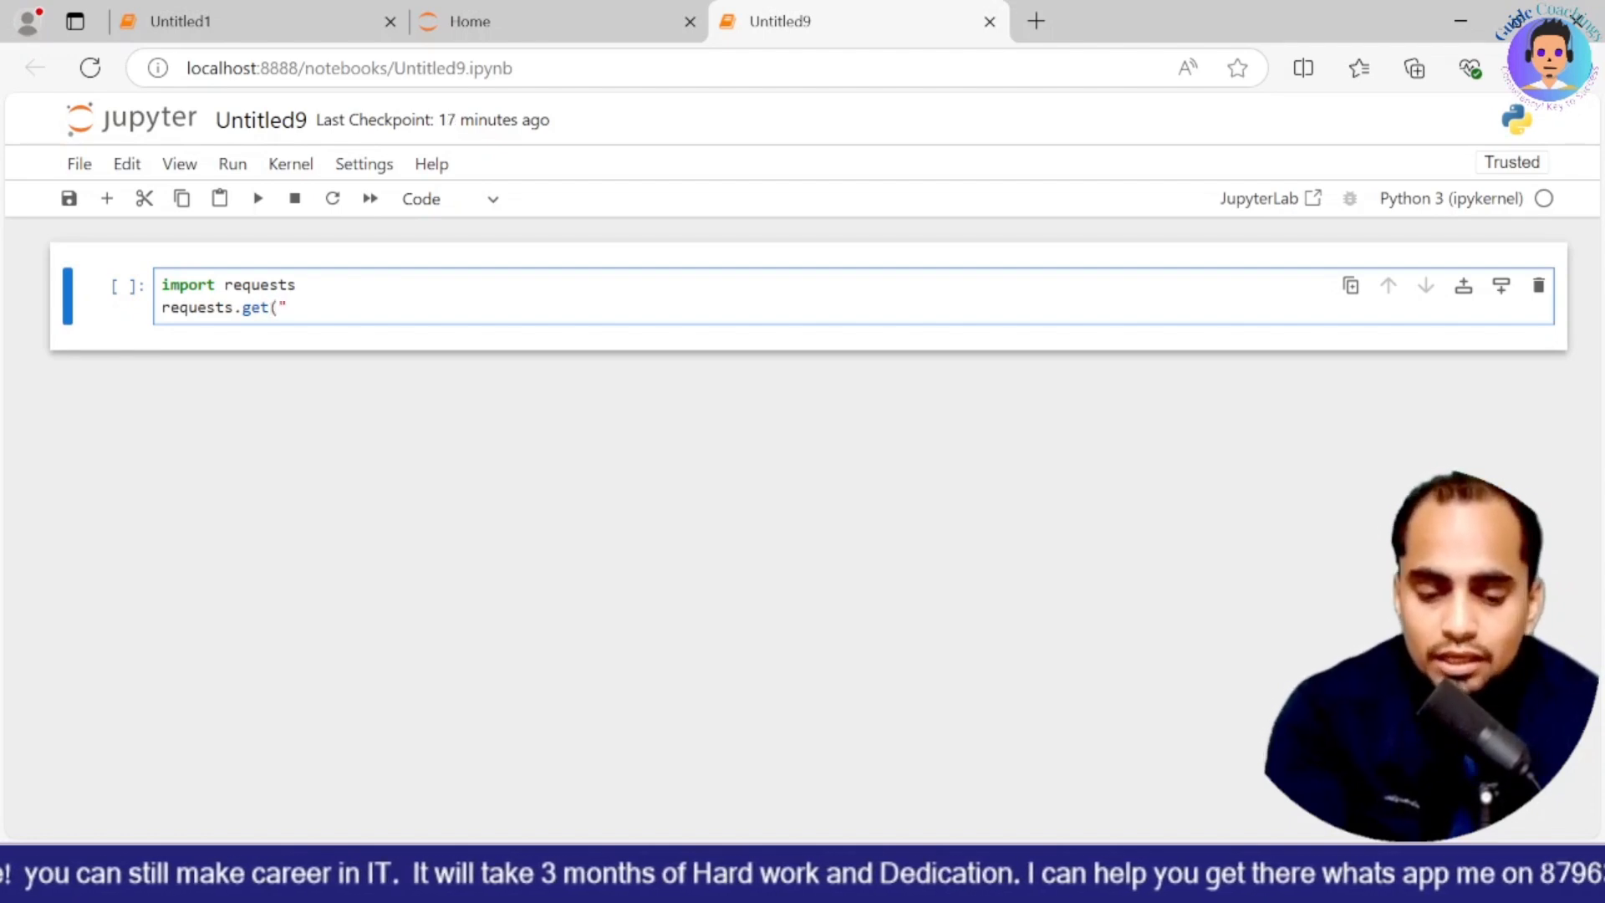
text(")
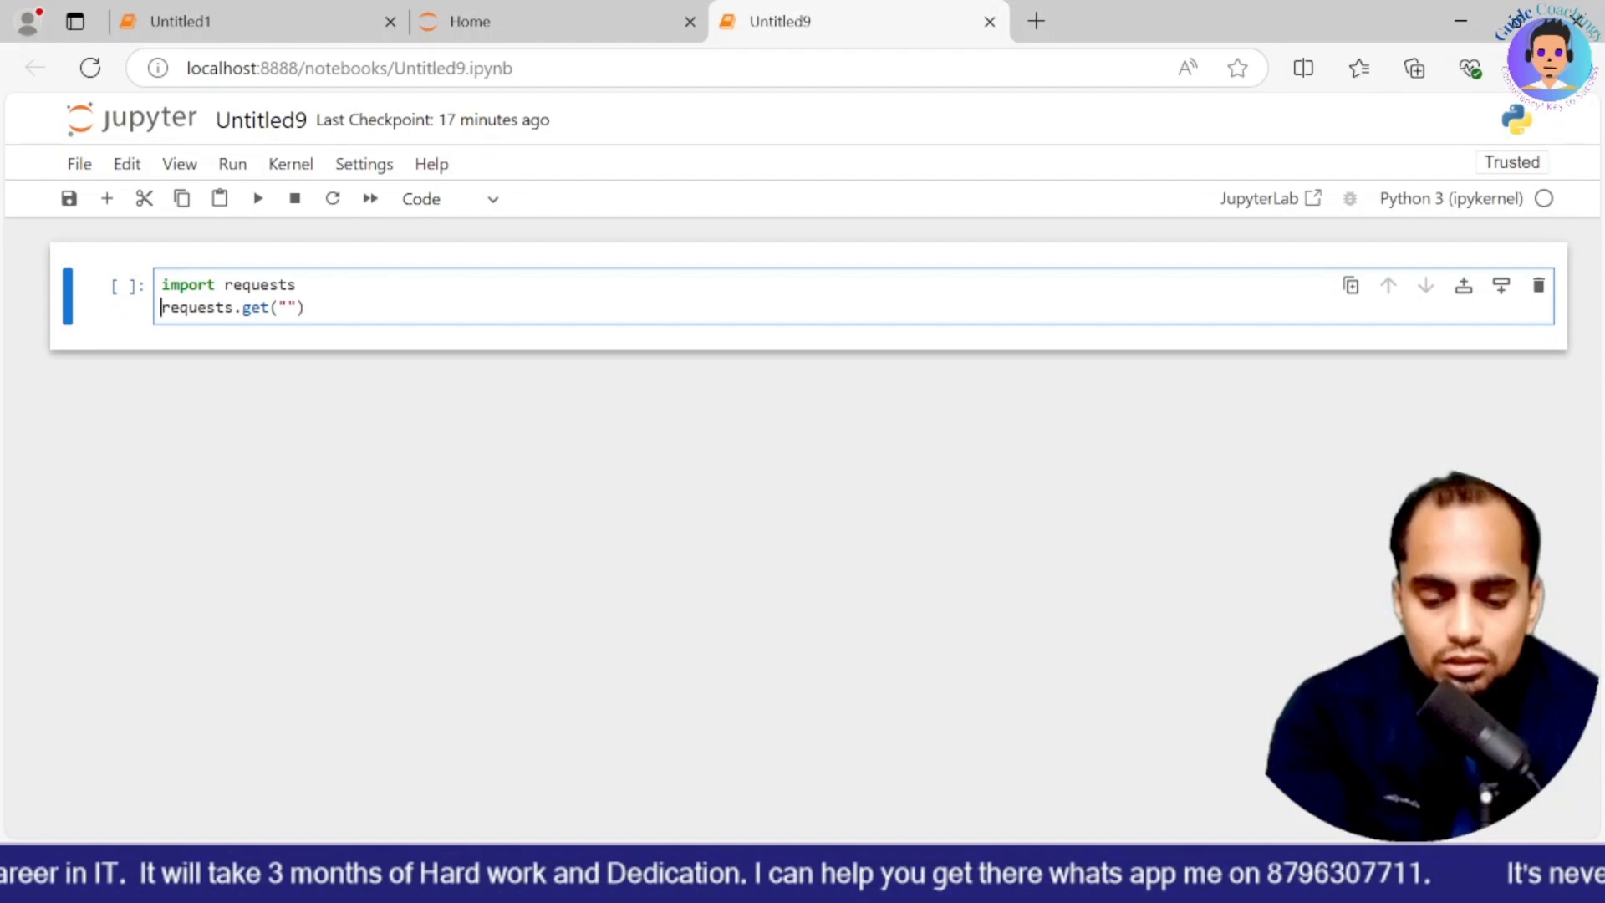
text(response=)
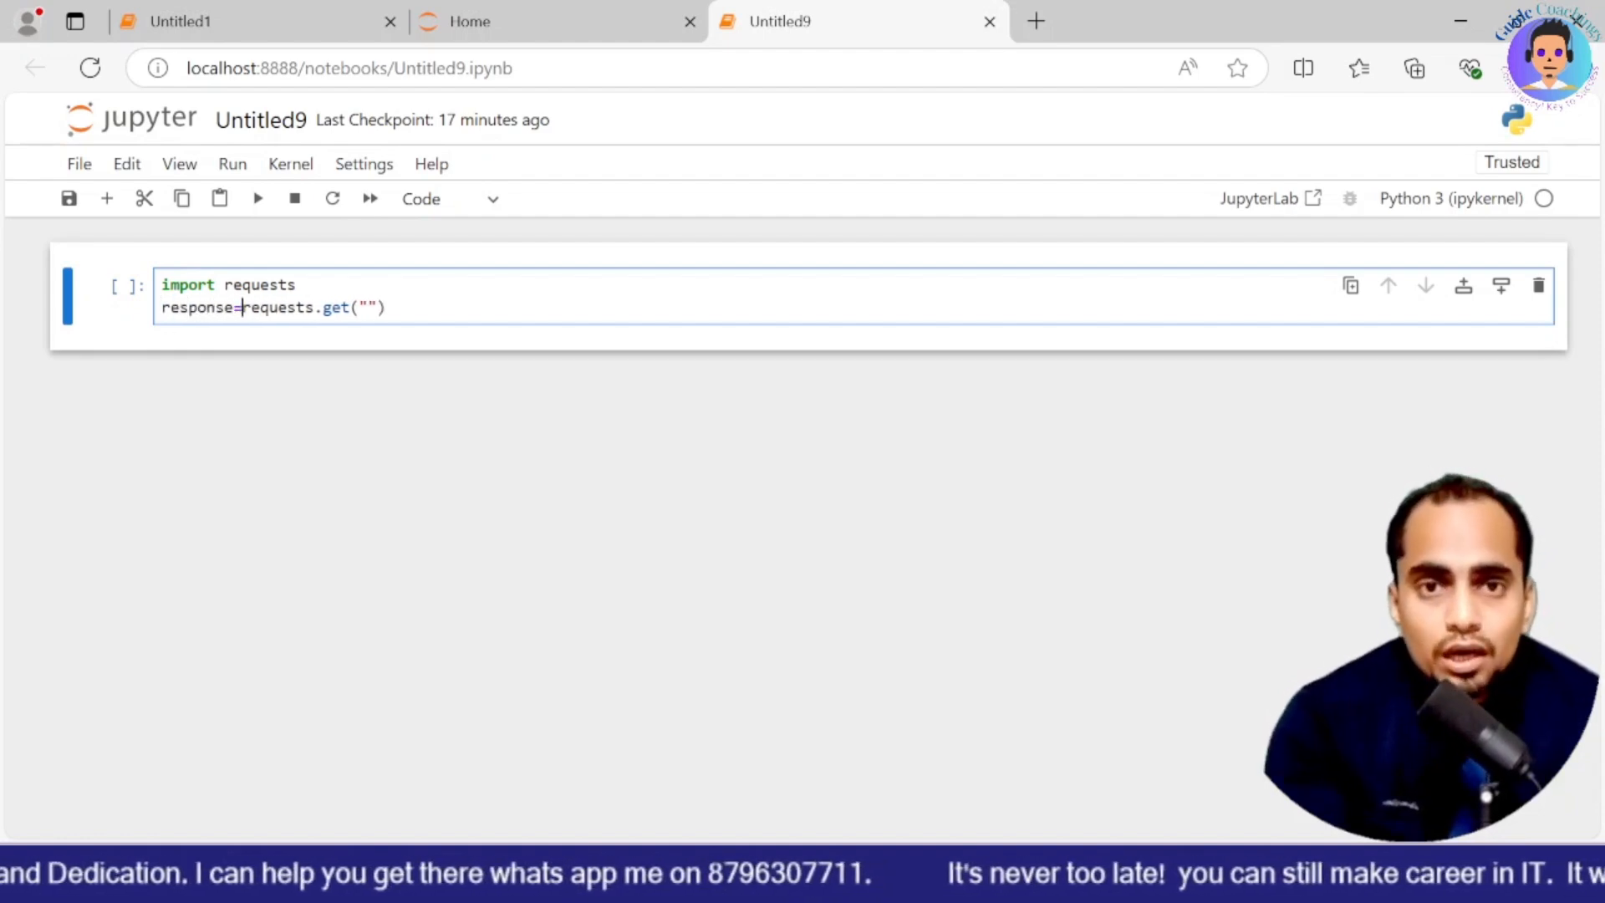
text(https://restcountries.com/v3/name/india)
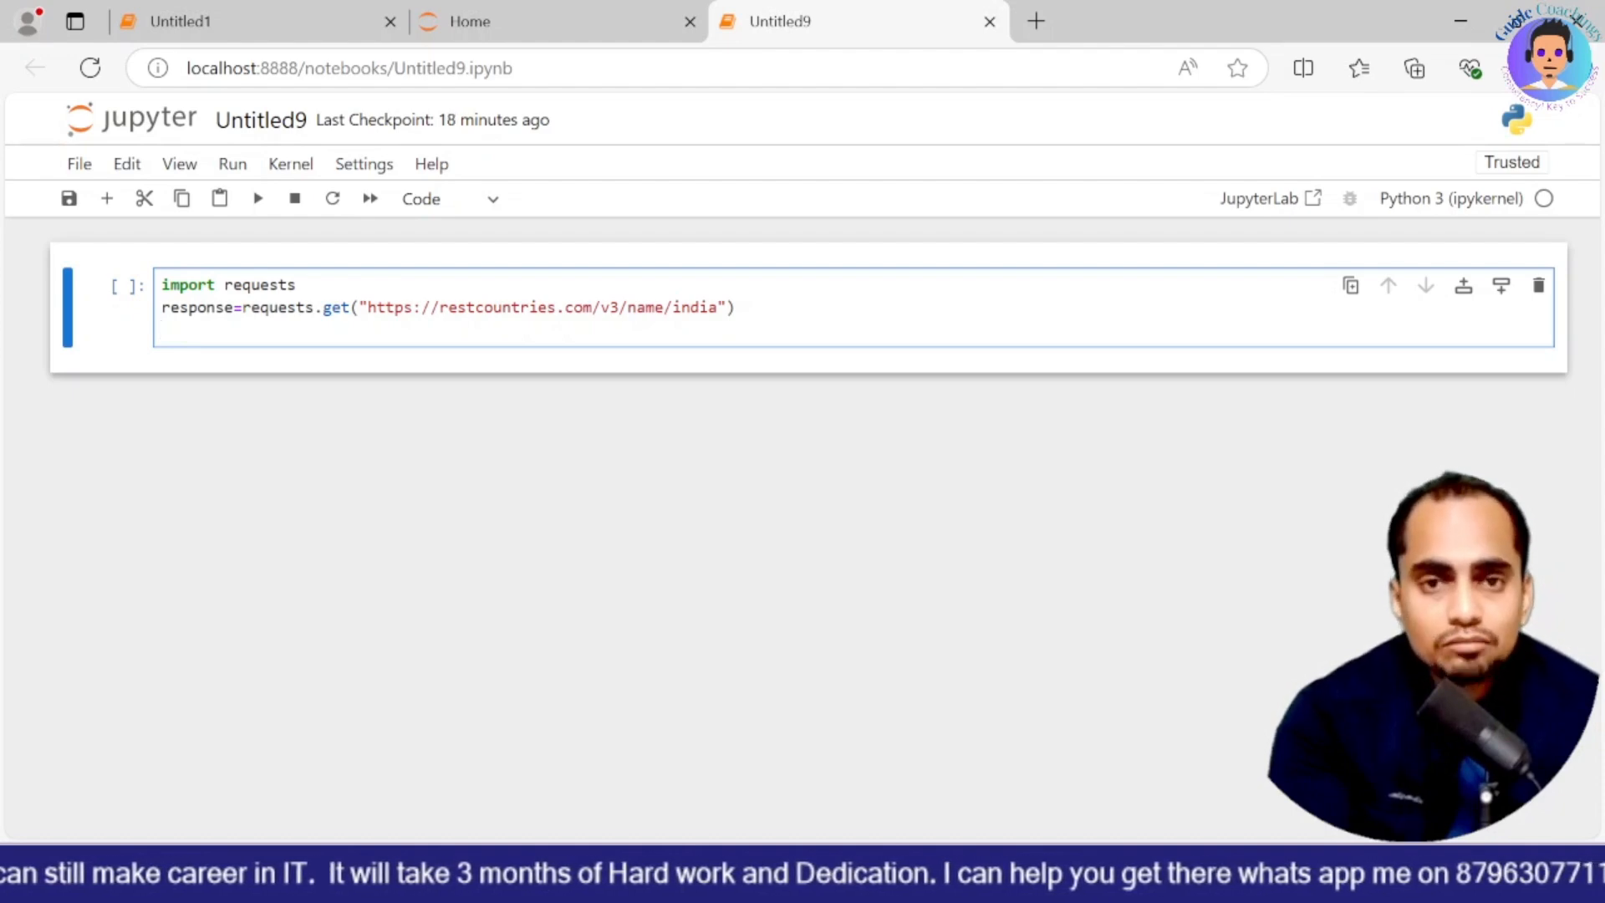
Step: End the cell with a response line and run it, printing Response [200]
key(enter)
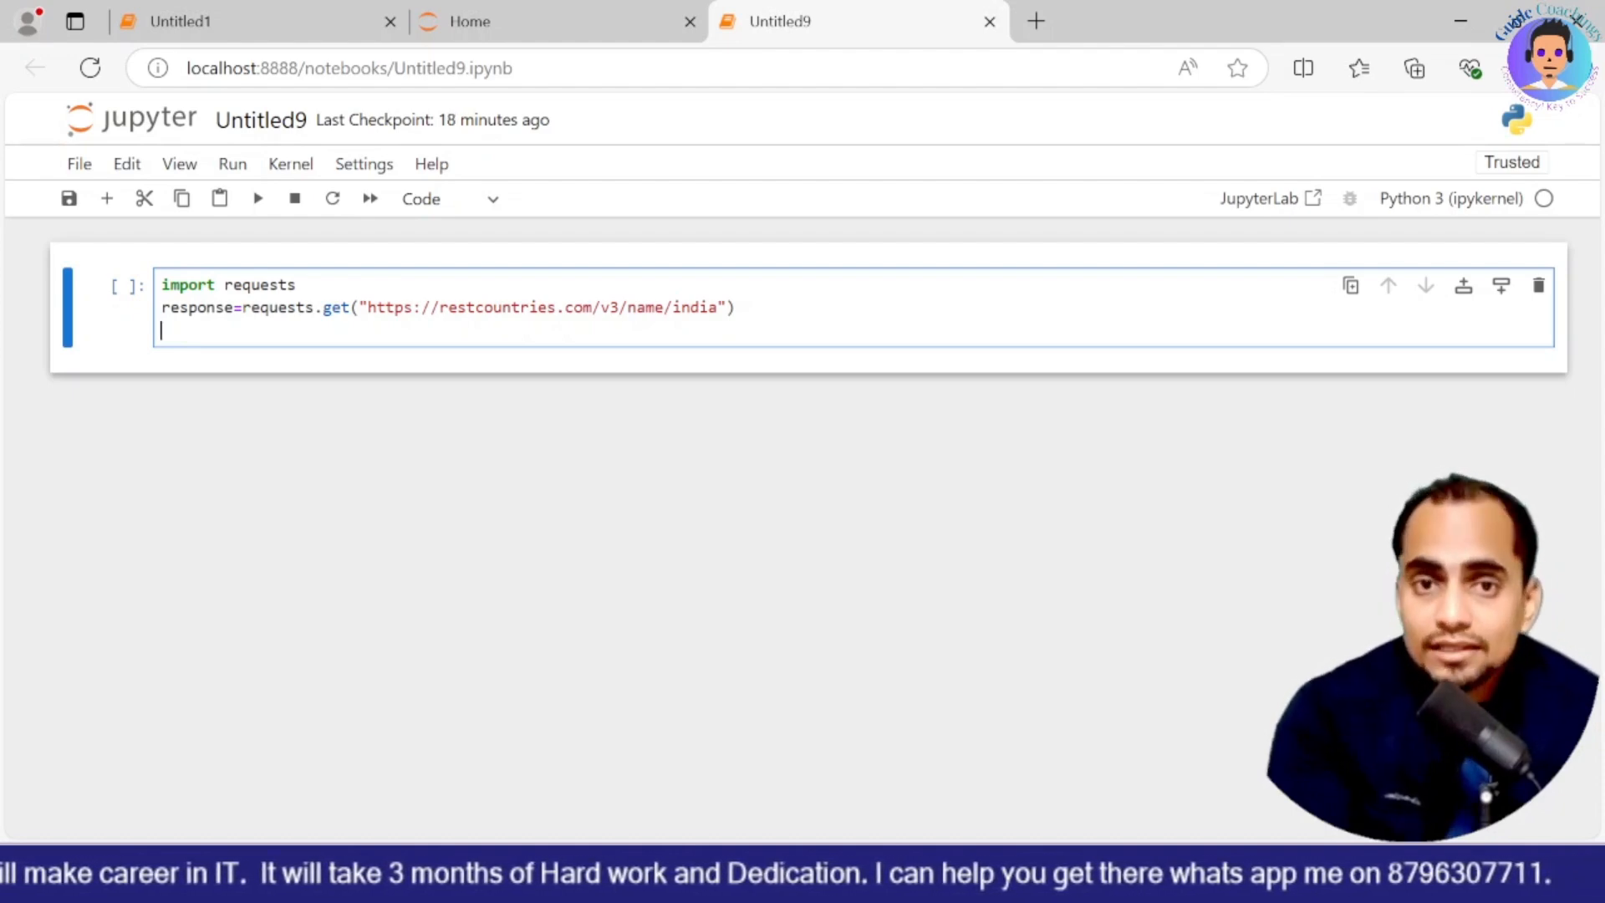
text(response)
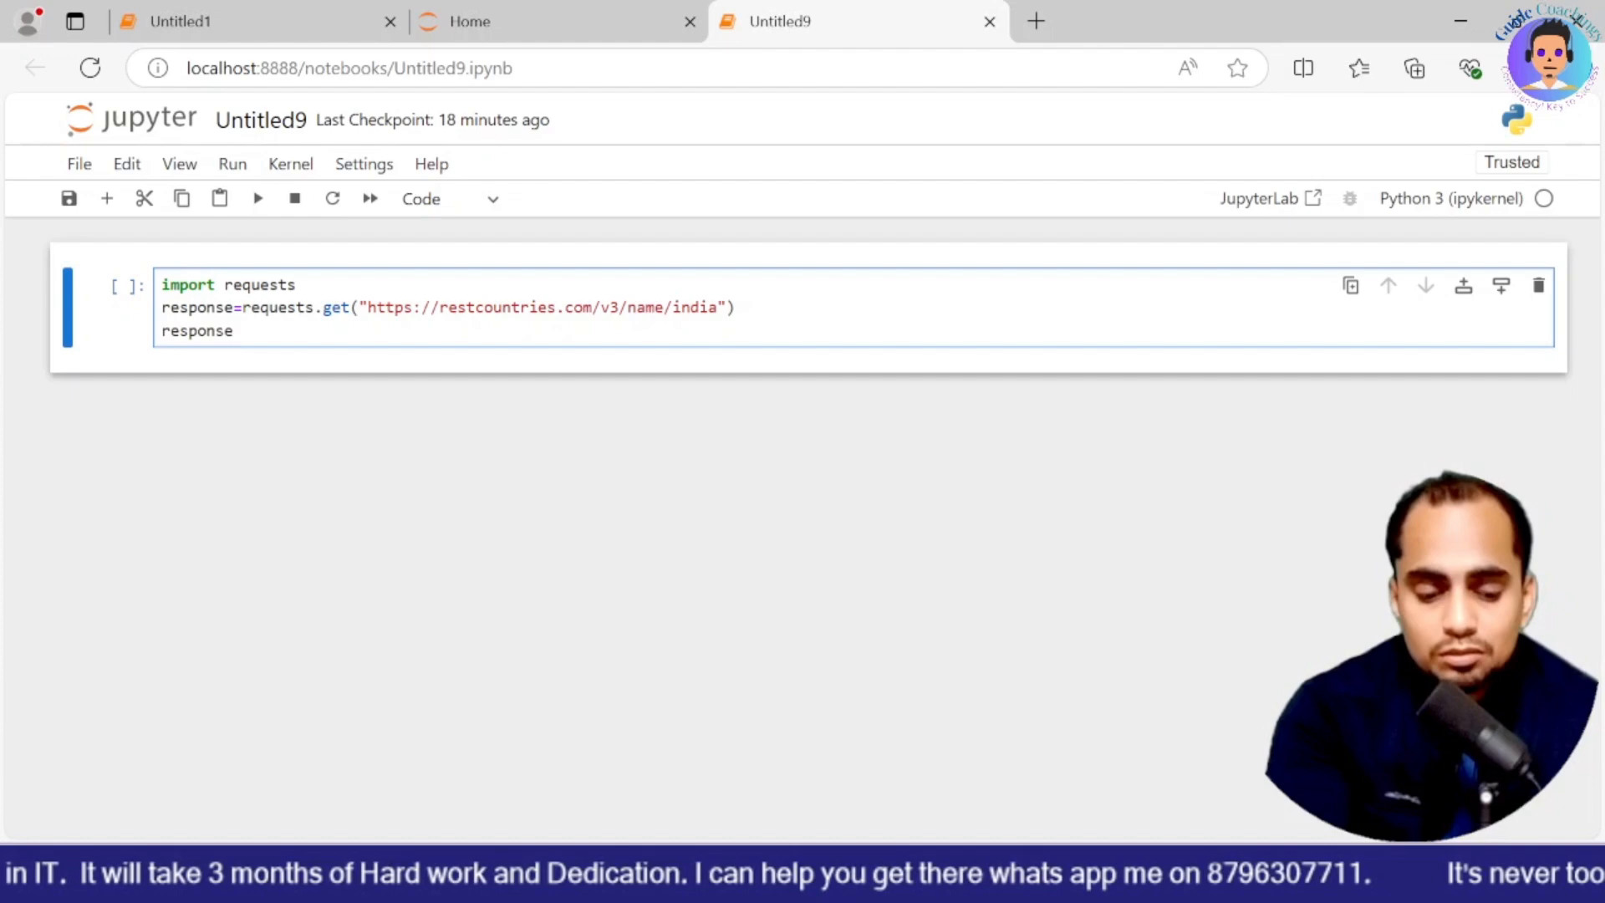
click(258, 199)
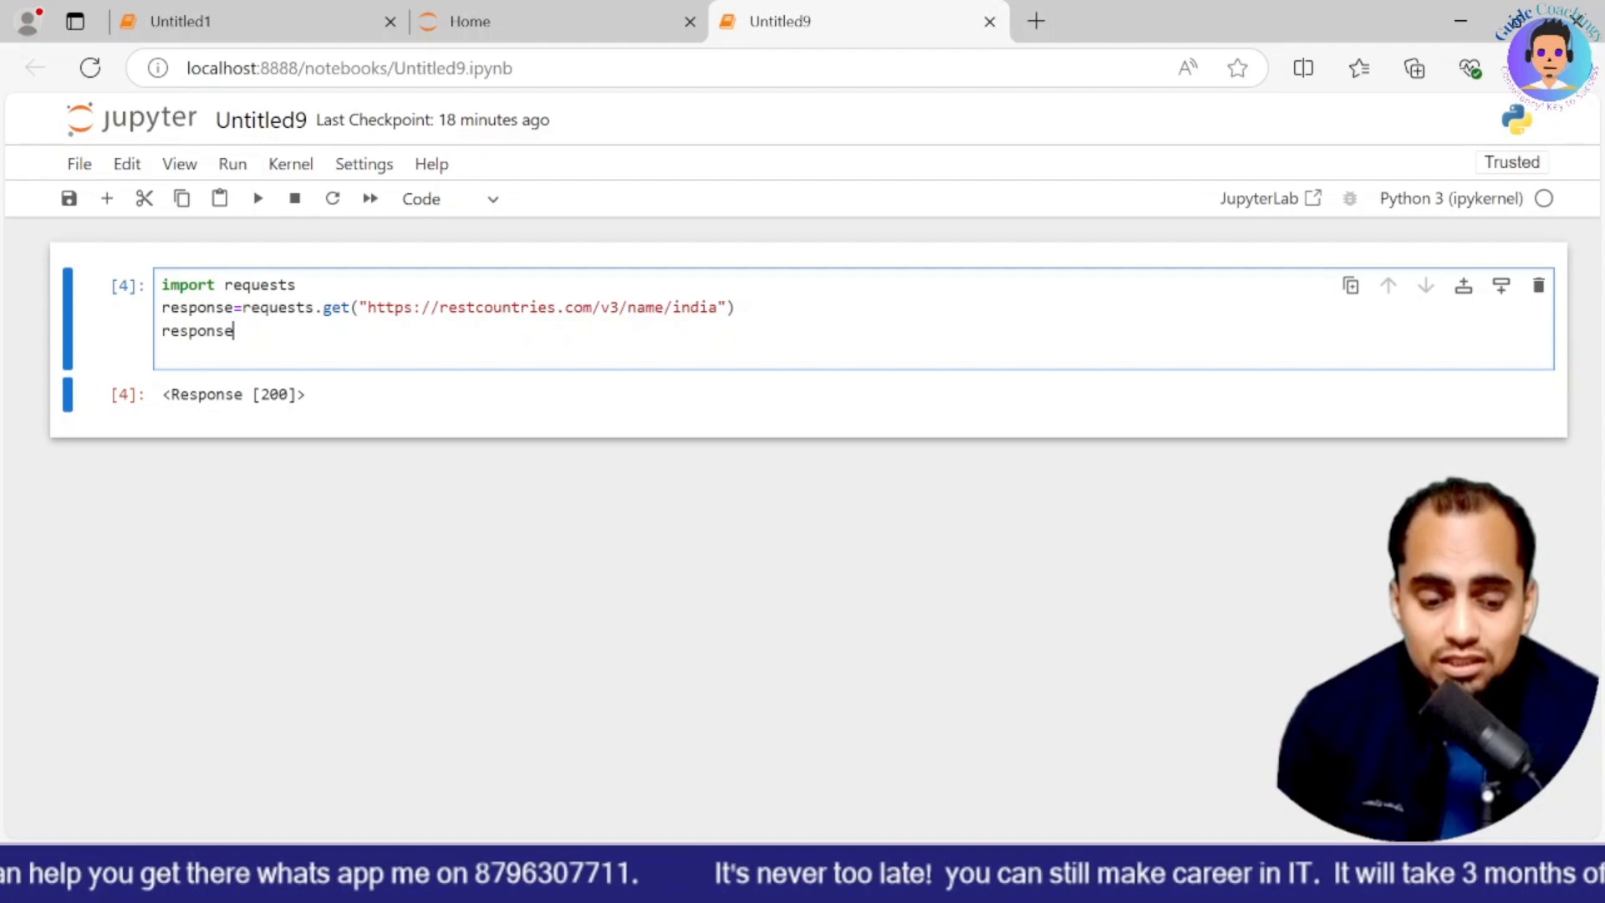
Step: Run response.json() to print the country data, then begin editing it into response=response.json()
text(.)
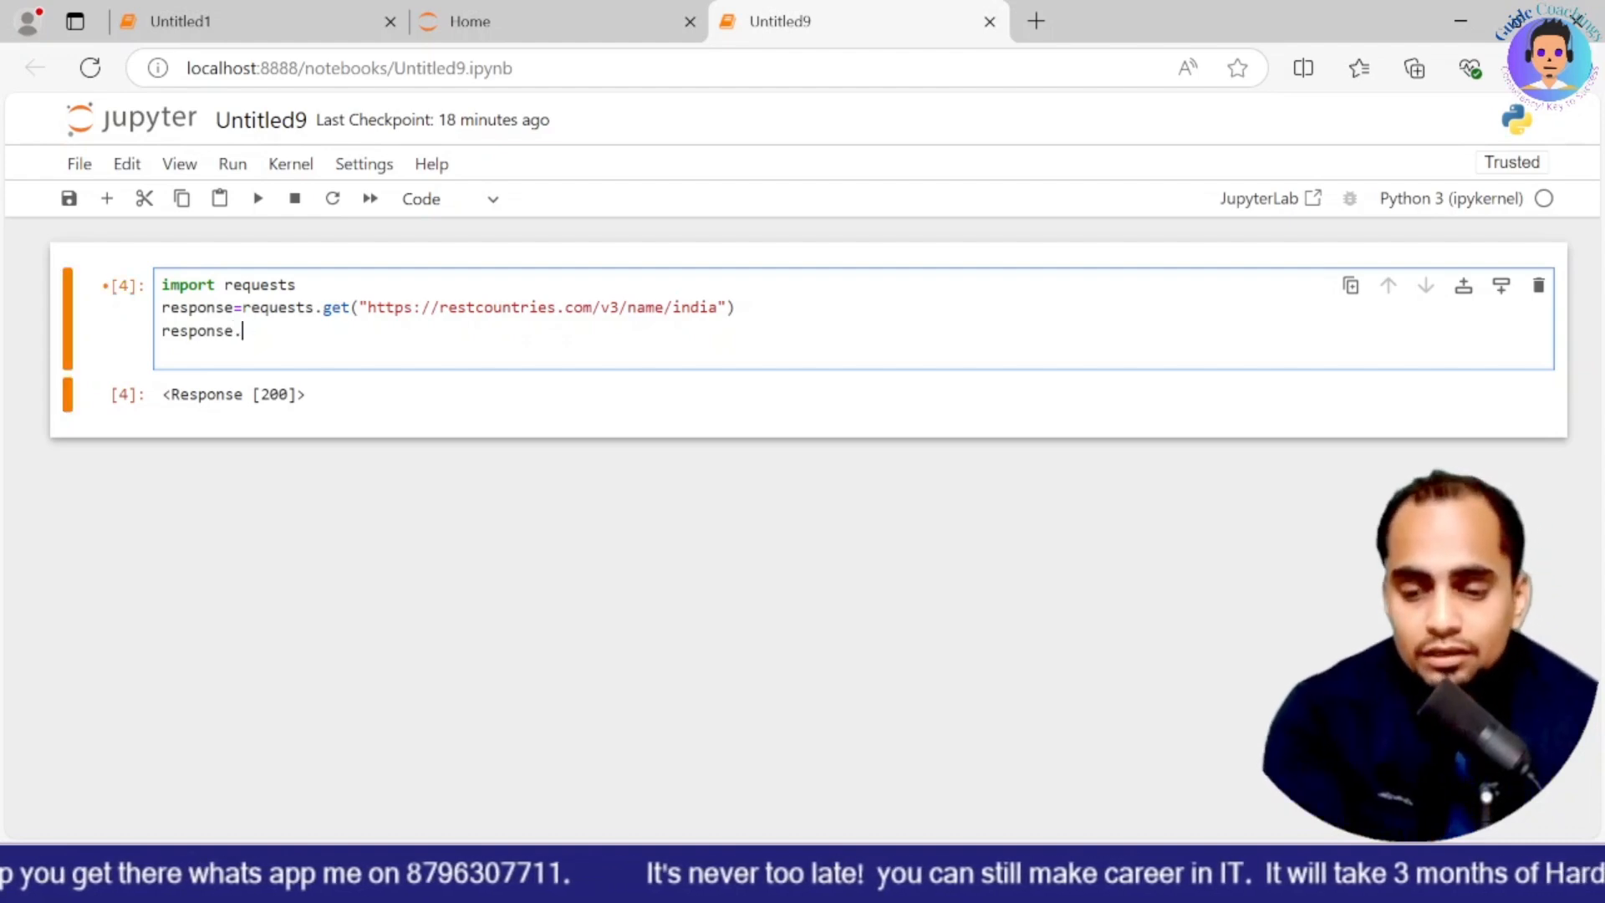
text(json)
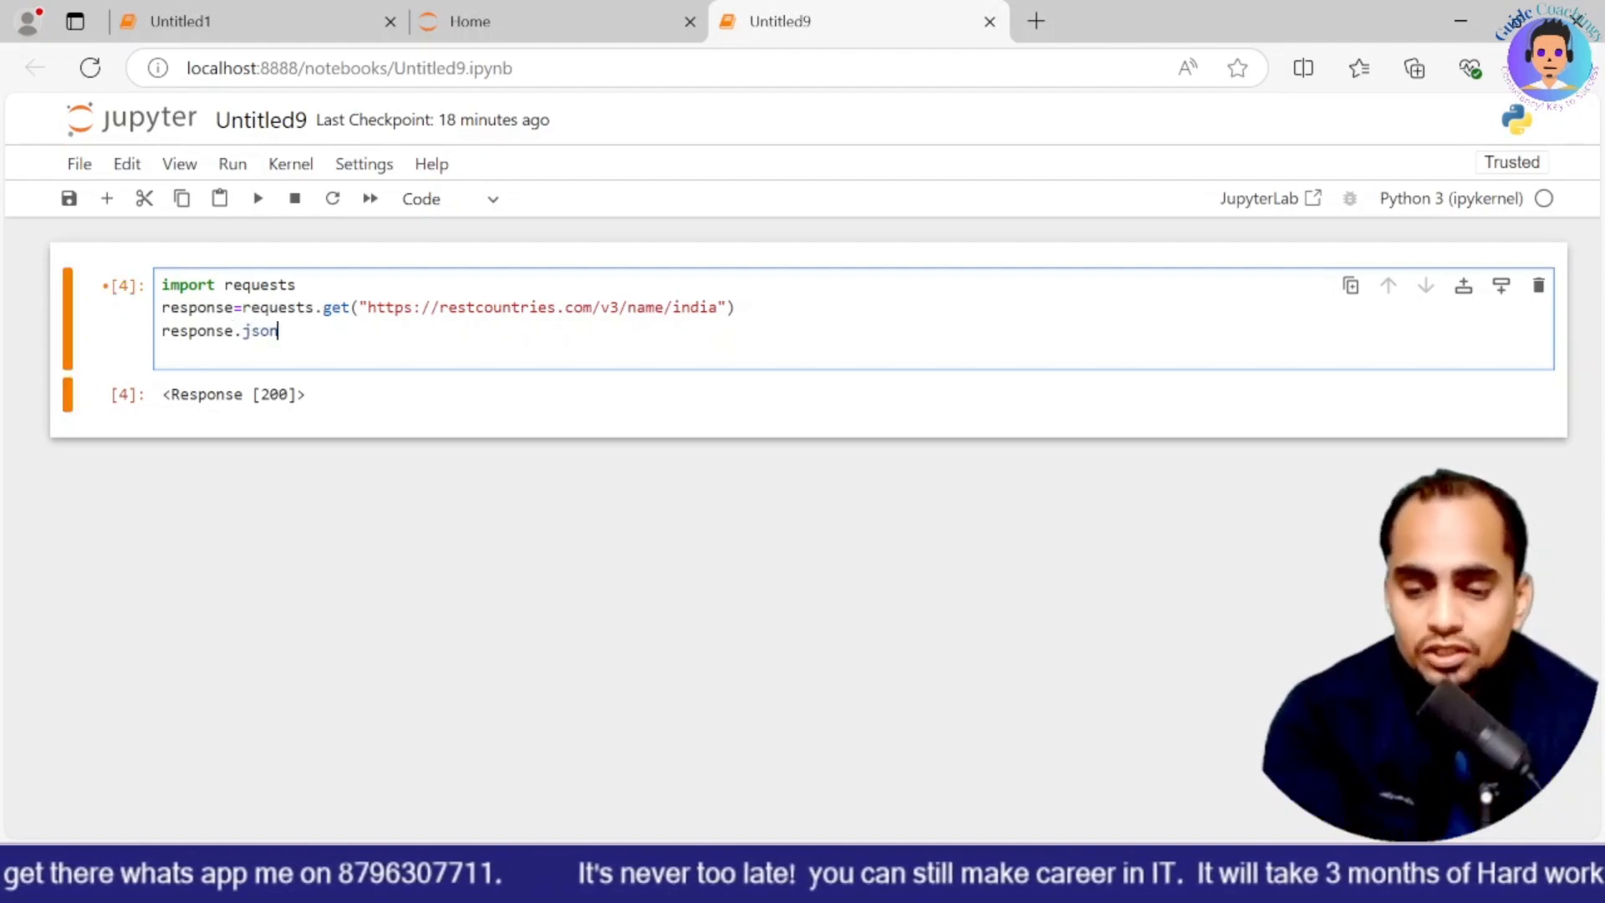
text(())
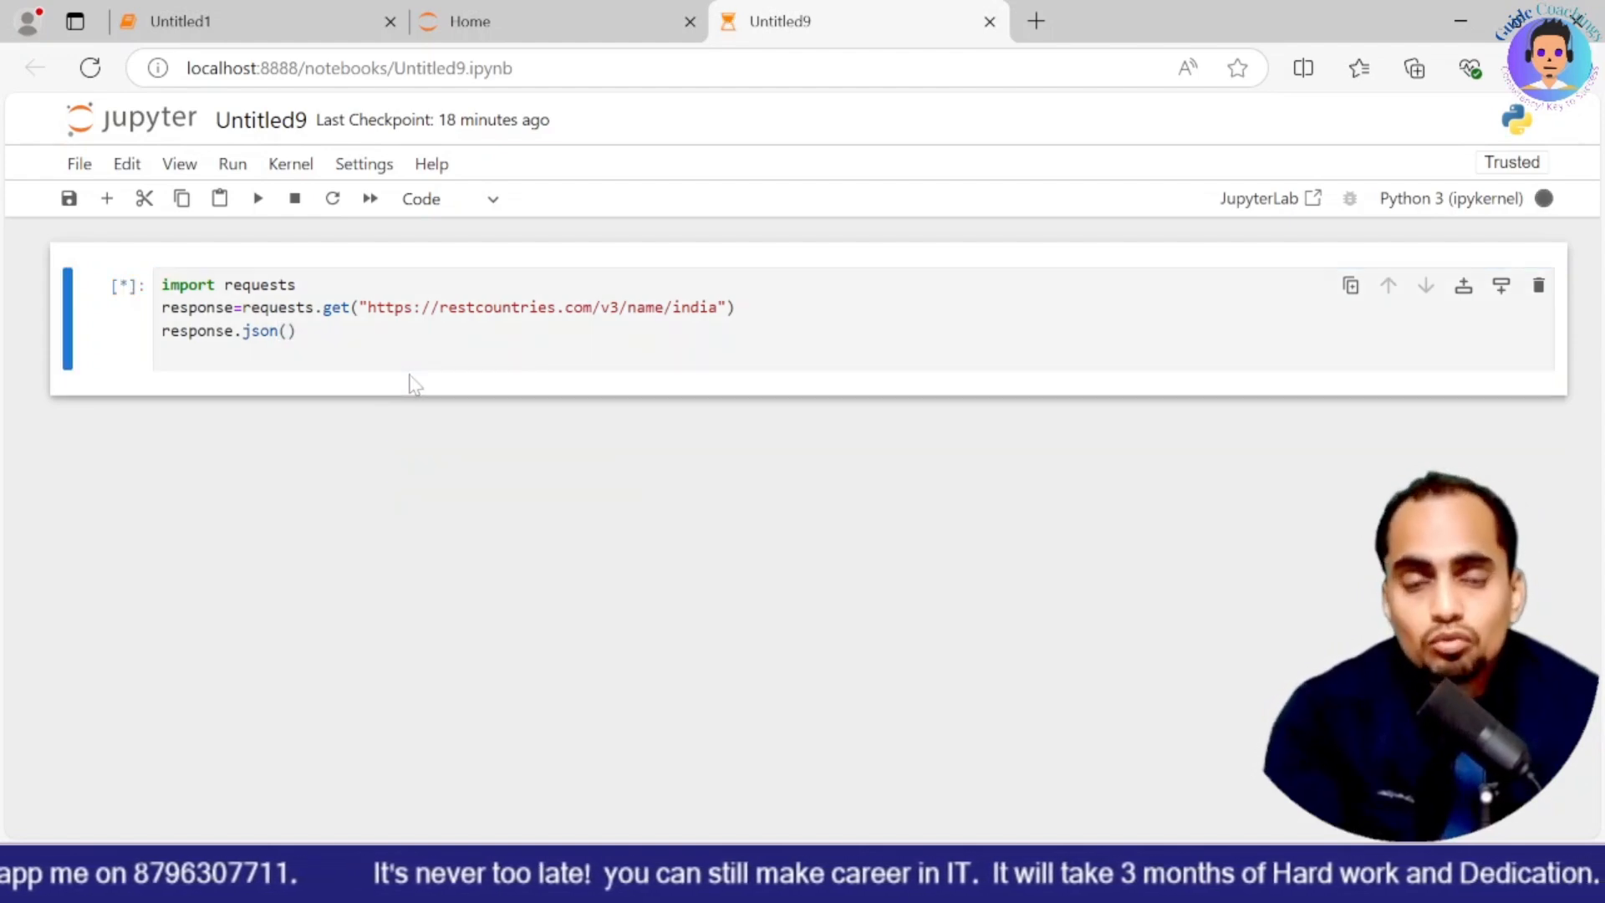
click(258, 197)
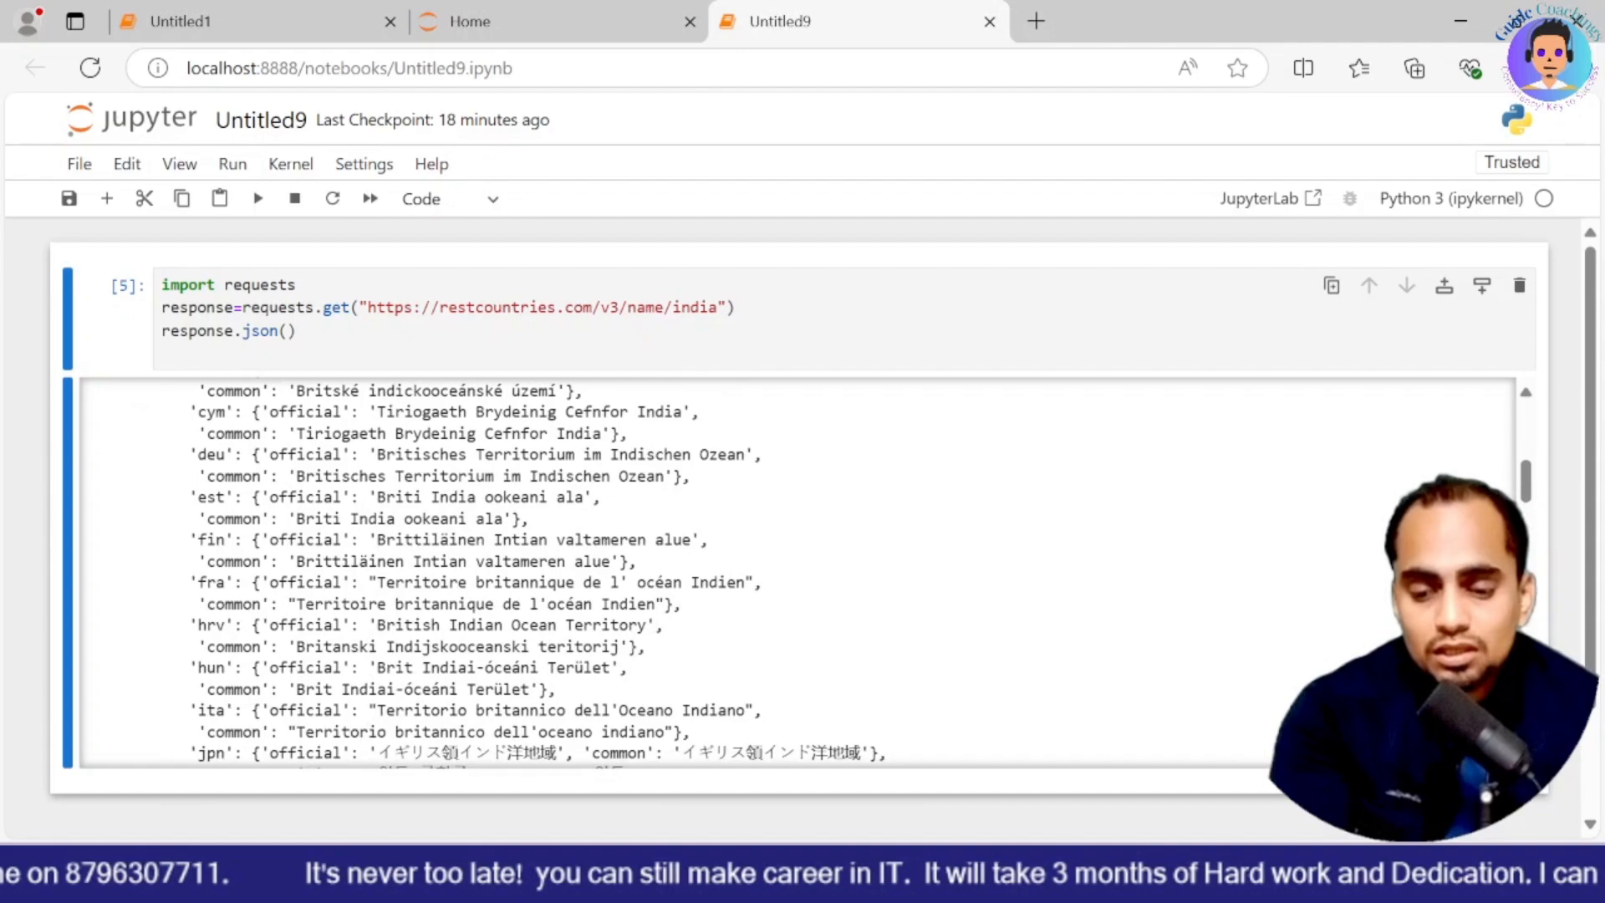
scroll(down, 3)
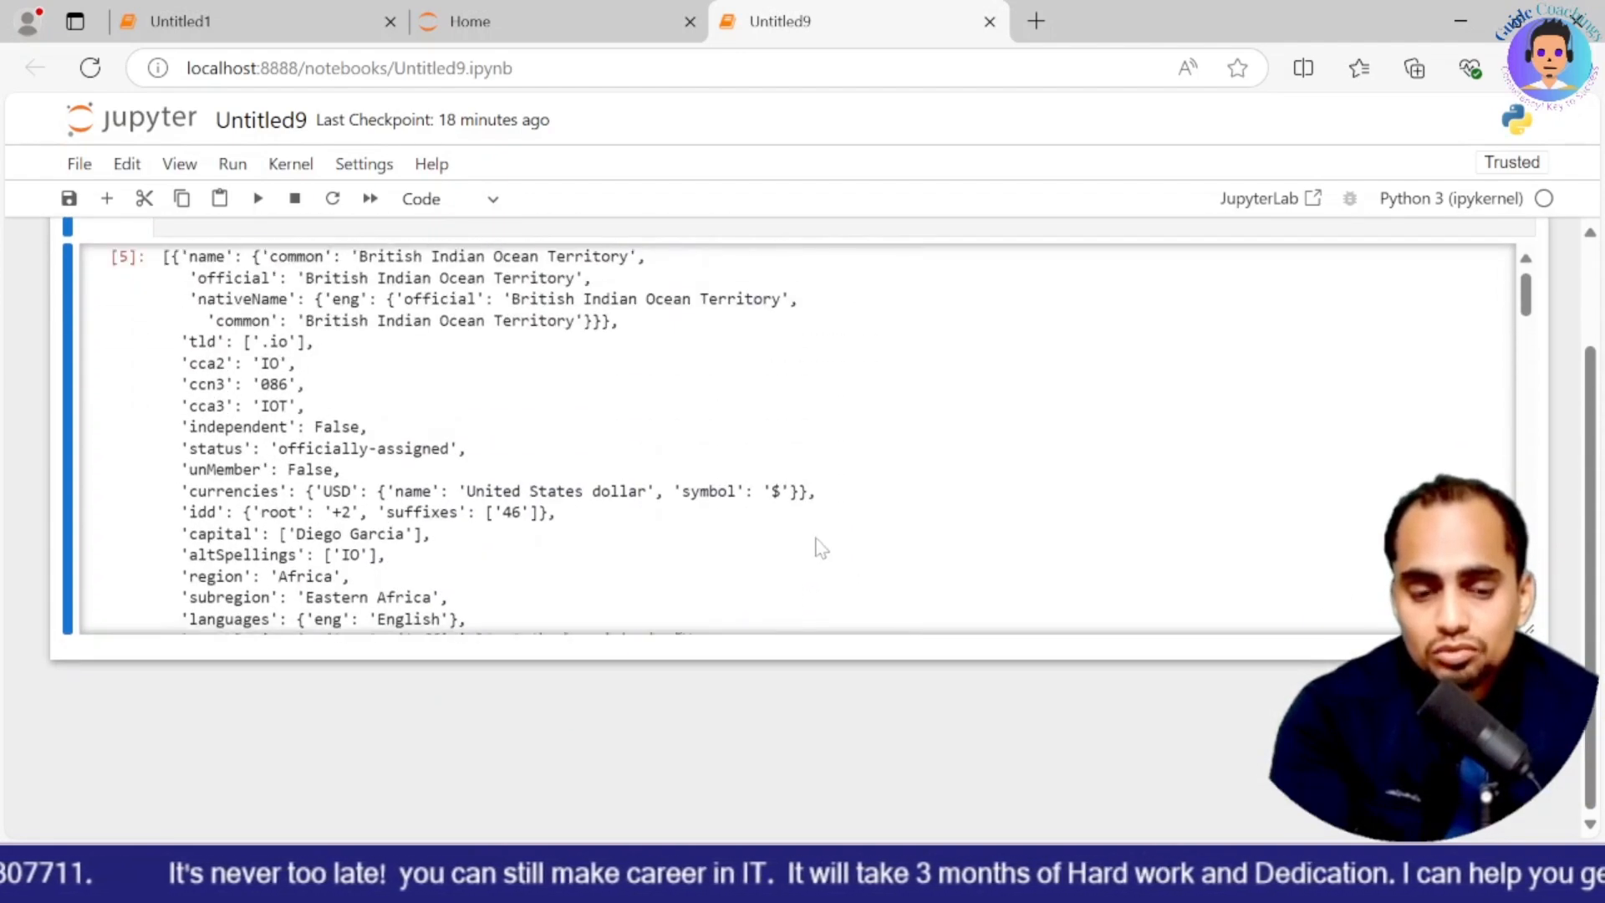
double_click(234, 635)
text(response=response.json()
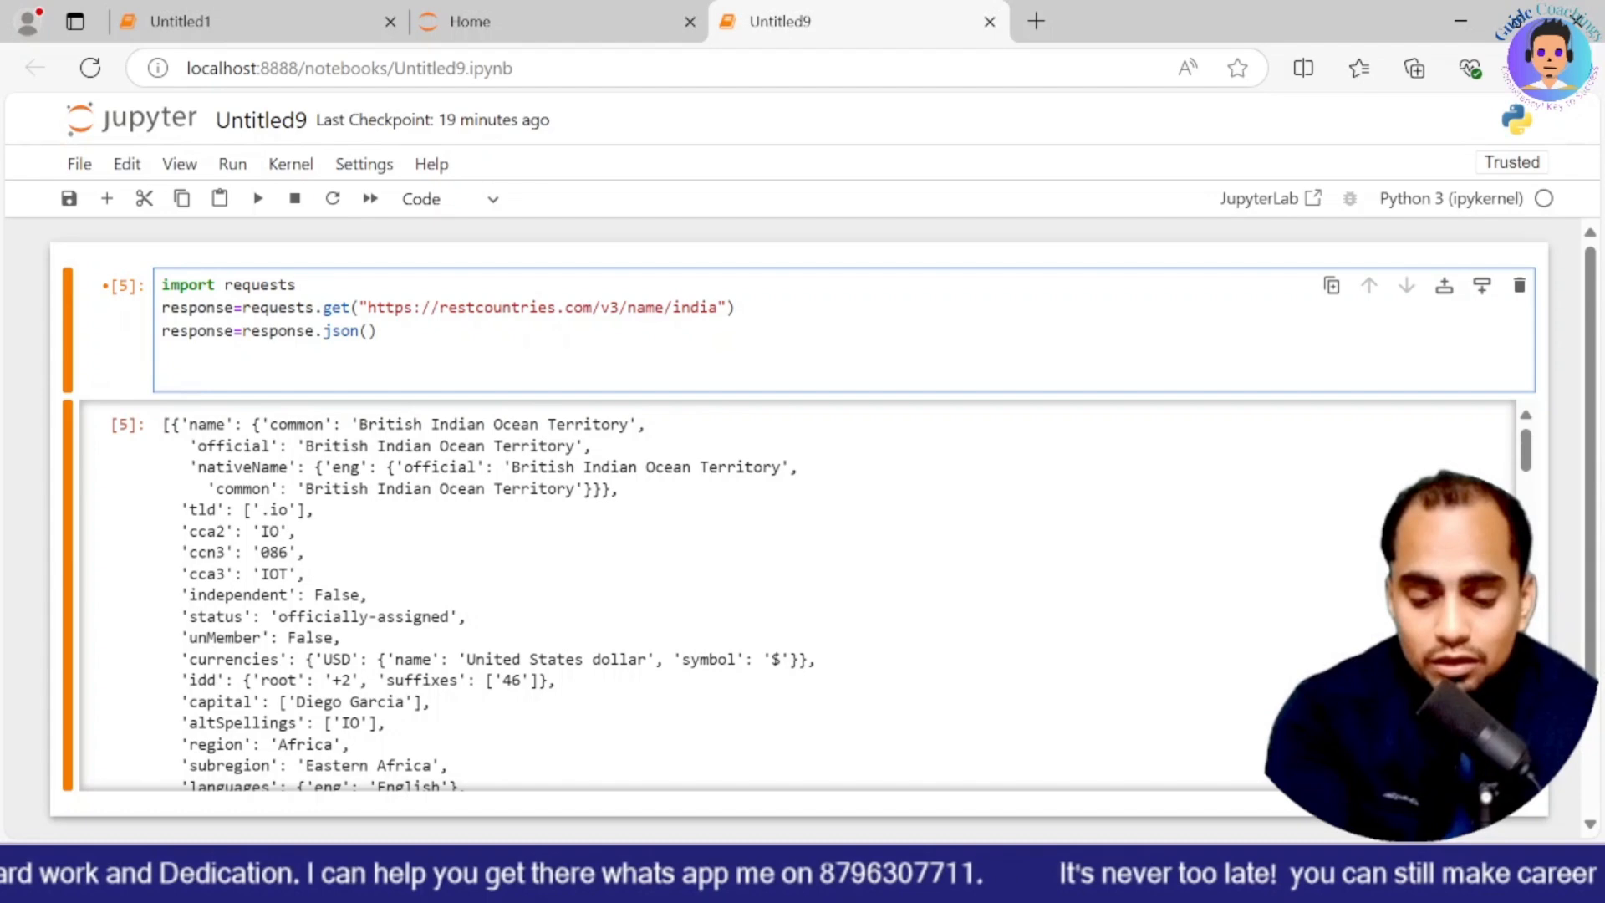
Step: Add country_info=response[0] and country_info["currencies"], run to show the USD entry, then comment them out
text(country_info)
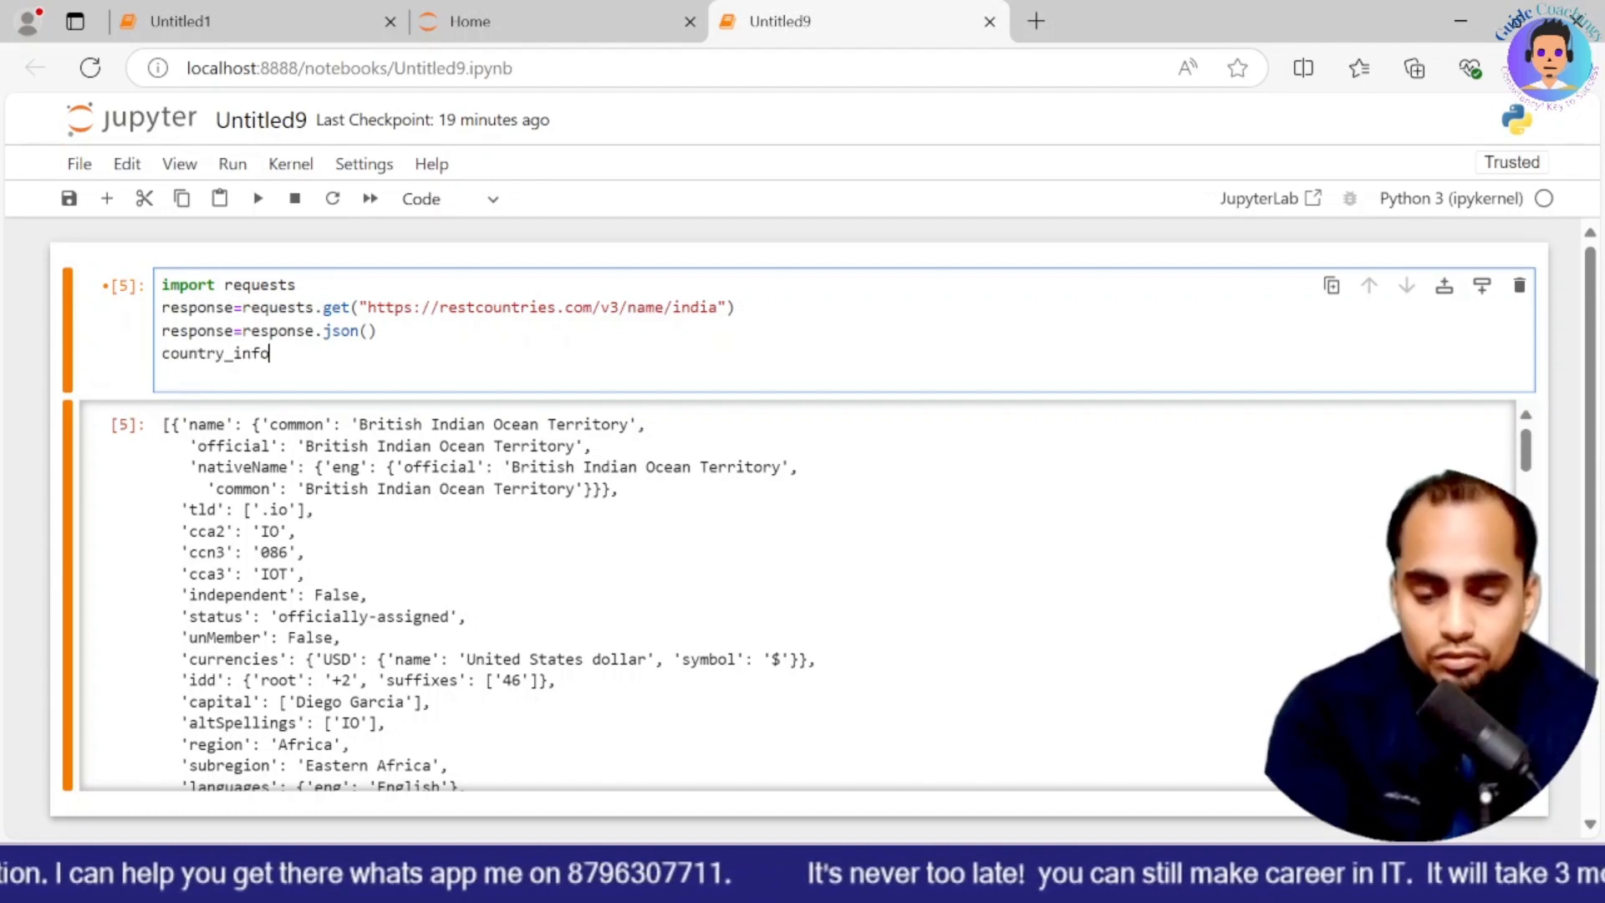
text(=res)
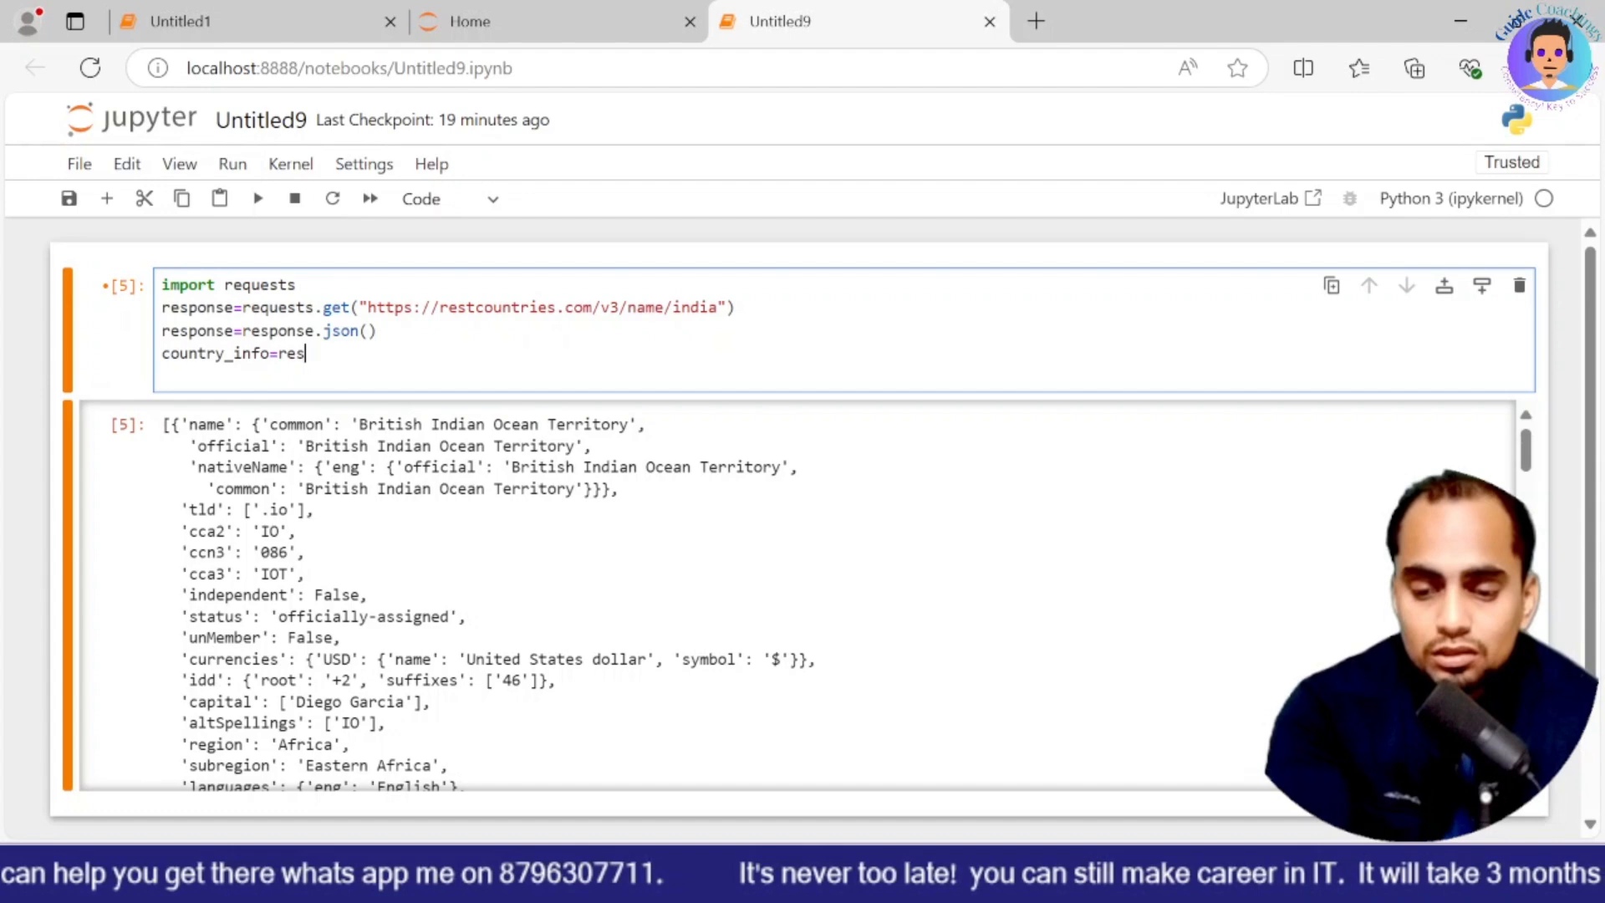
text(ponse)
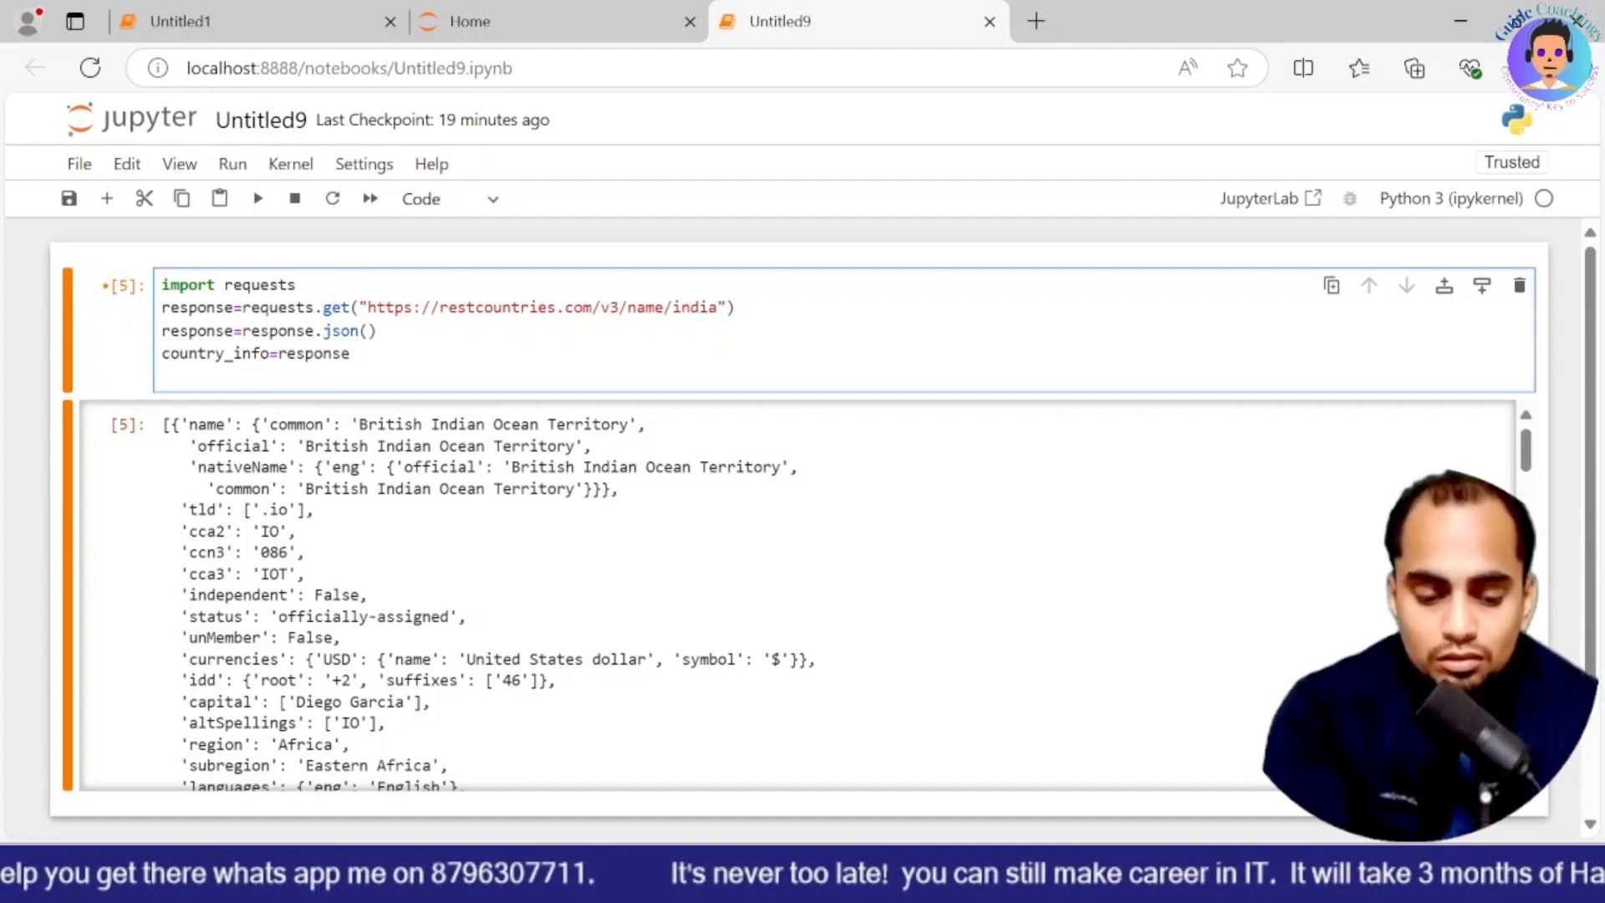
text([0])
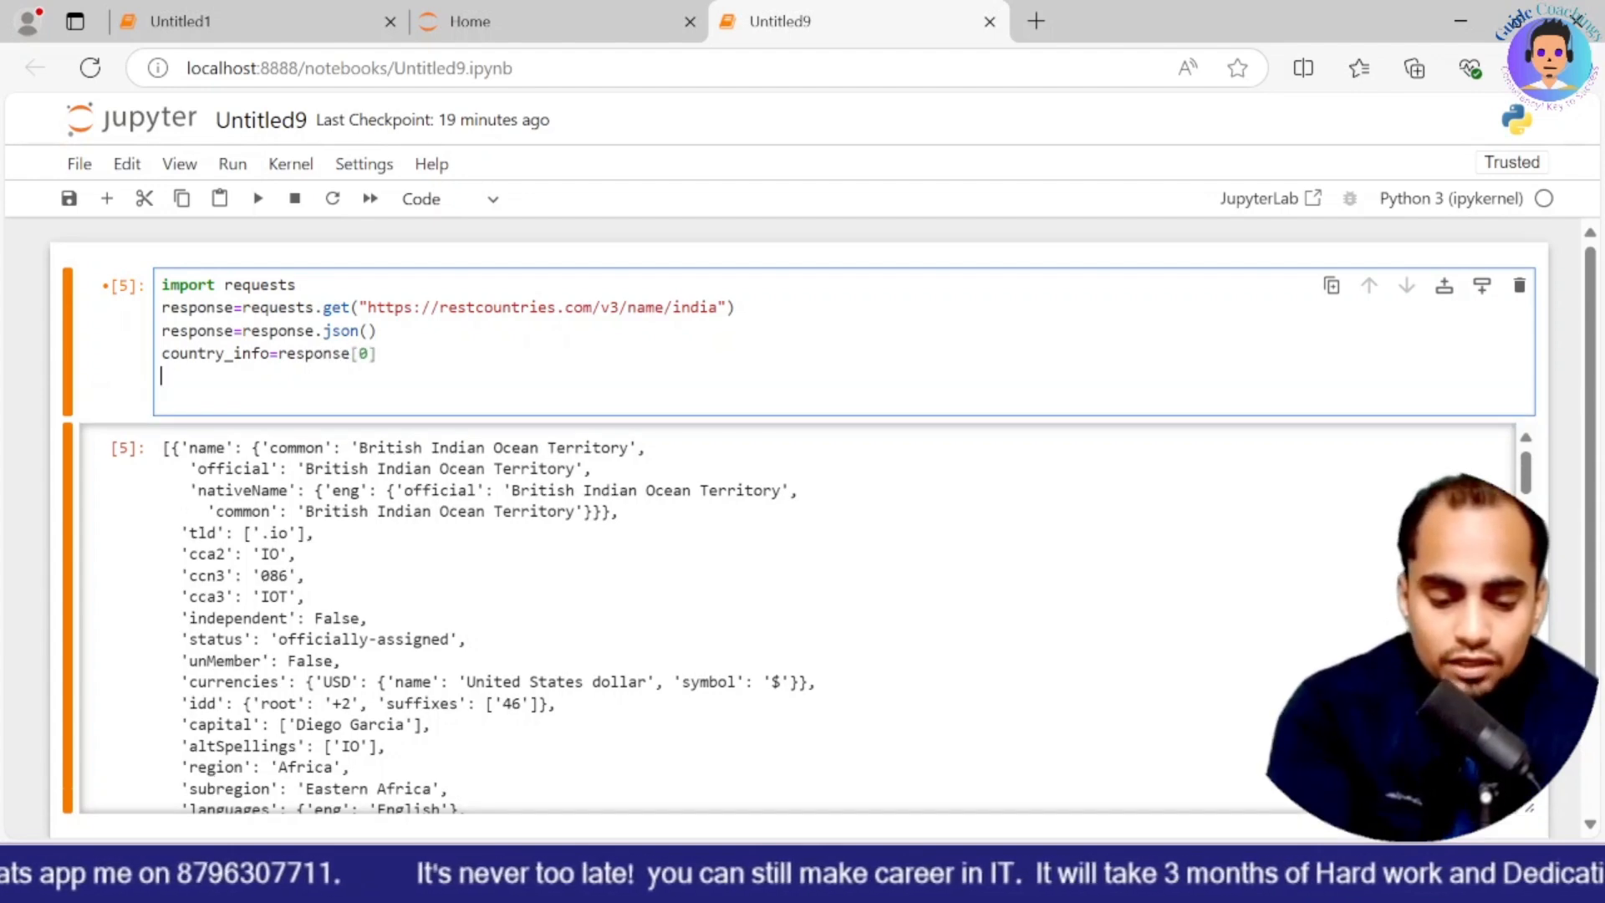
text(country_)
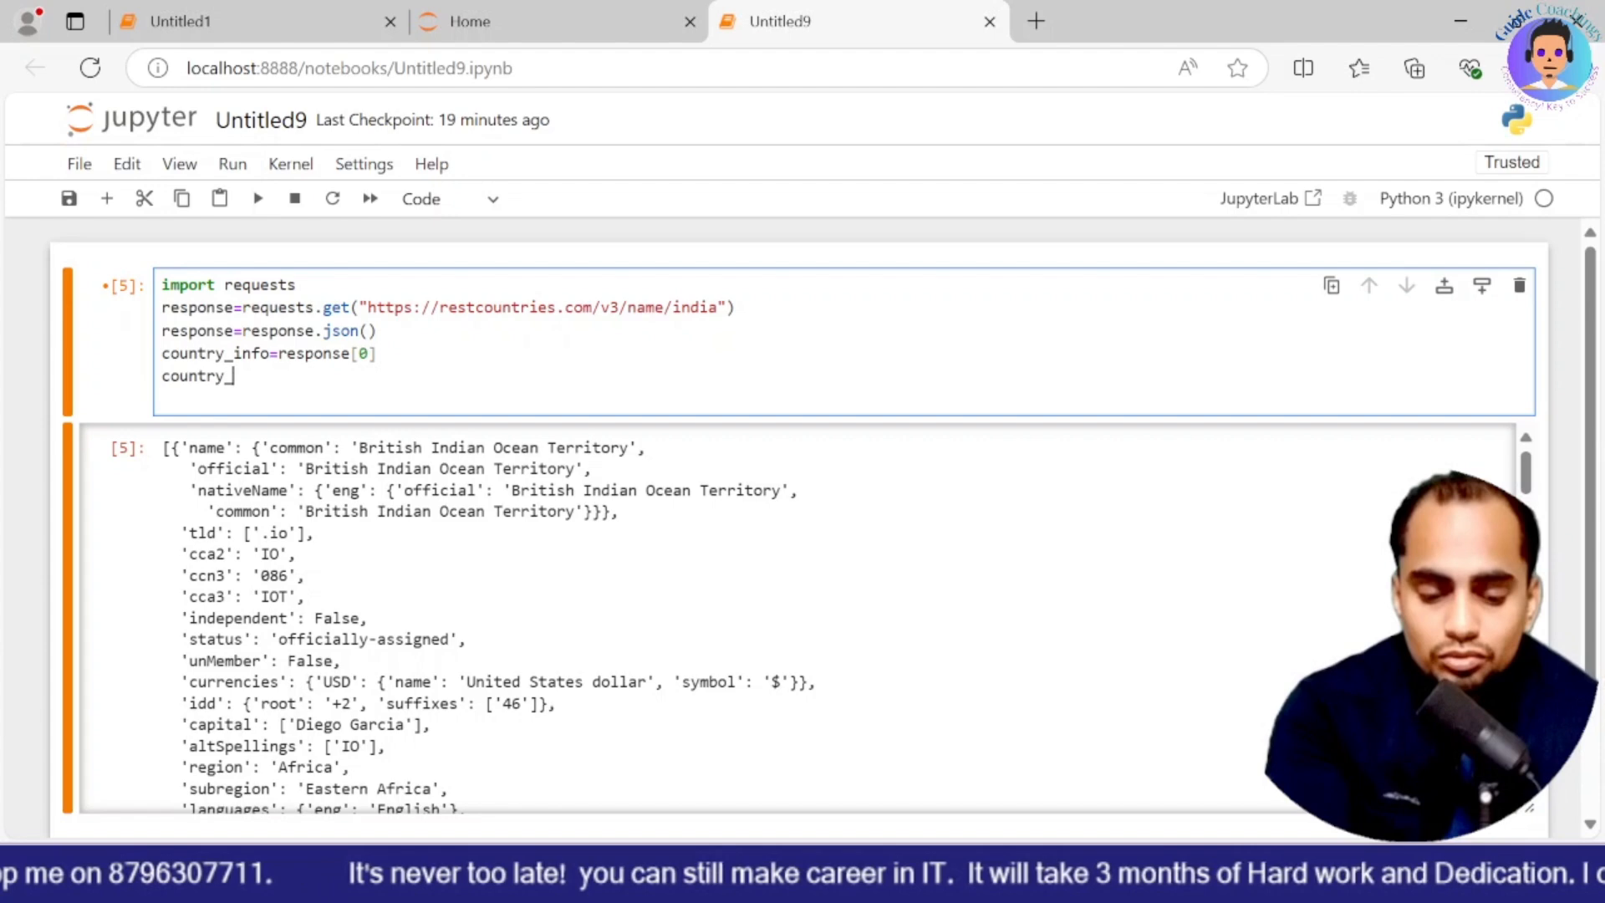
text(info)
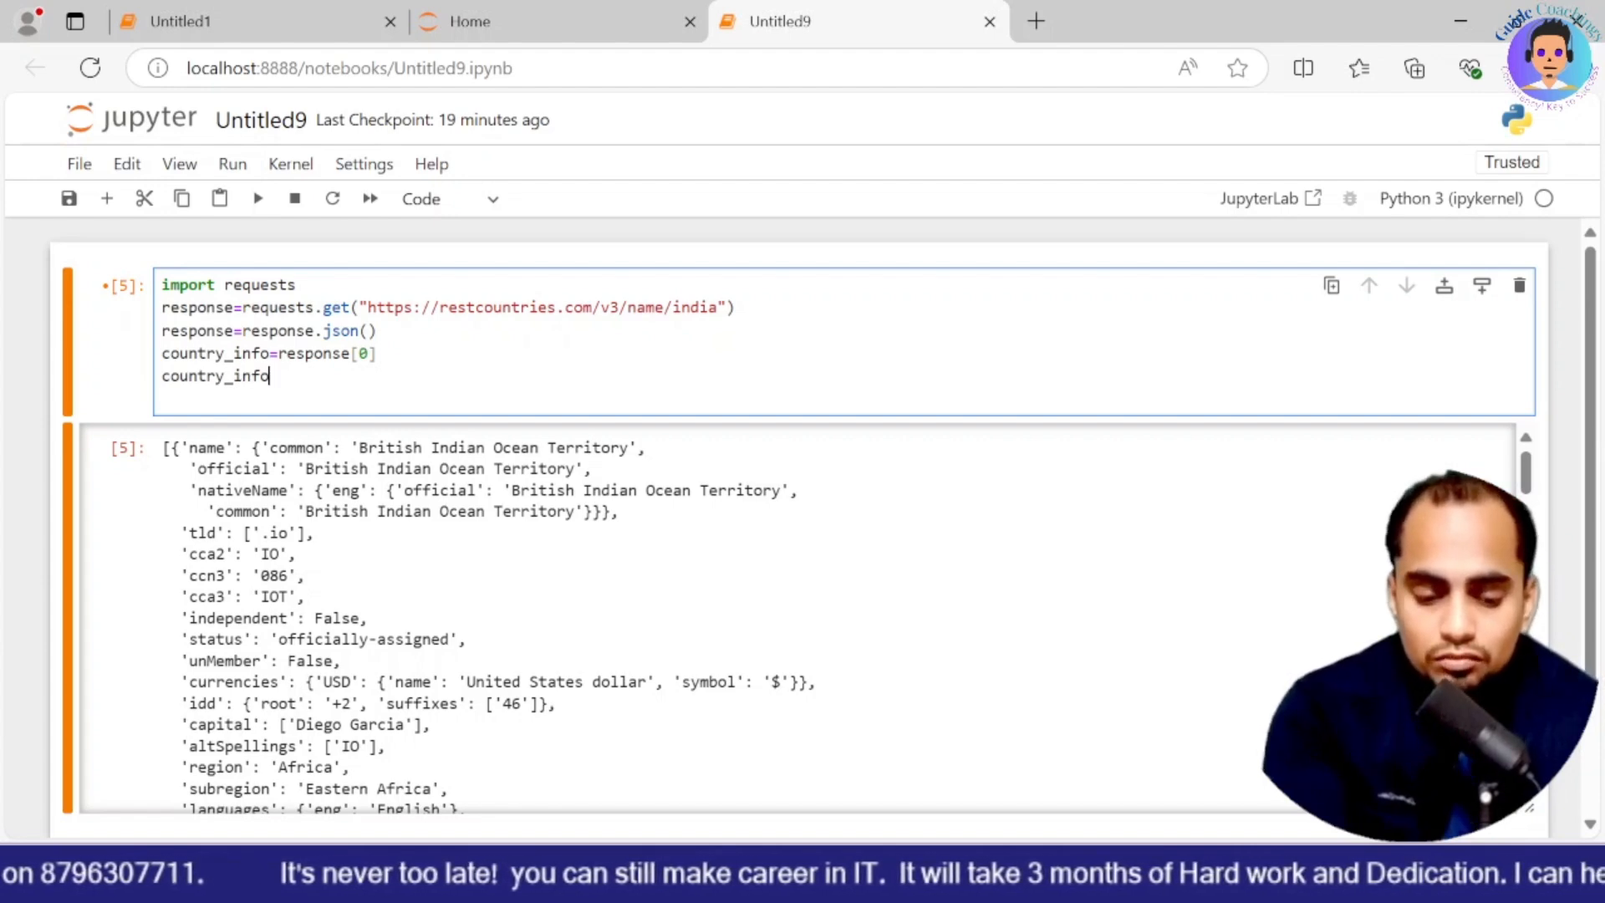
text(["currencies)
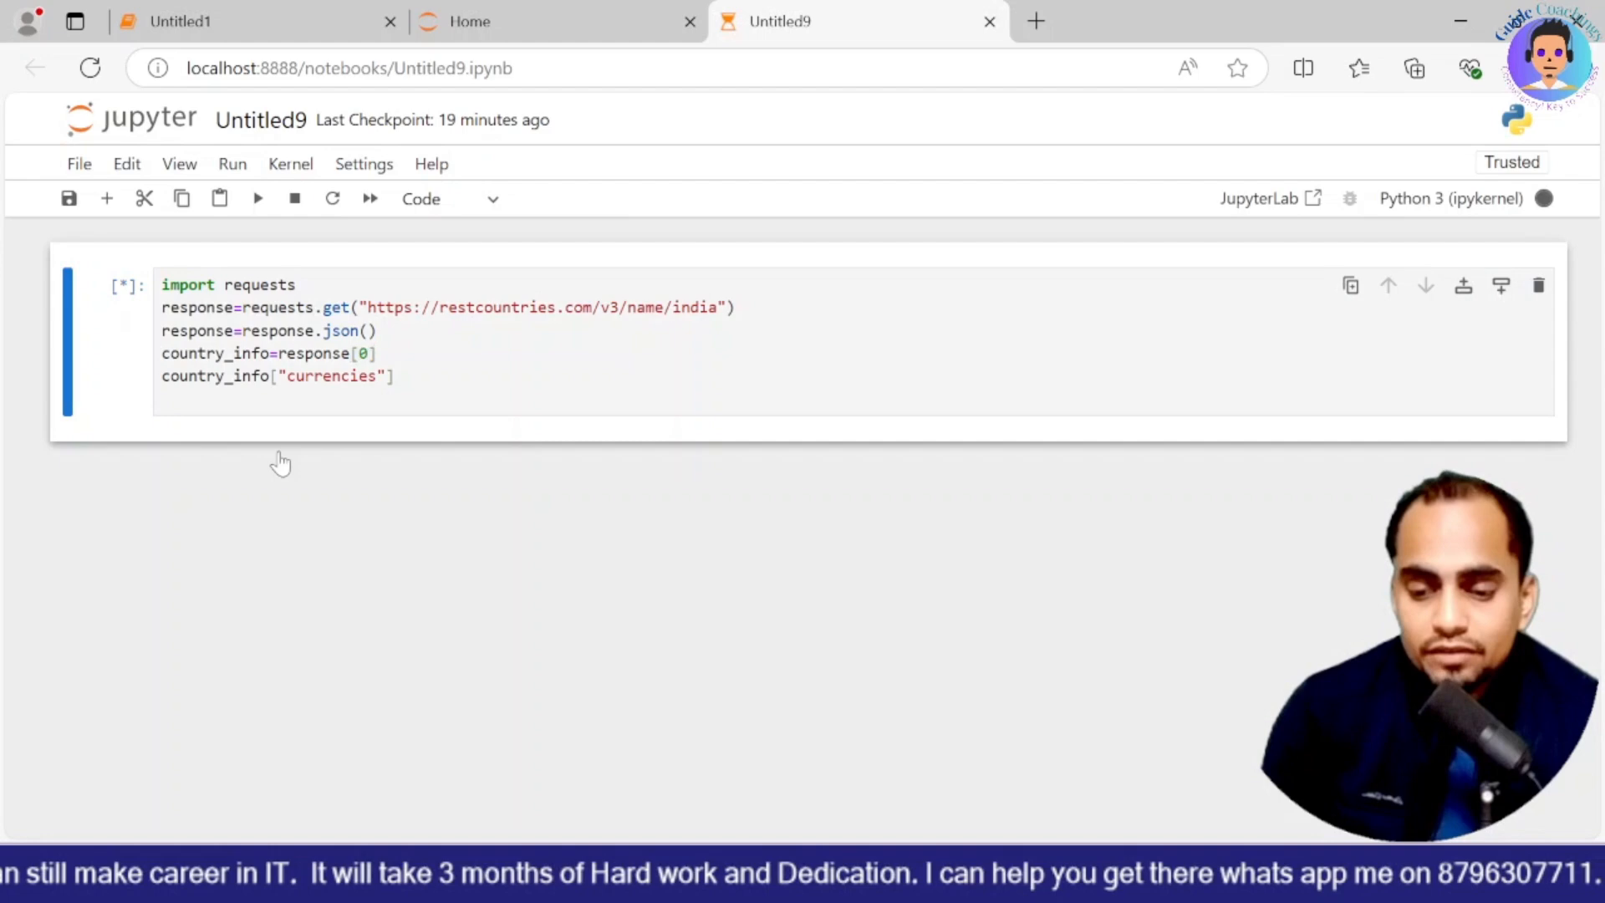
click(257, 197)
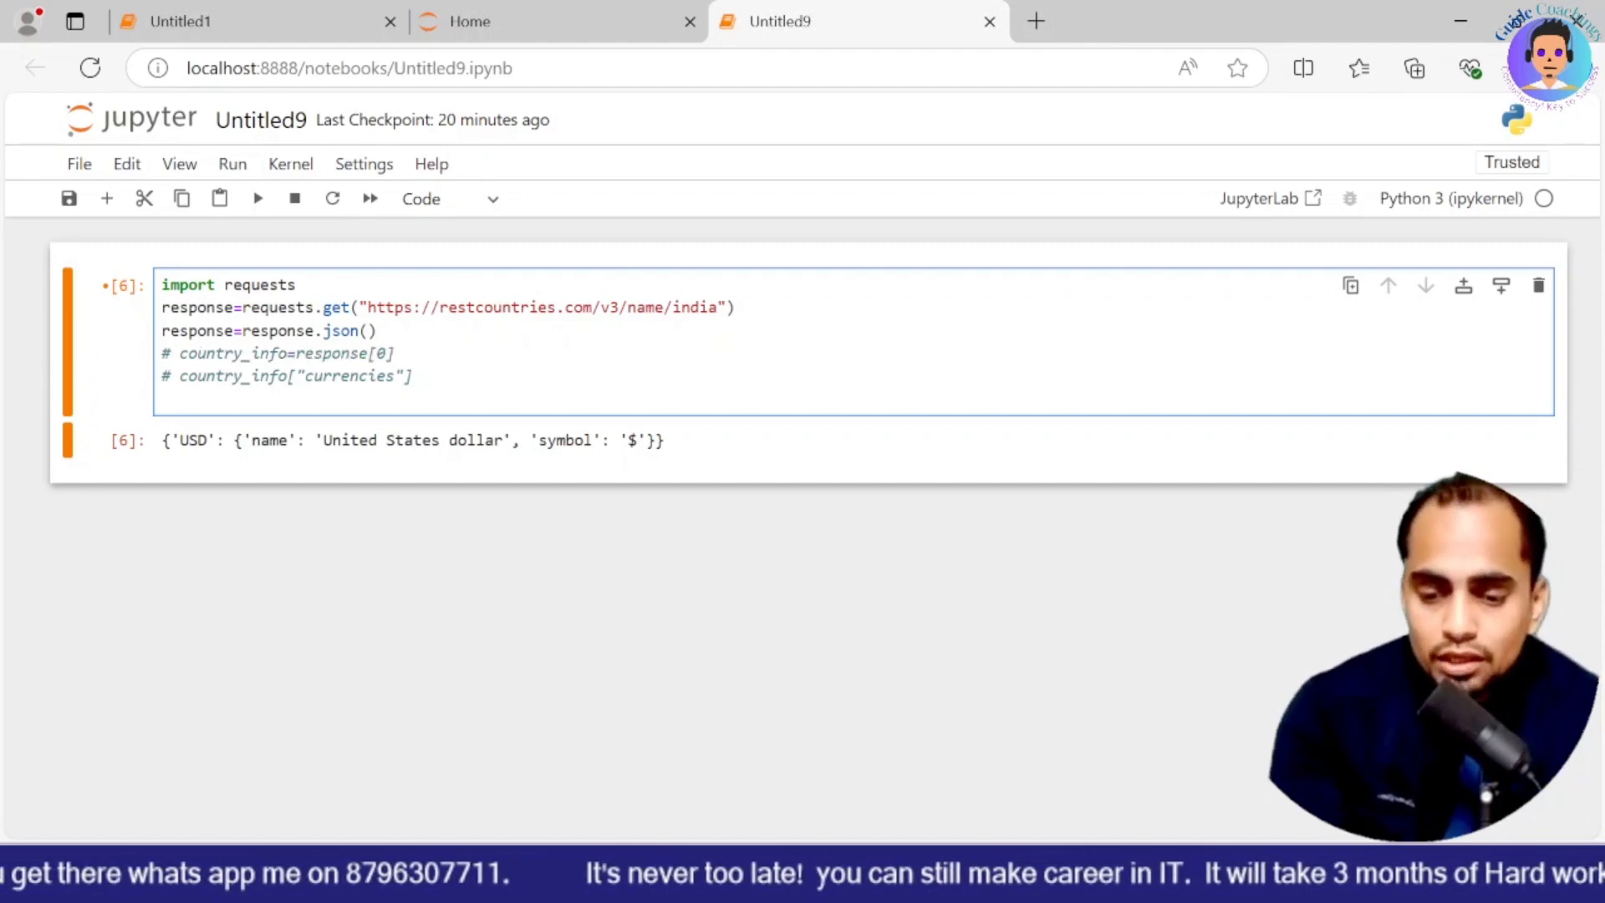
Step: Redisplay the full response list and change the commented lookup key from currencies to independent
text(response)
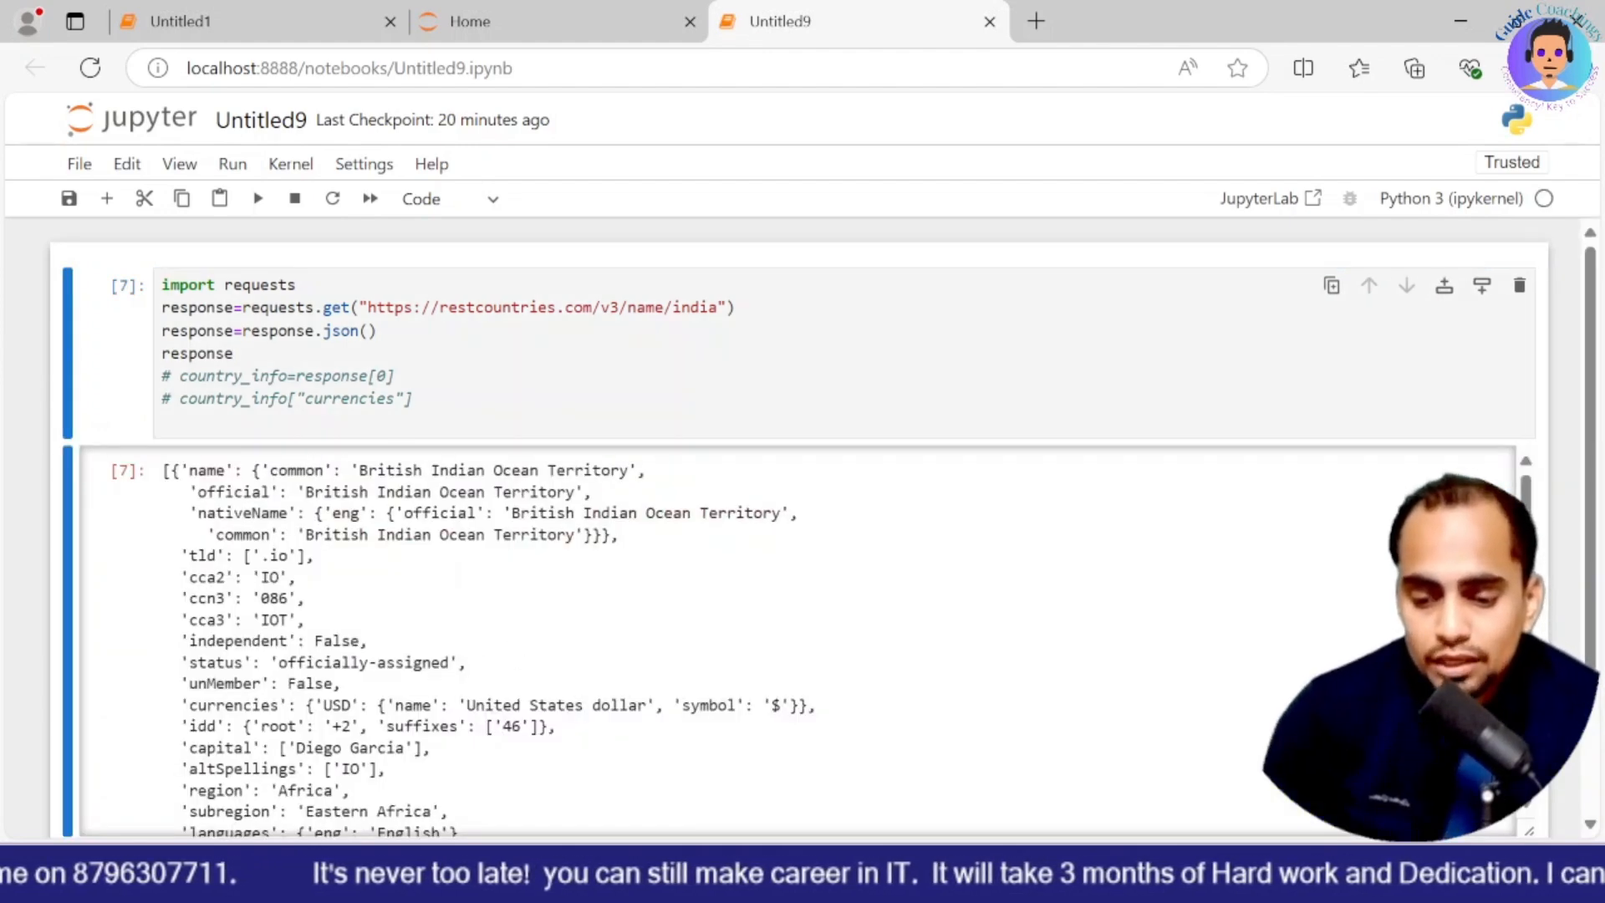
double_click(235, 641)
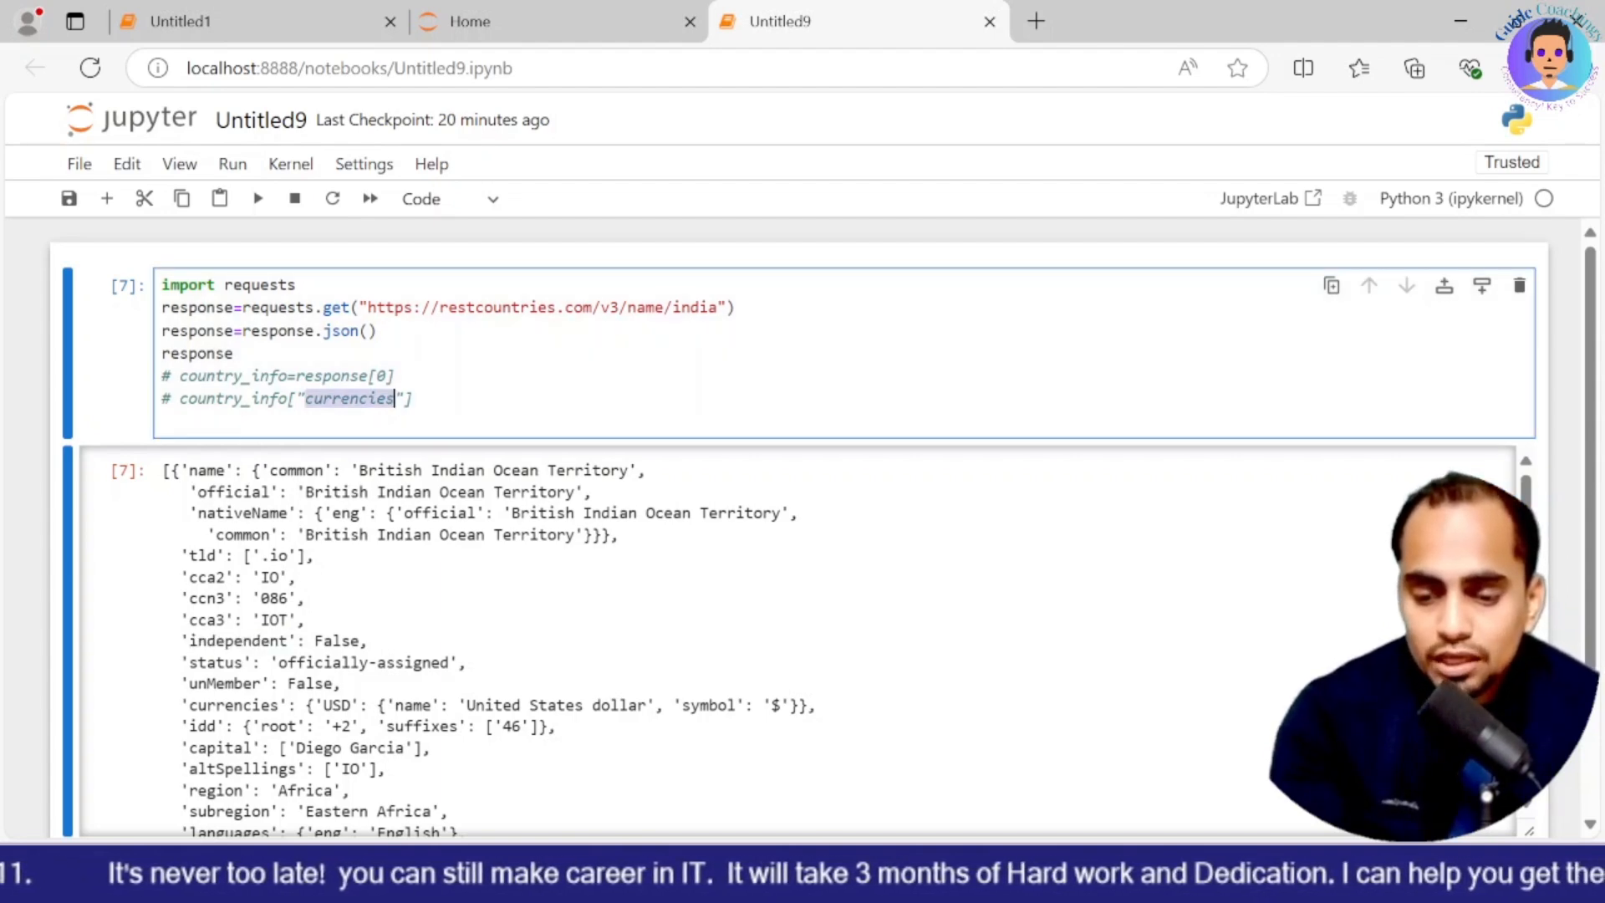
text(independent)
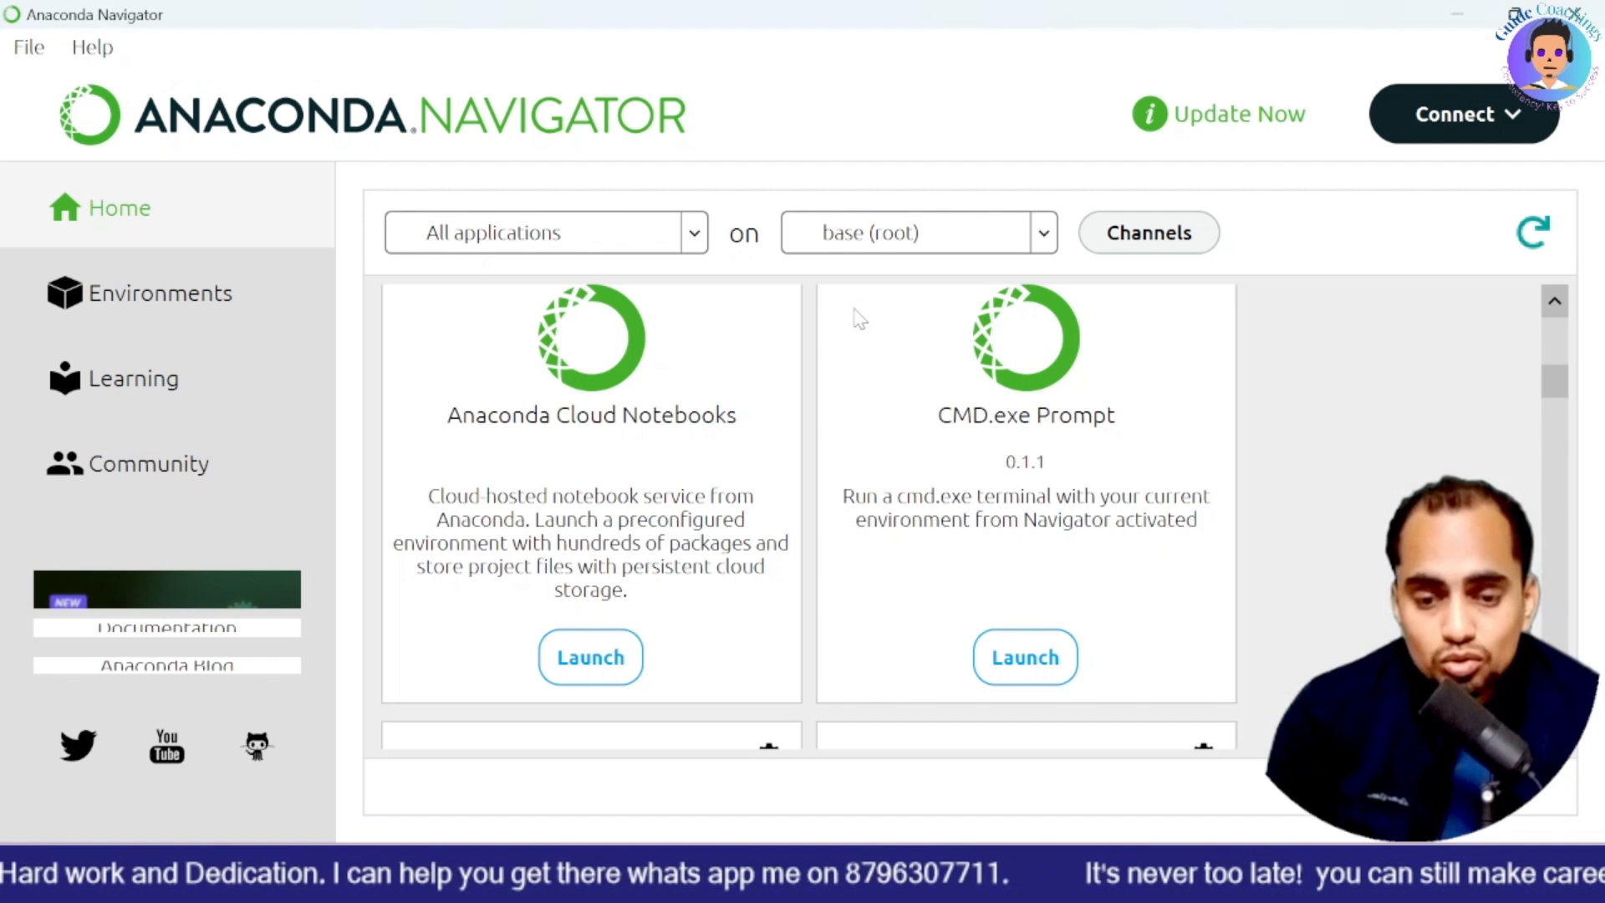
mouse_move(957, 454)
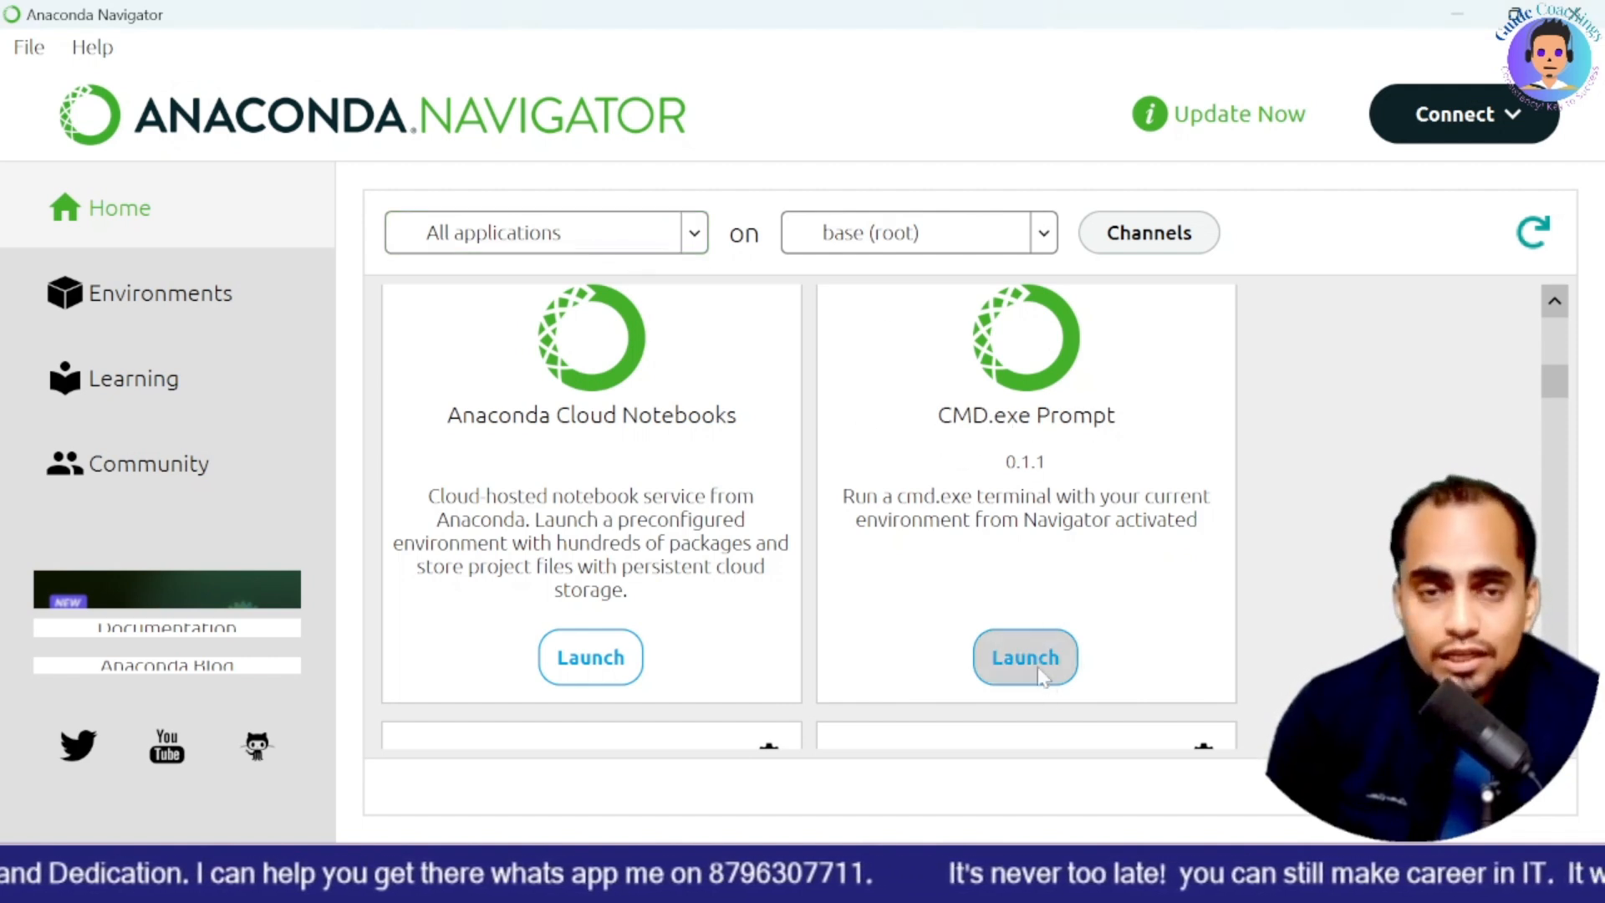
Step: Launch the CMD.exe Prompt from the Home page with the base environment activated
click(1023, 657)
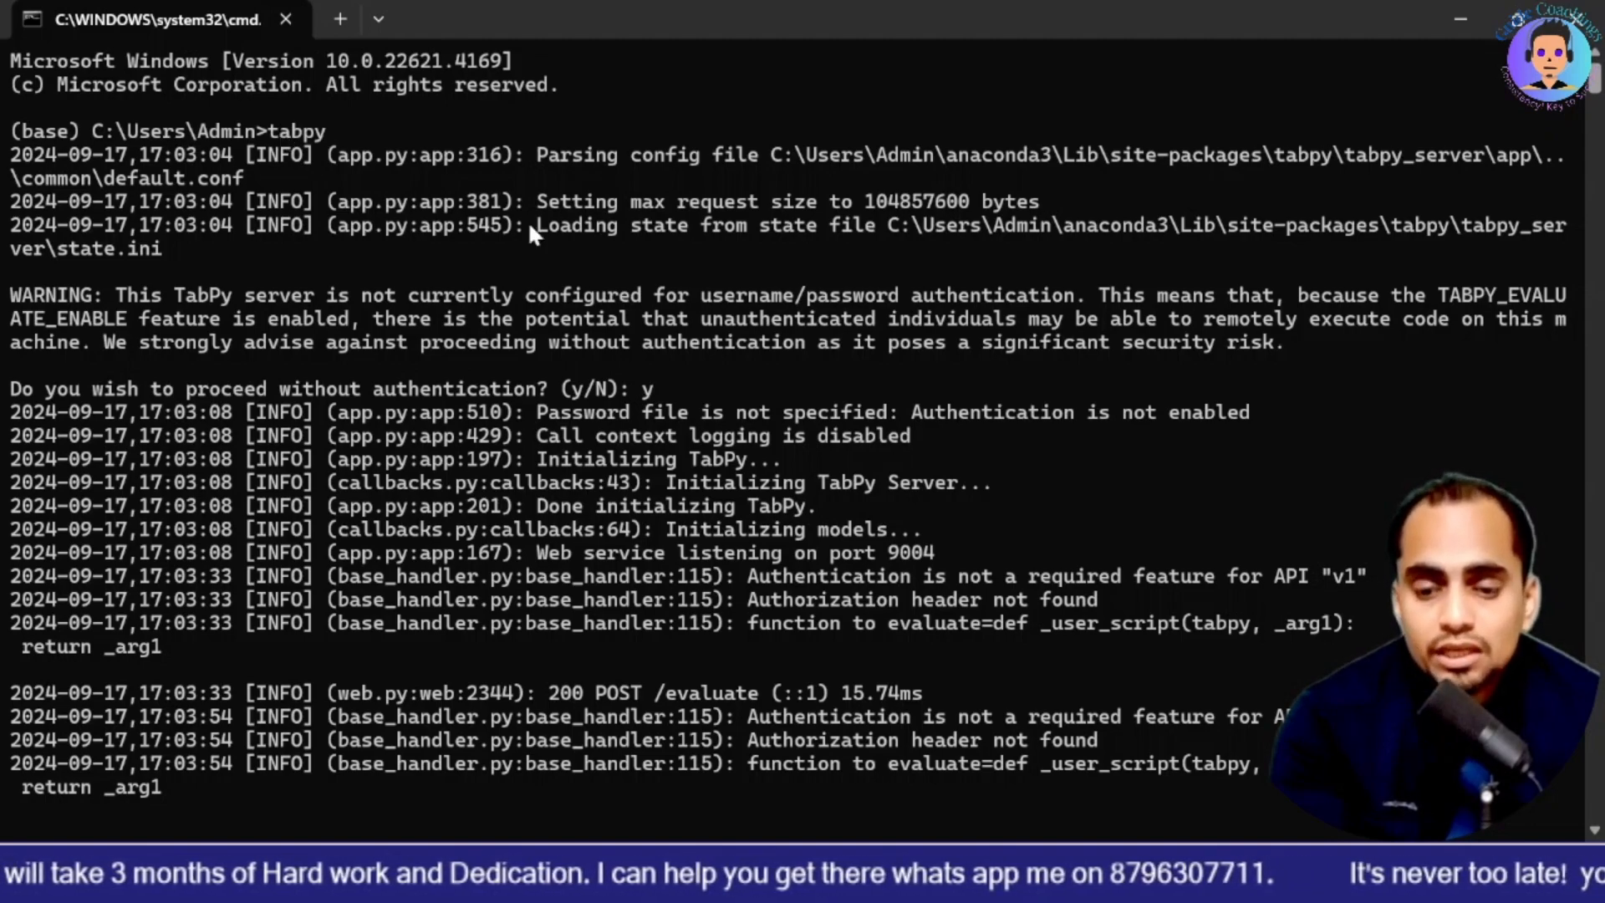
mouse_move(1566, 120)
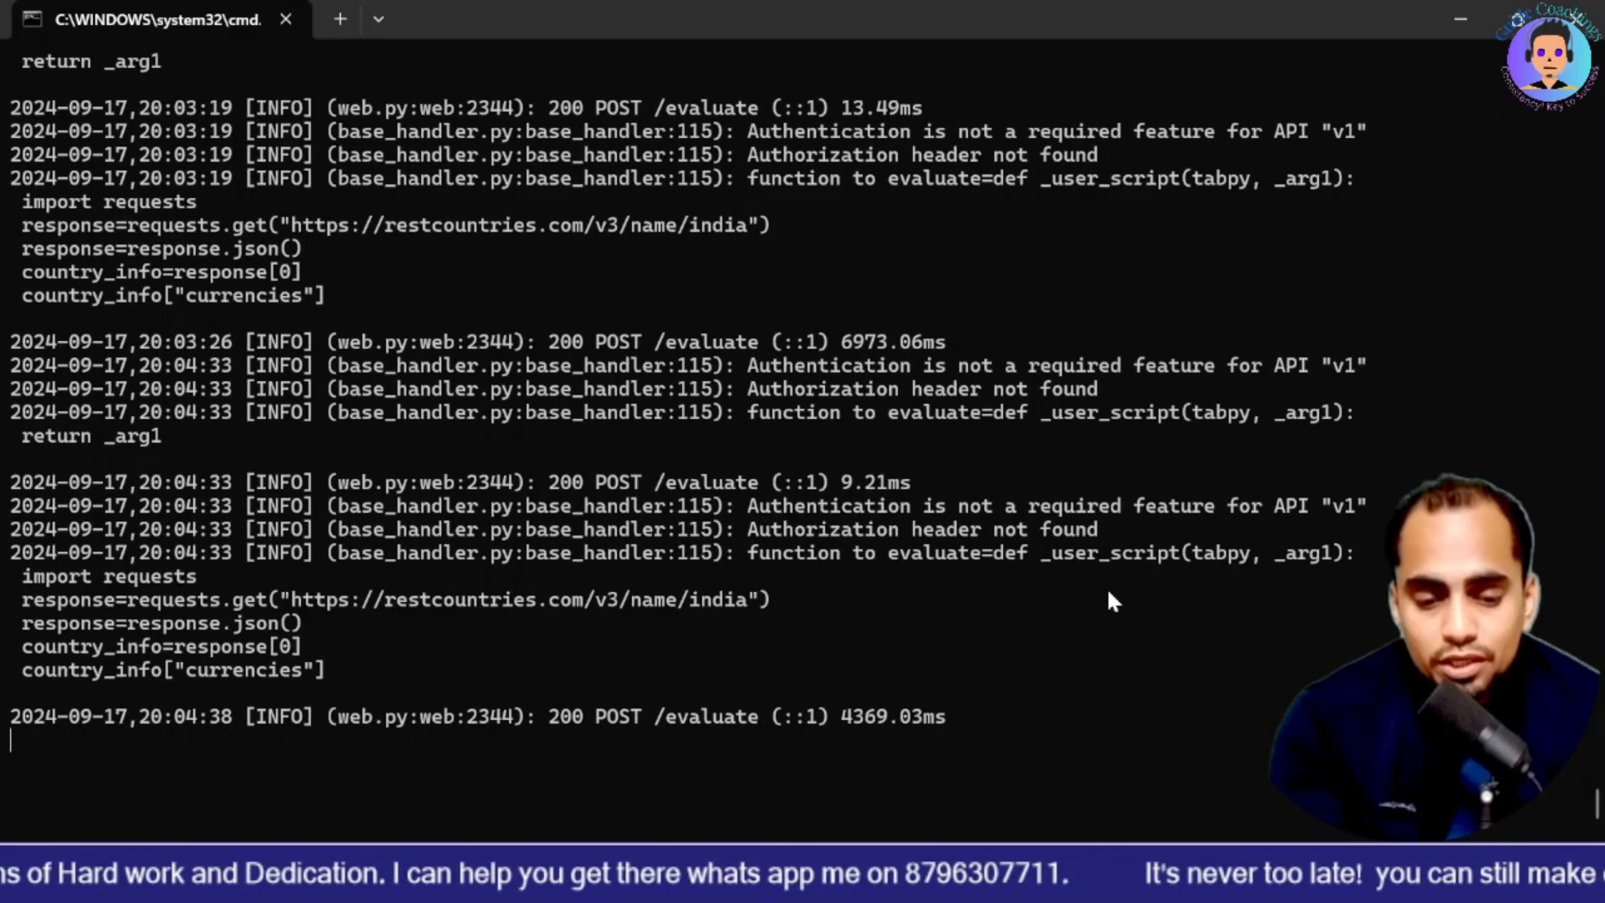
mouse_move(1197, 338)
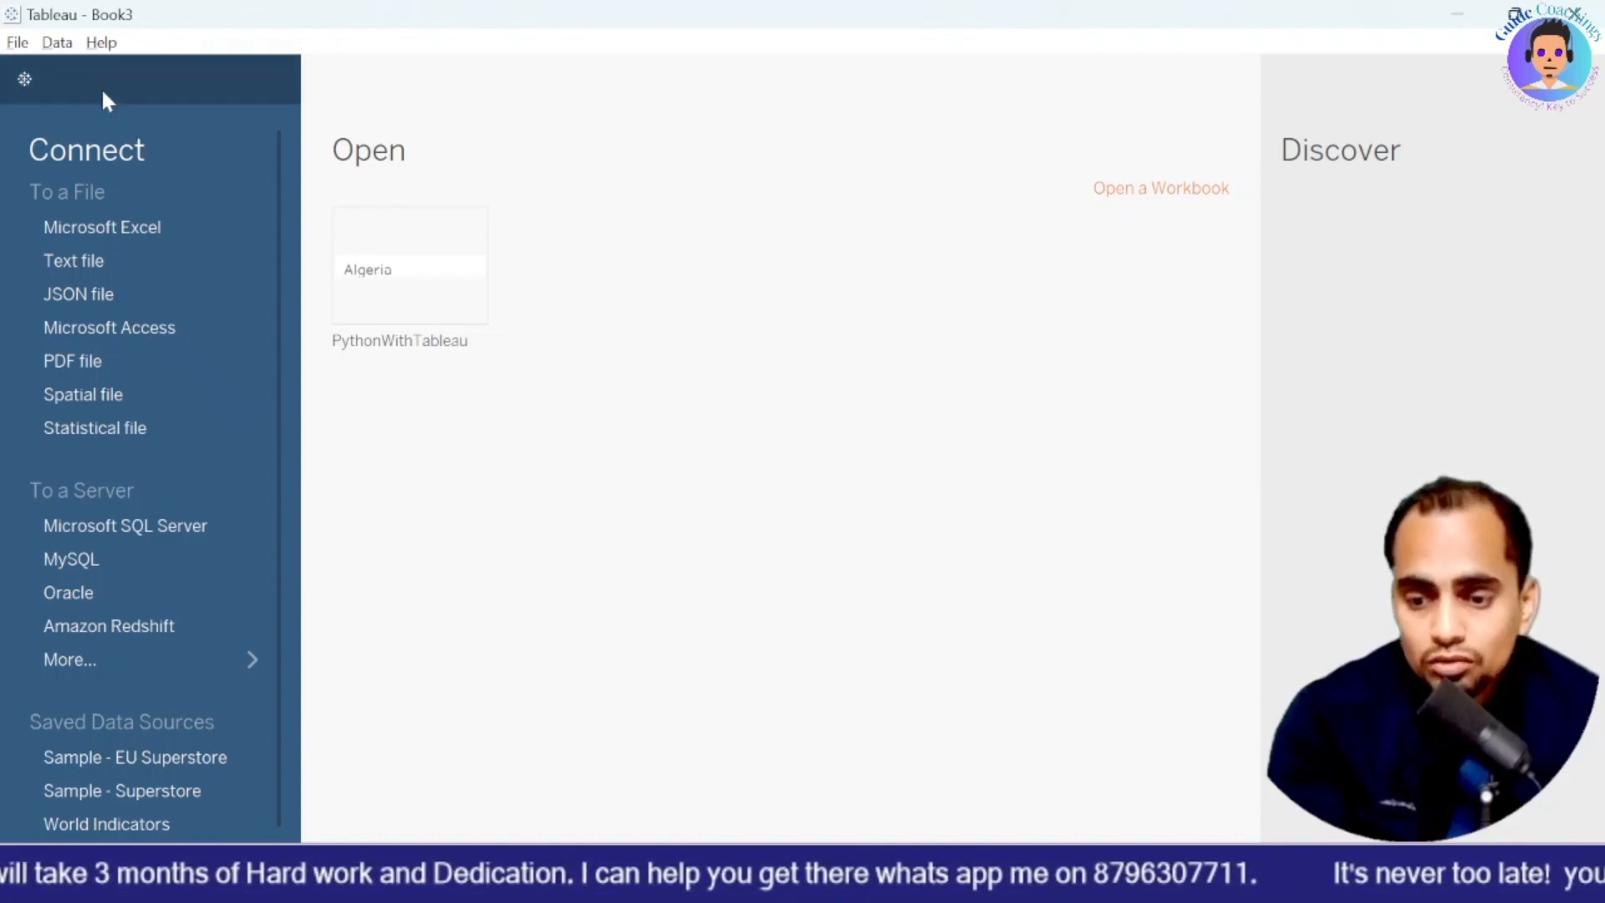
Step: Test the localhost:9004 TabPy connection under Manage External Service Connection and dismiss the success message
click(100, 42)
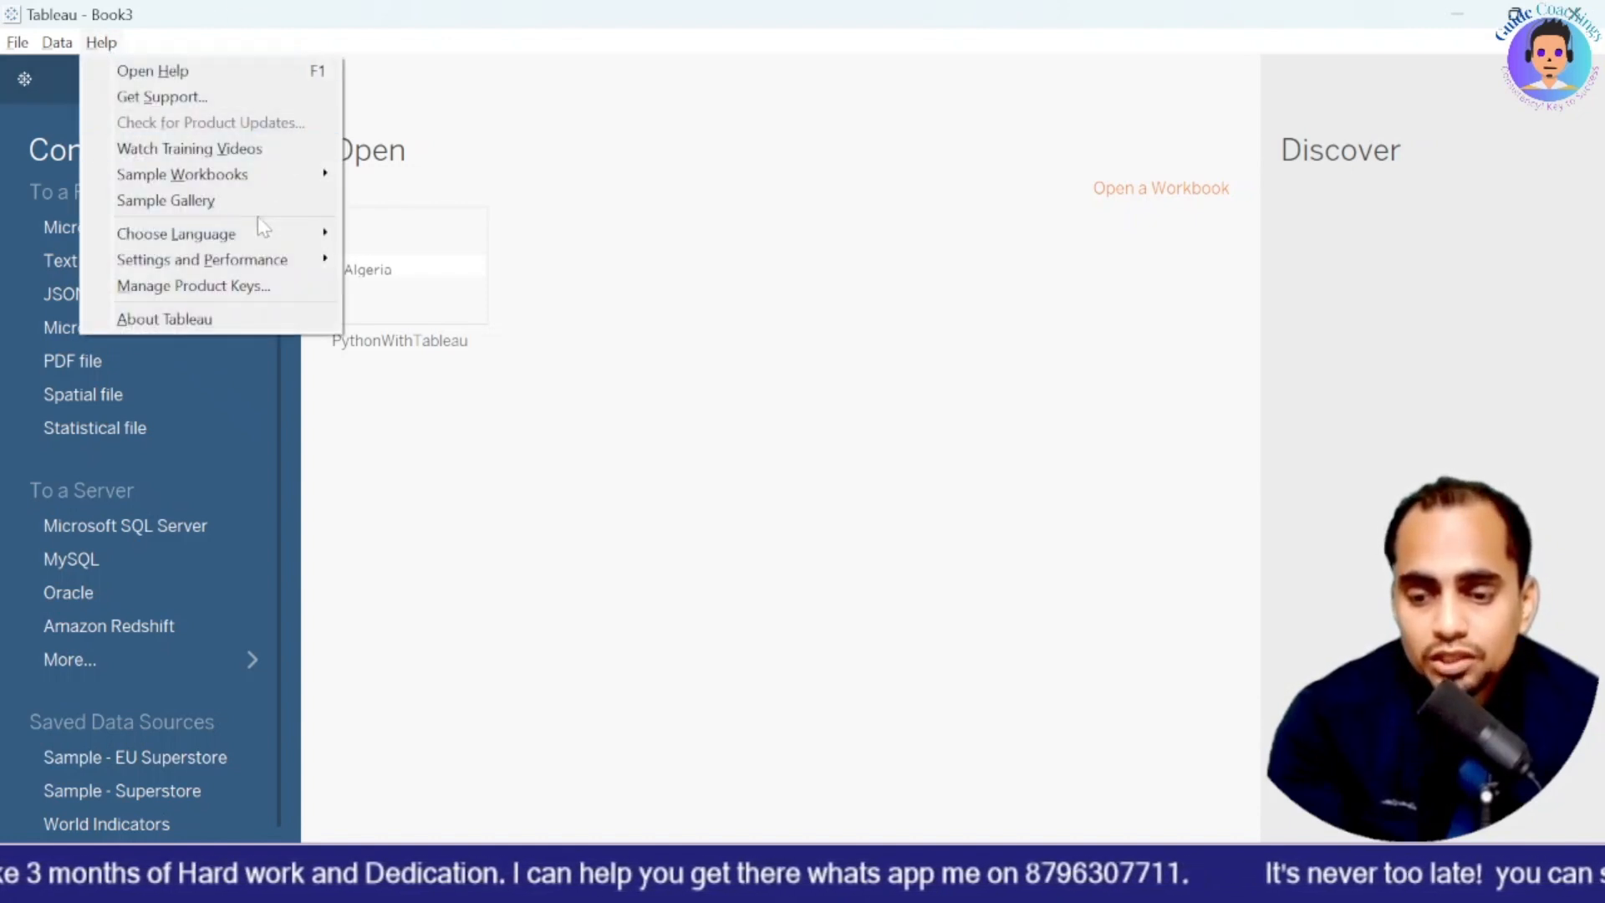
mouse_move(202, 260)
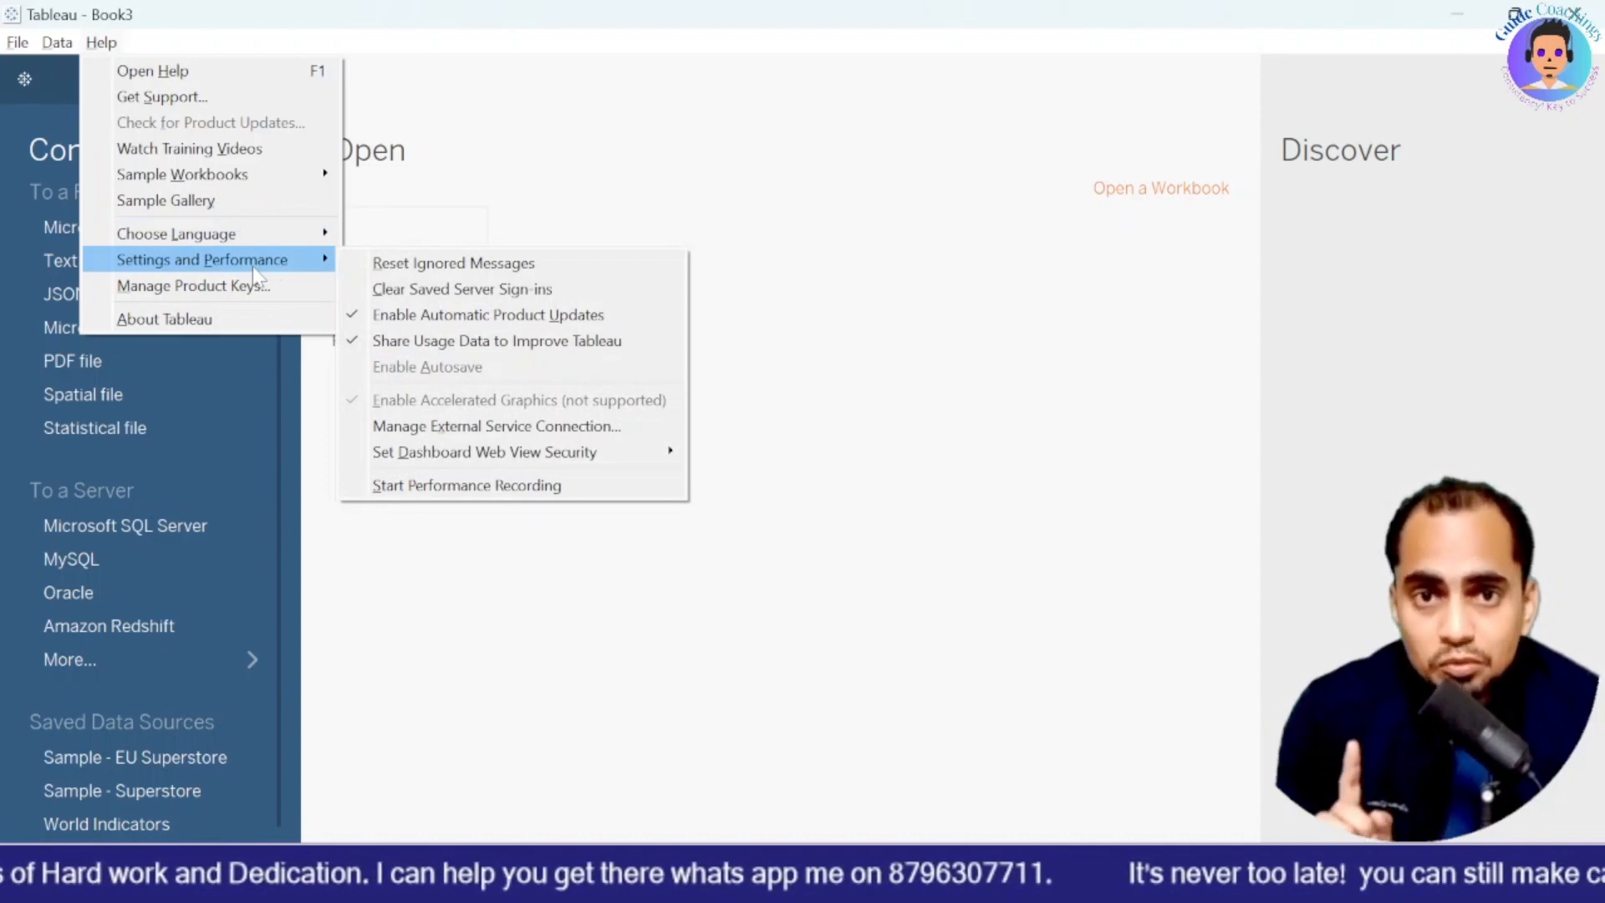
mouse_move(496, 427)
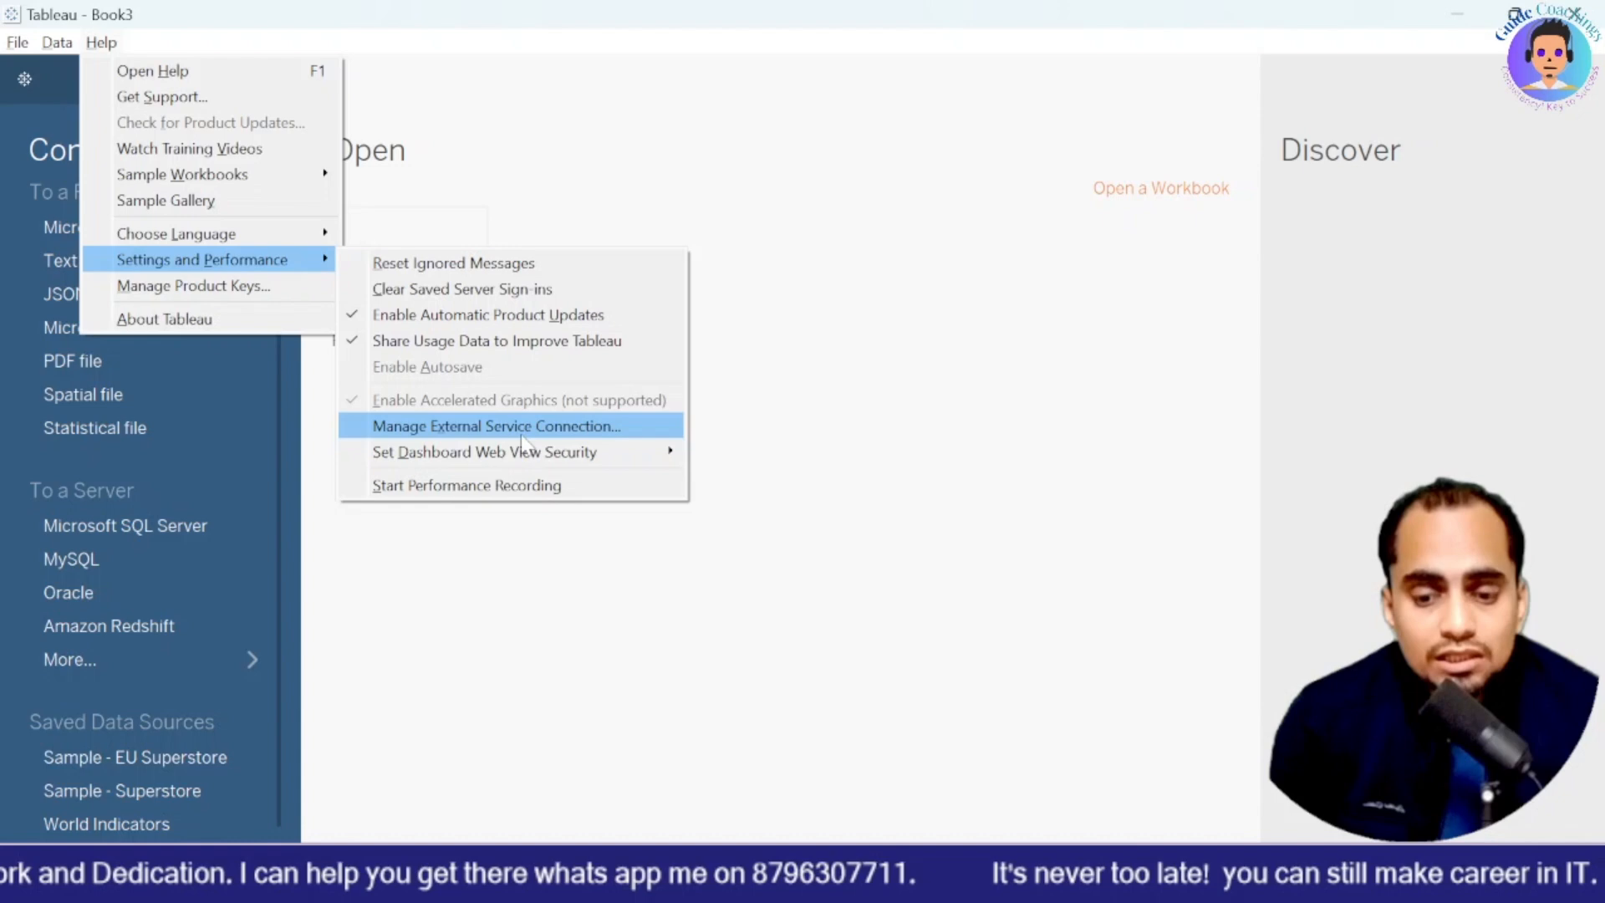
click(495, 425)
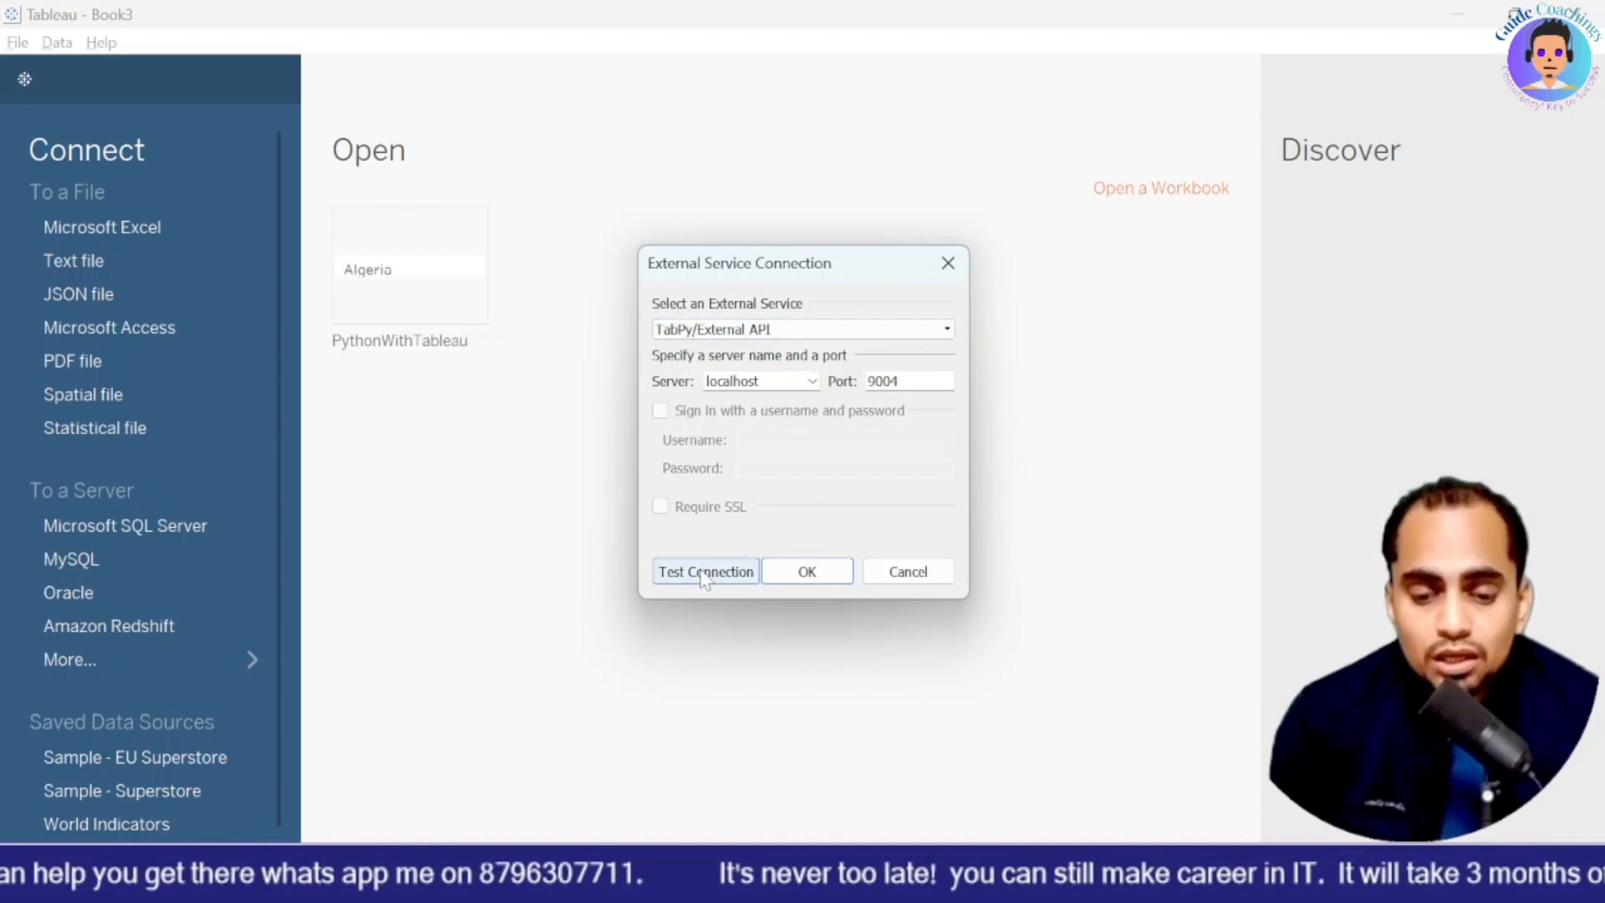
click(704, 571)
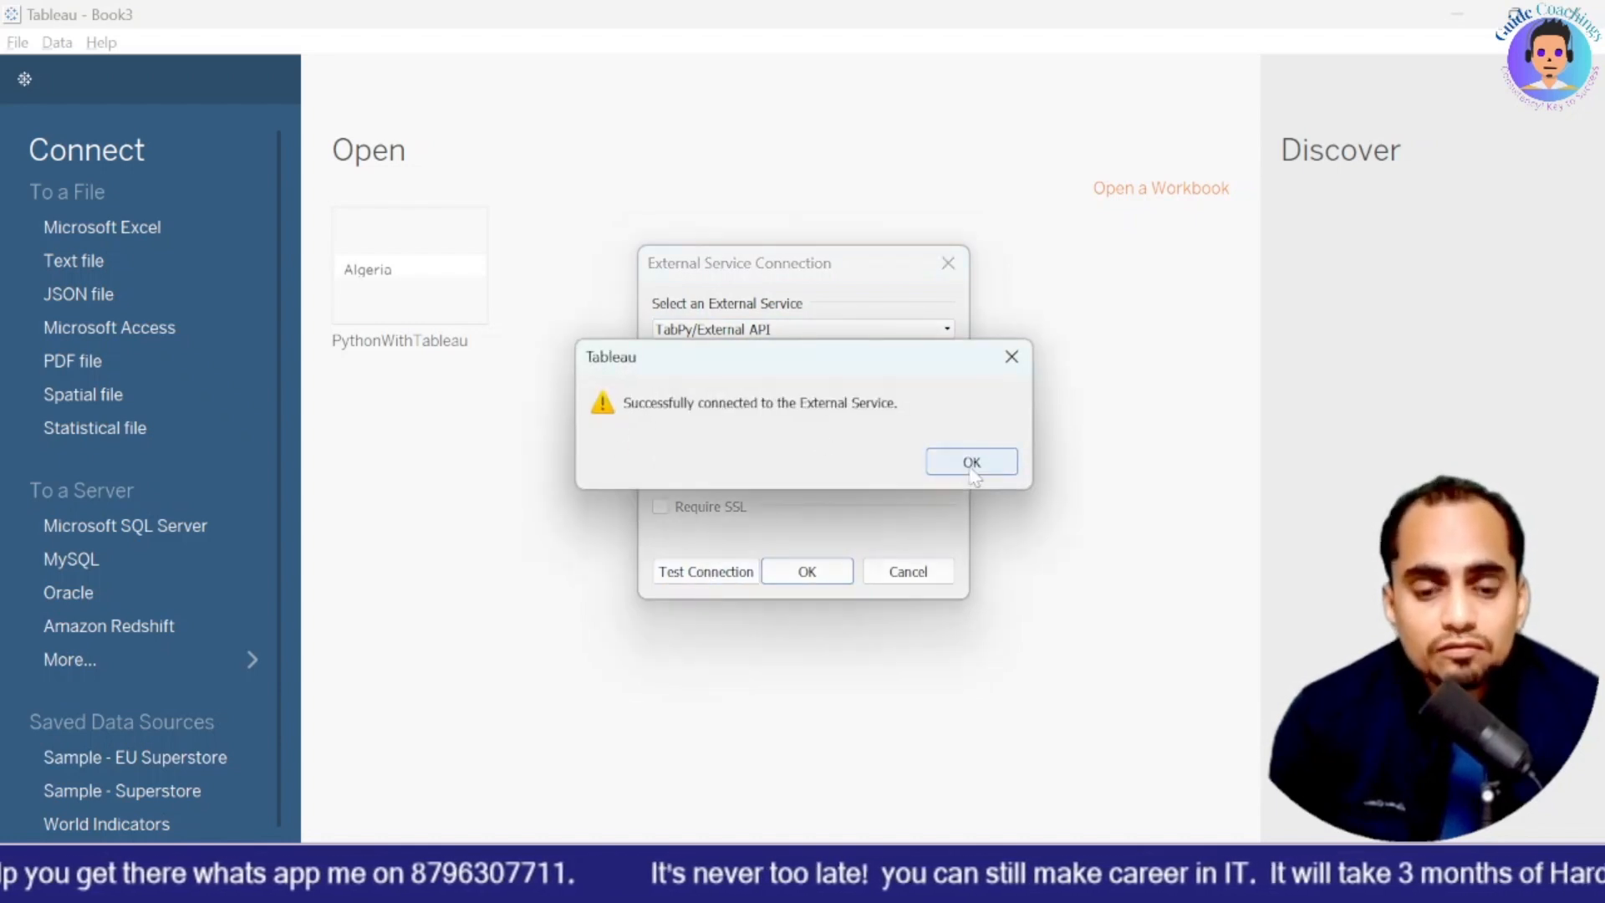
click(970, 462)
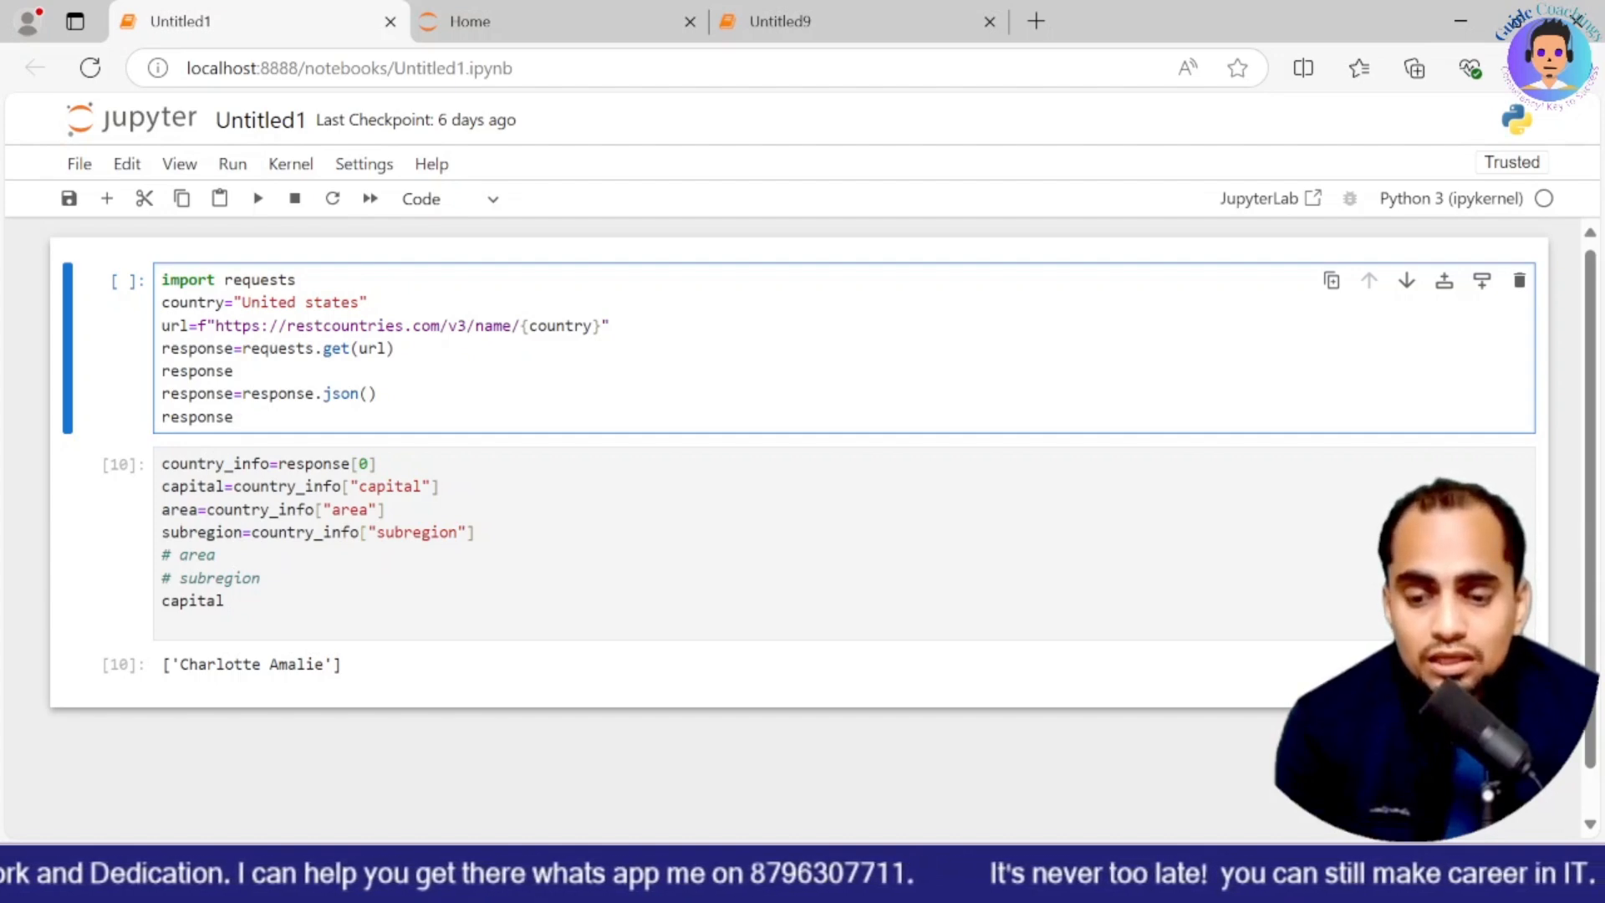
Step: Select the United states request cell and rerun it to display the full response JSON
triple_click(263, 302)
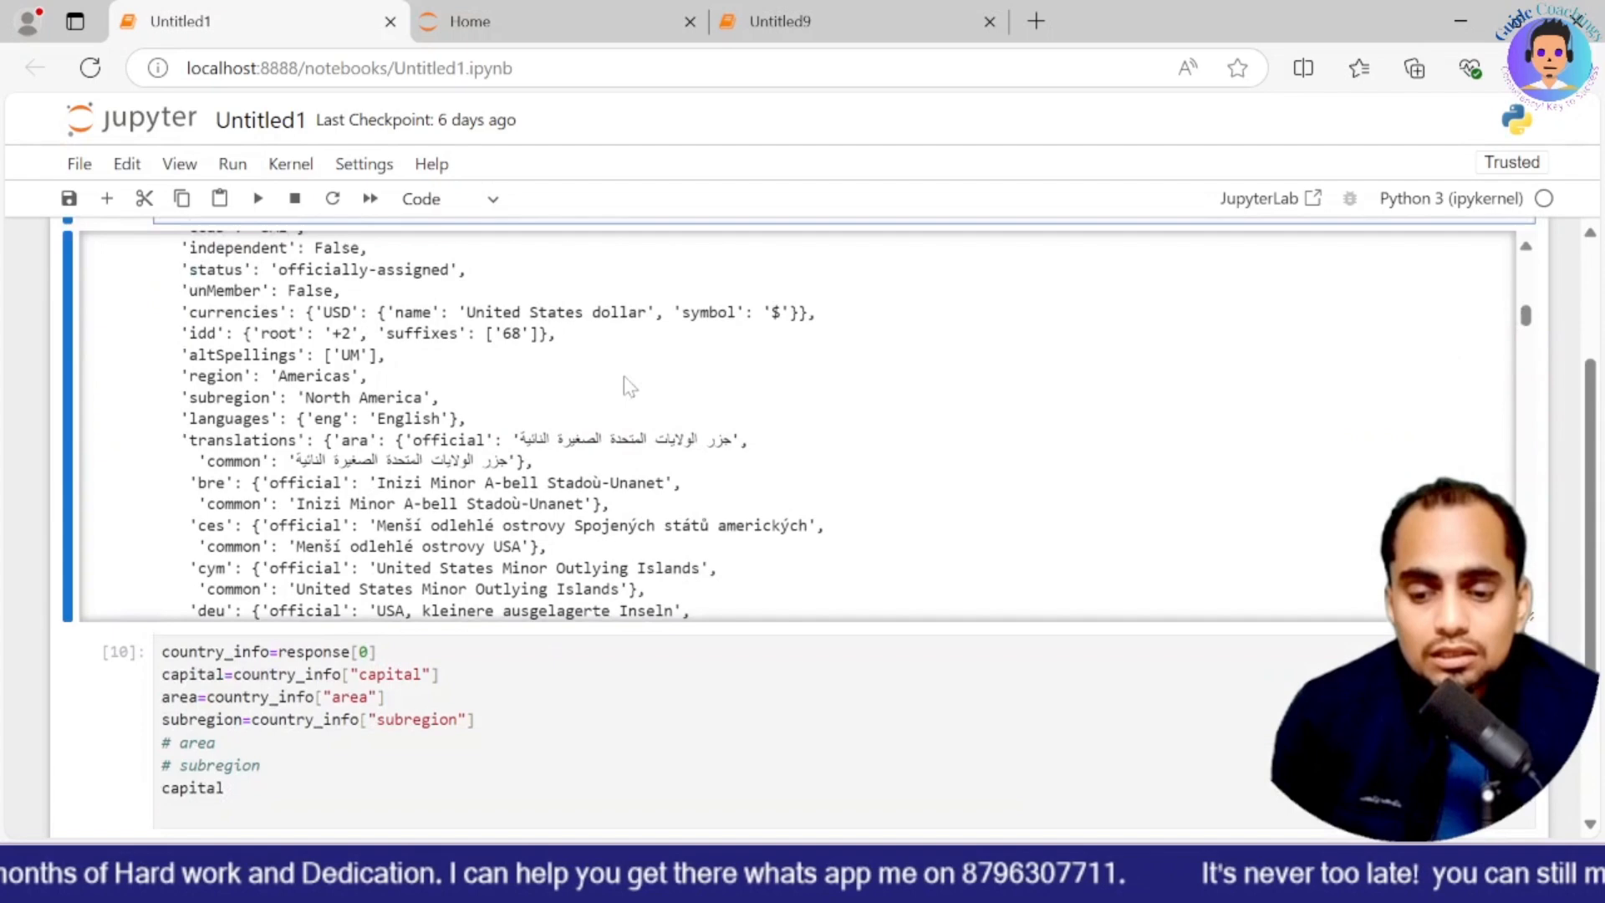
Step: Collapse the long response output into a scrollable box, then start a new Capital calculated field in Tableau
click(258, 199)
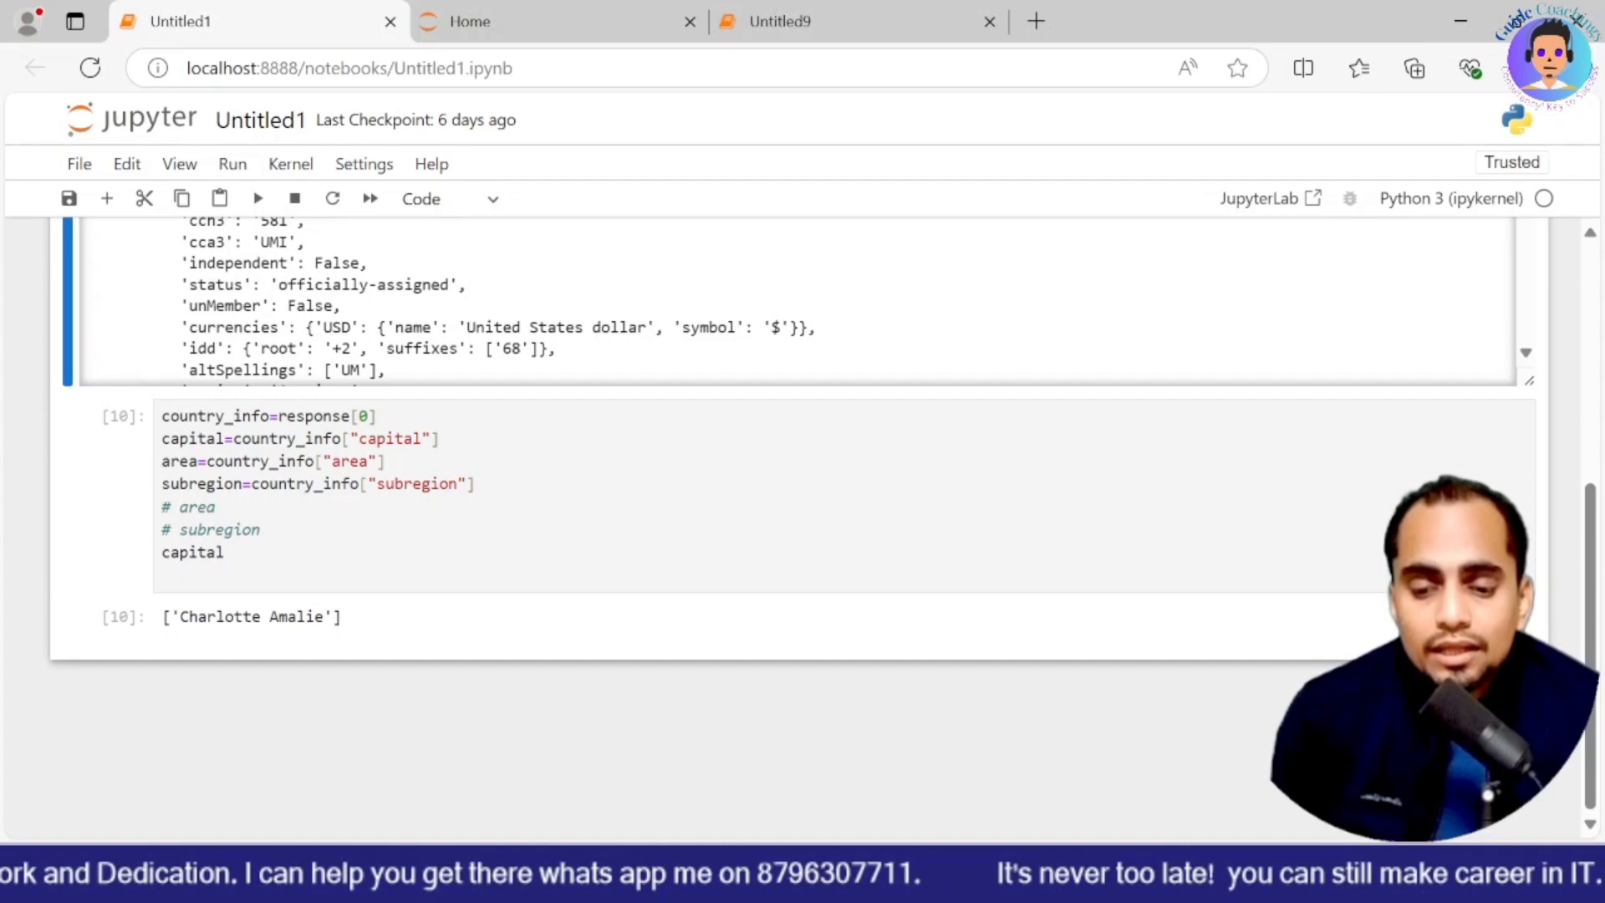
click(170, 438)
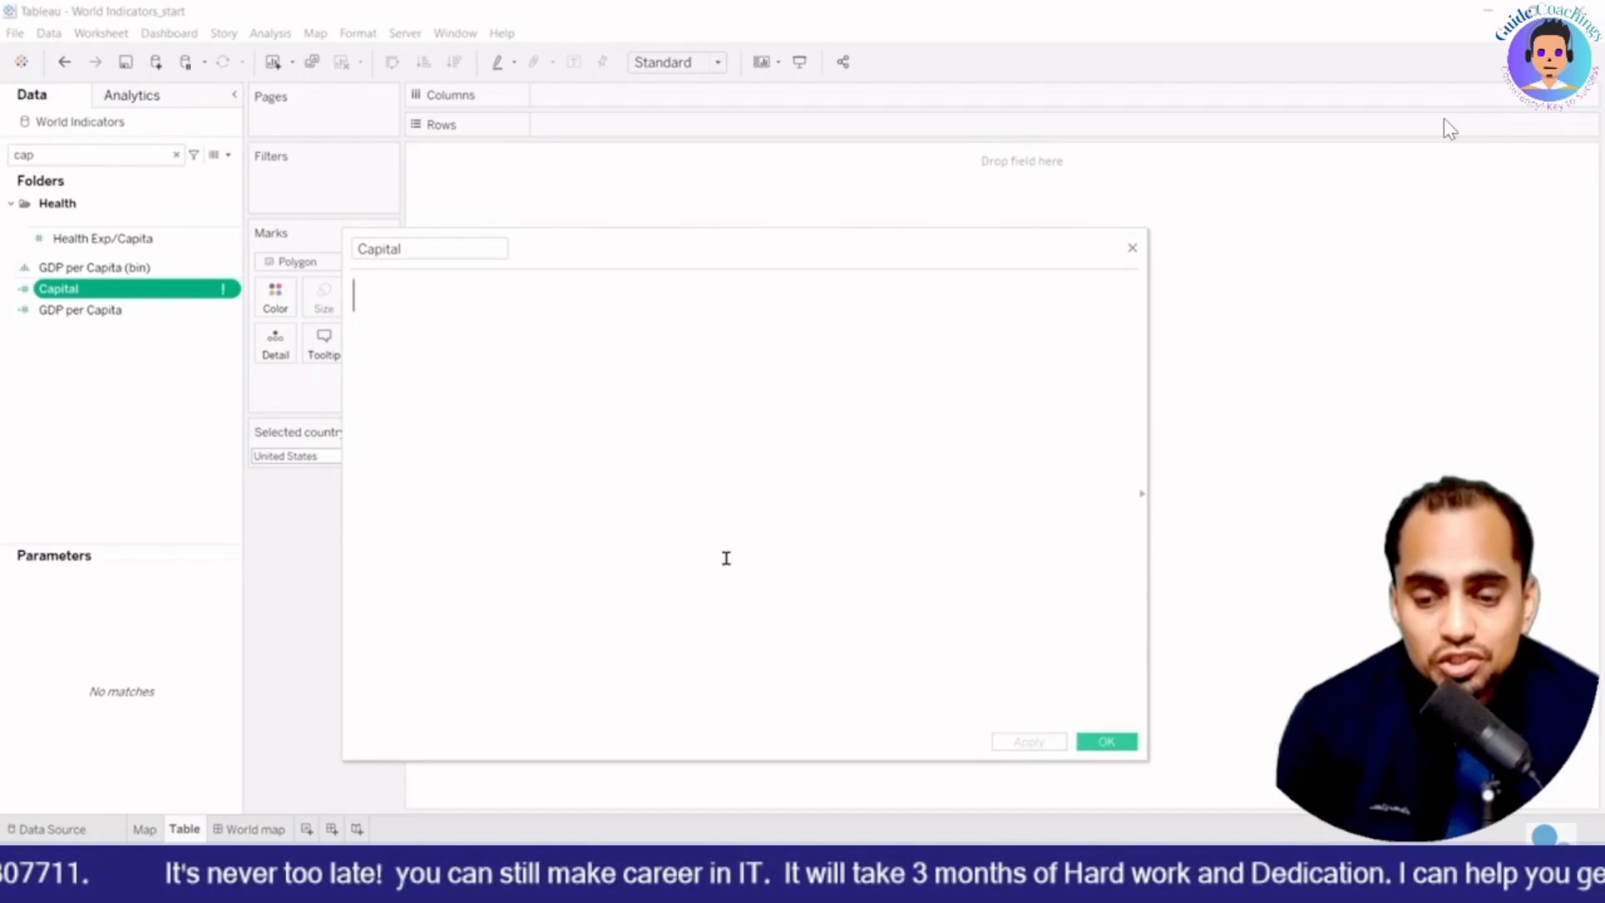
Step: Complete the SCRIPT_STR script with , ATTR([Selected country]) so Capital is valid, and save the calculation
text(SCRIPT_STR()
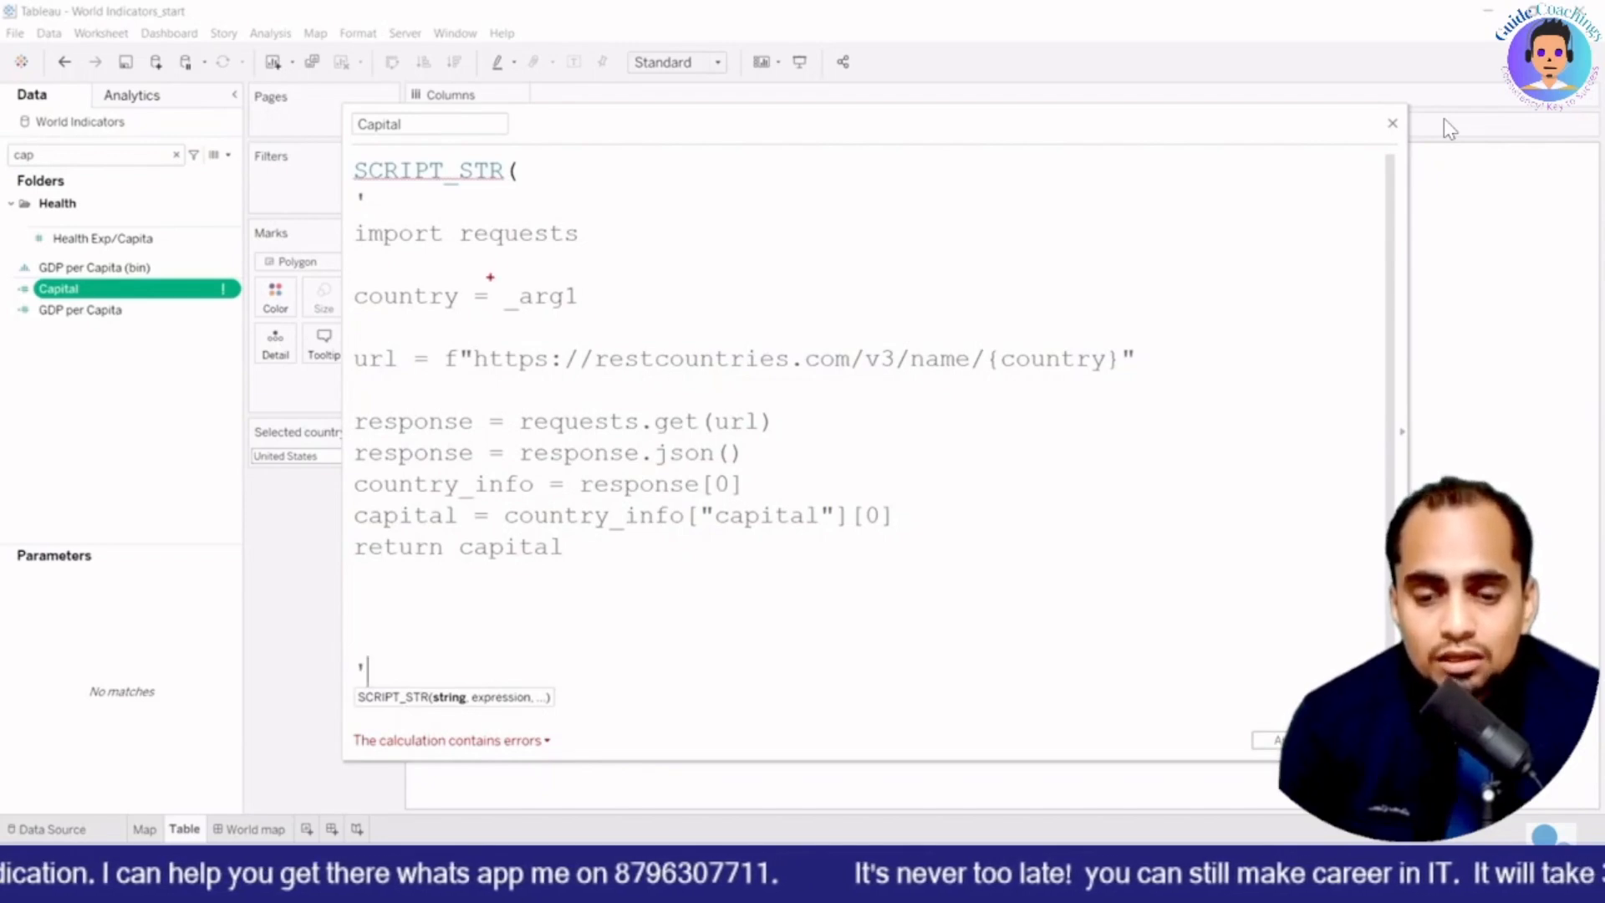
double_click(544, 296)
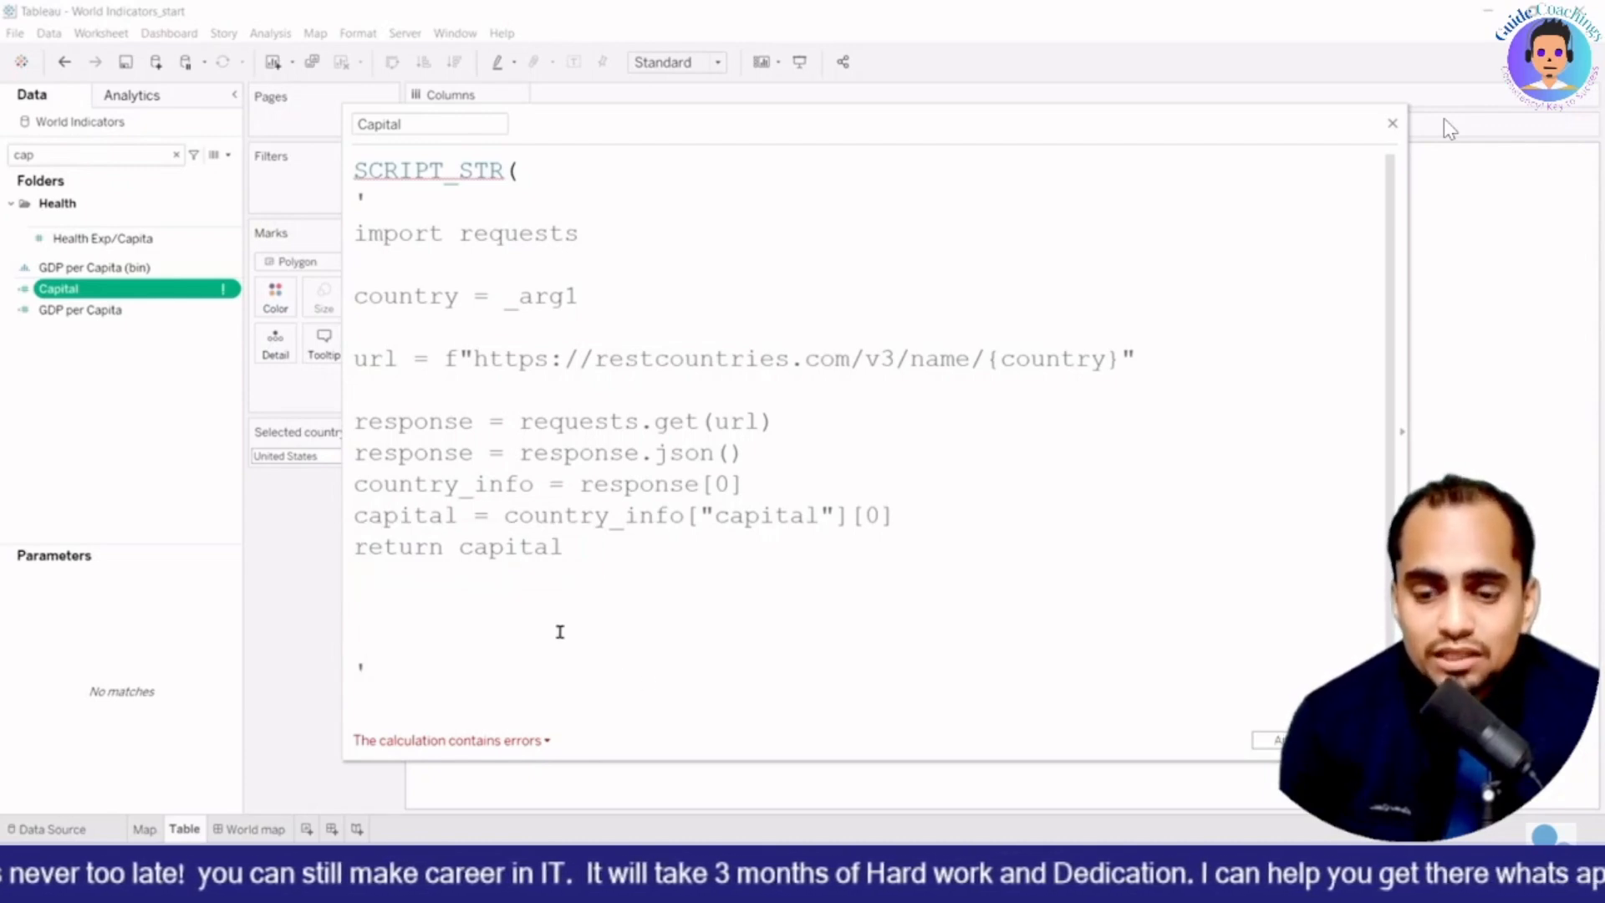
click(558, 632)
text())
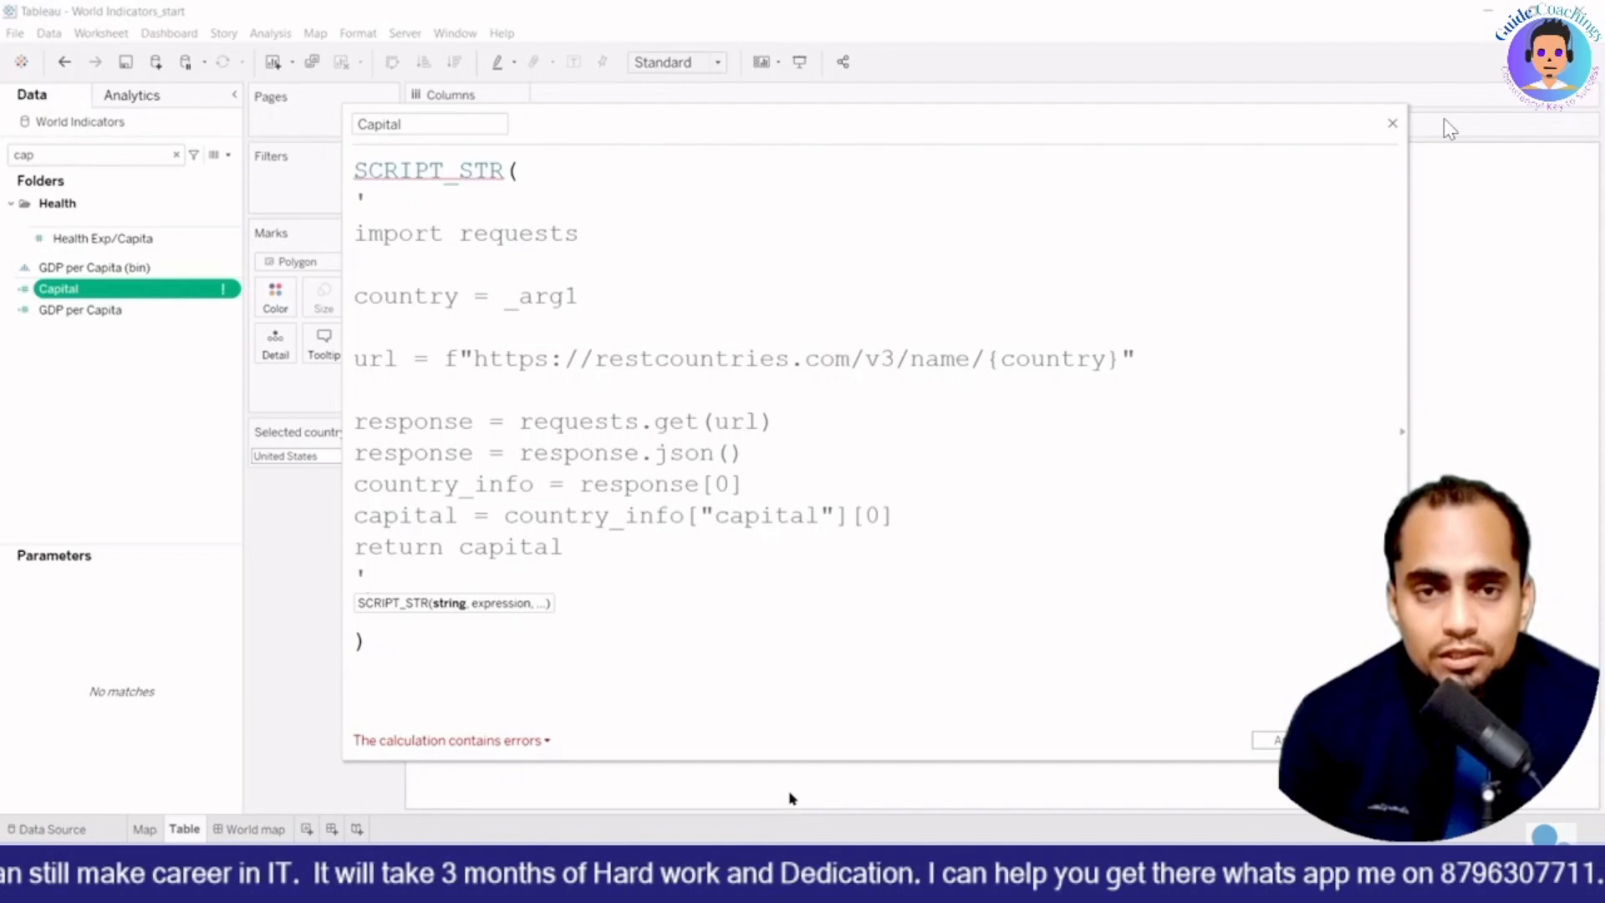
text(, ATTR([Selected country)
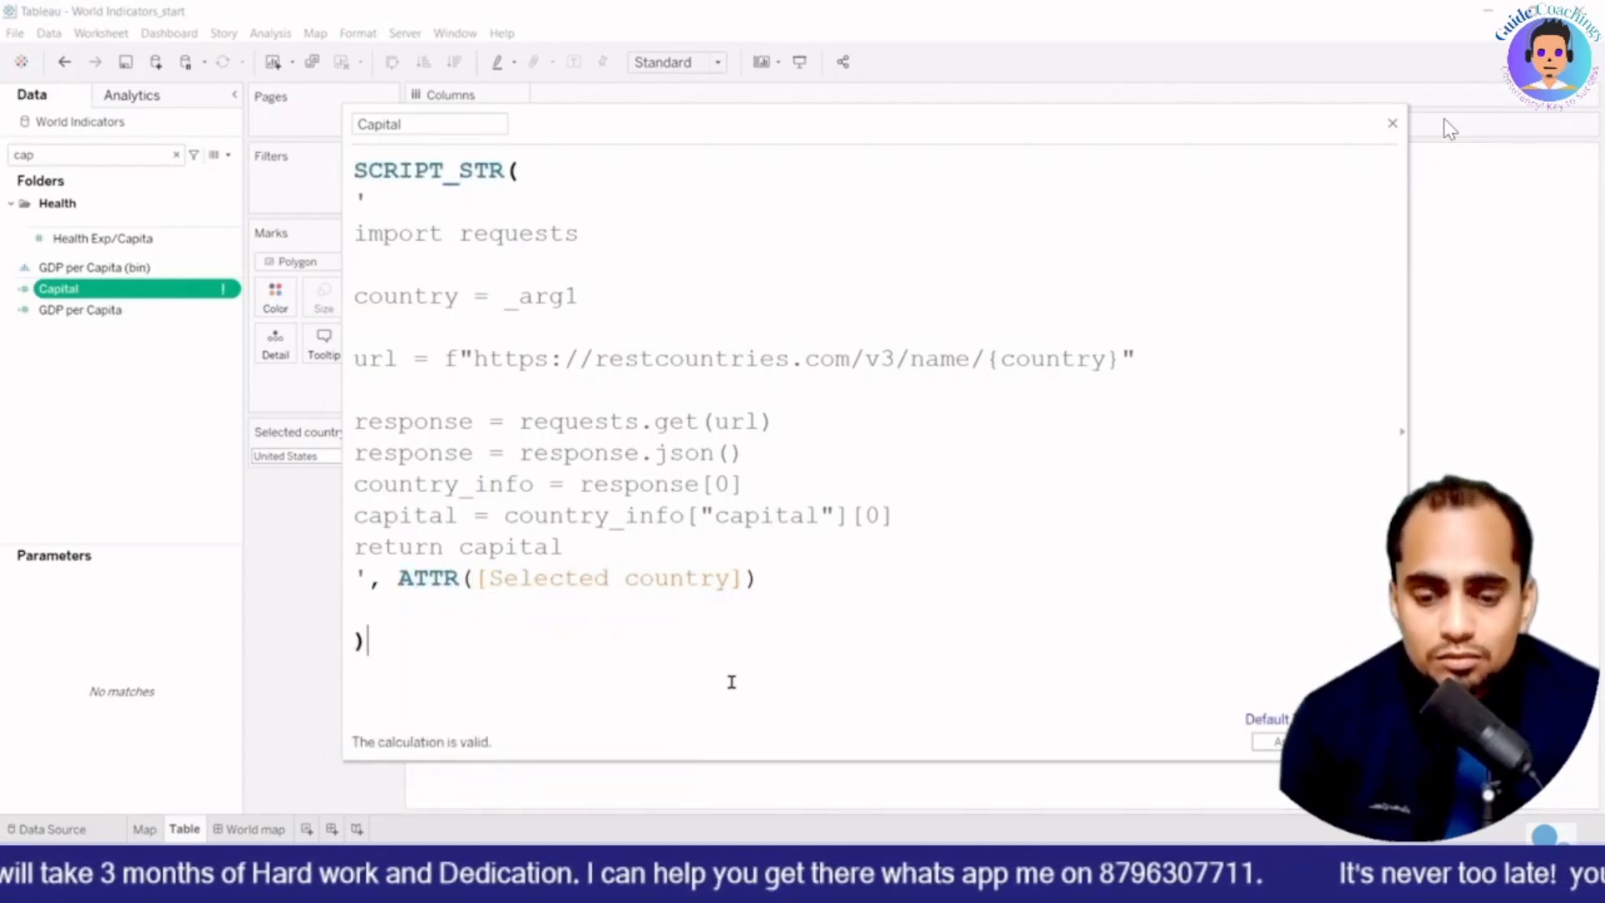
click(1392, 122)
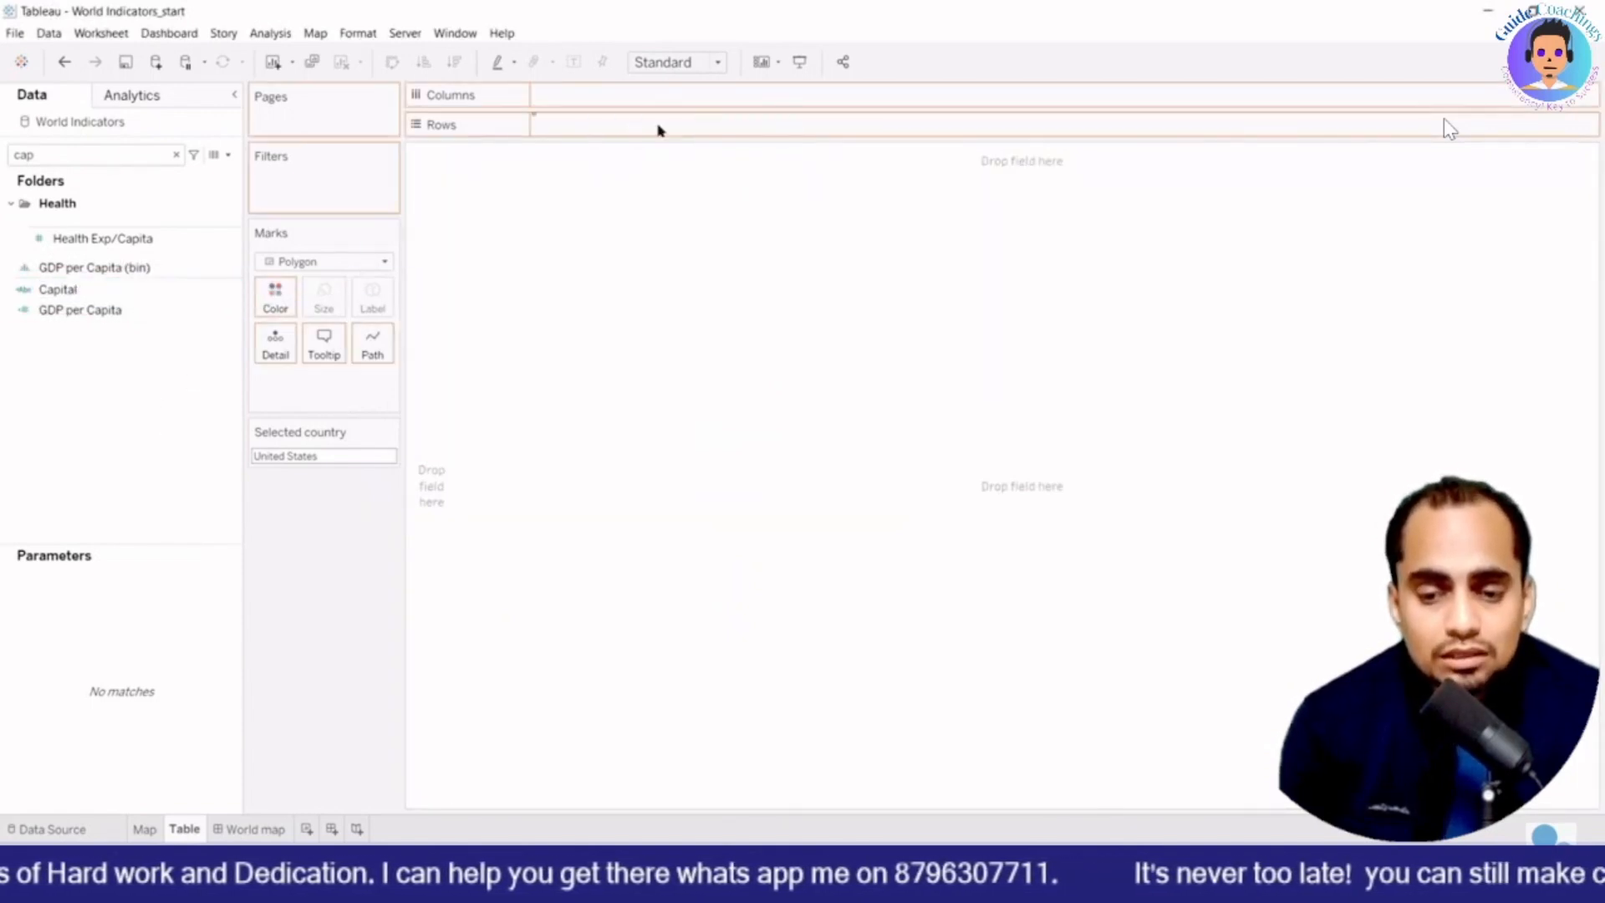
Step: Add the Capital field to Rows so the sheet shows Washington for United States
drag(57, 289, 602, 124)
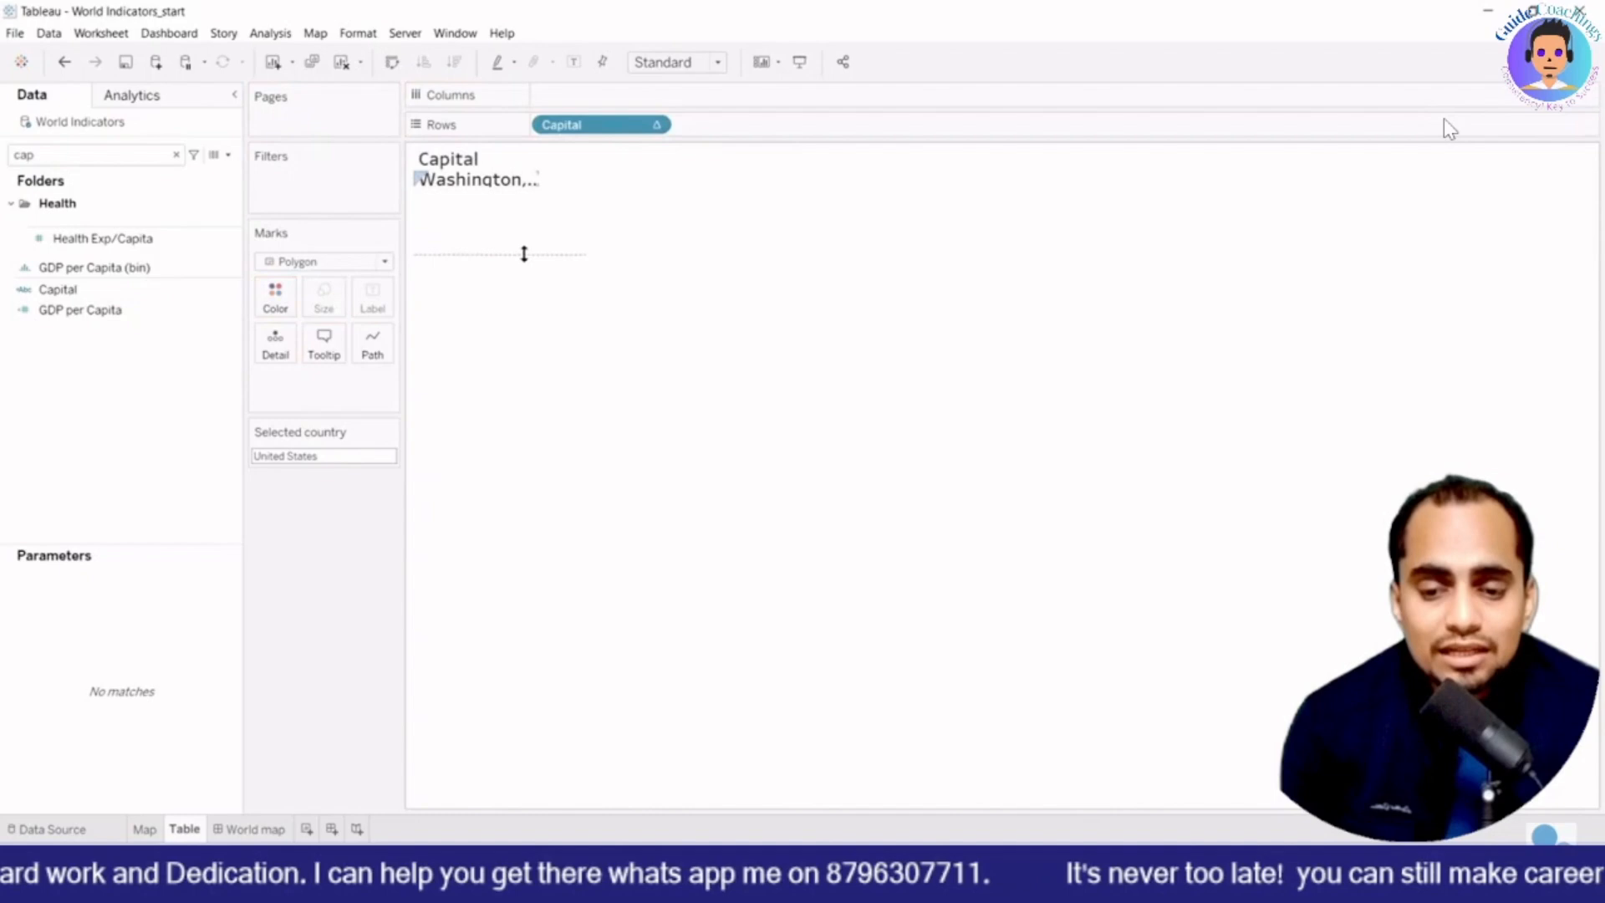